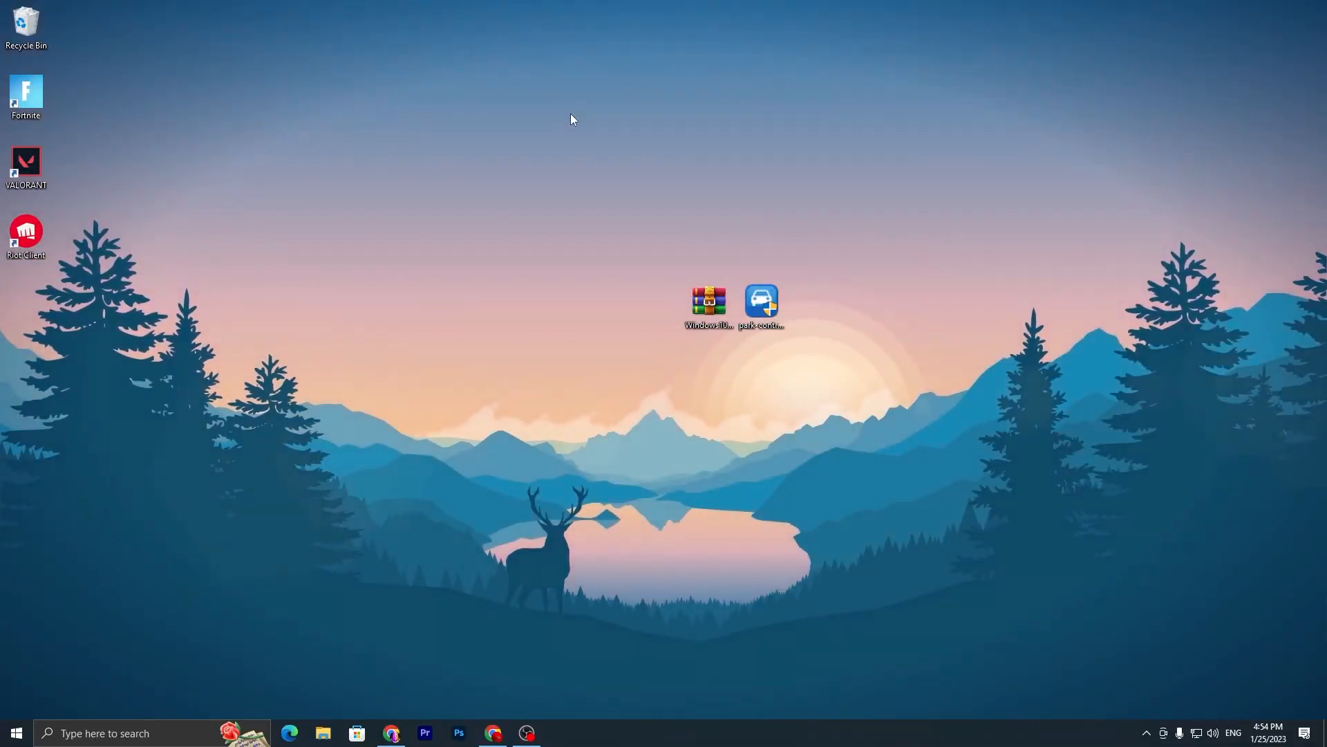
{"action": "mouse_move", "coordinate": [486, 209]}
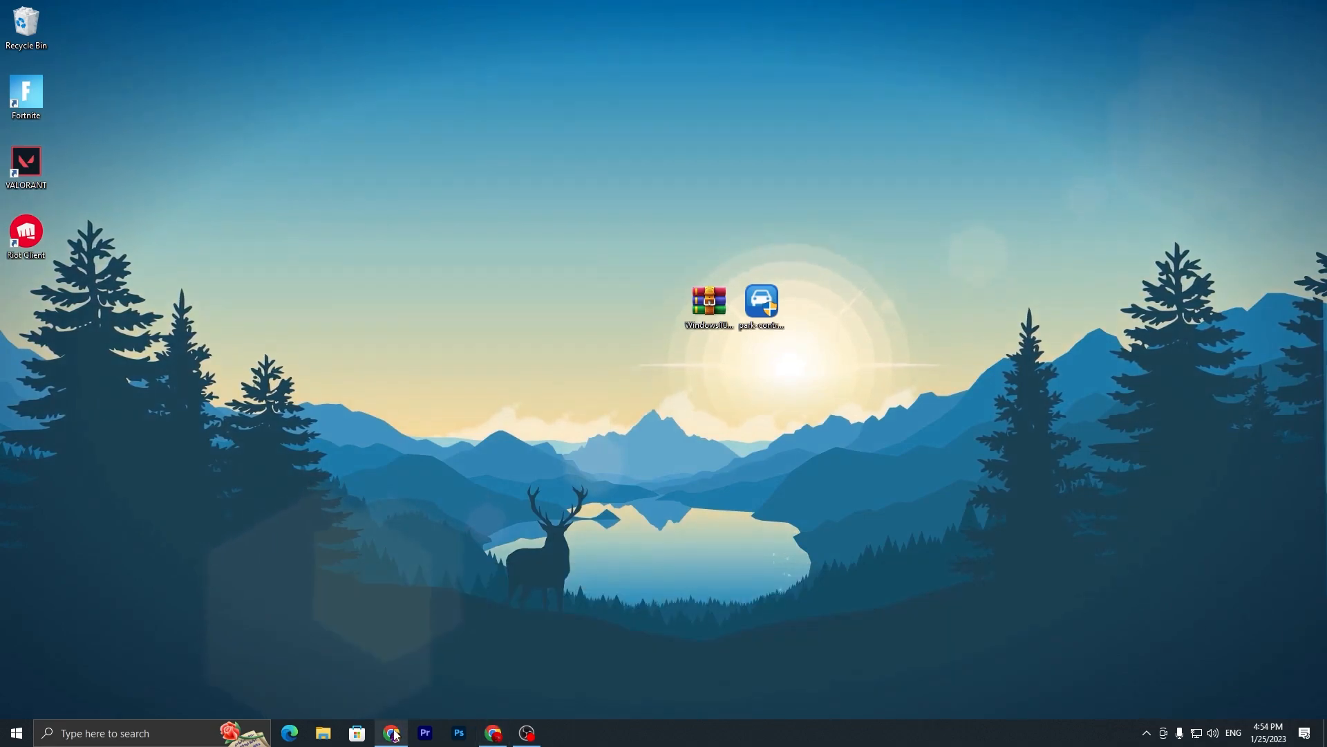
- Launch Chrome onto the UPTO Packs home page
{"action": "left_click", "coordinate": [391, 733]}
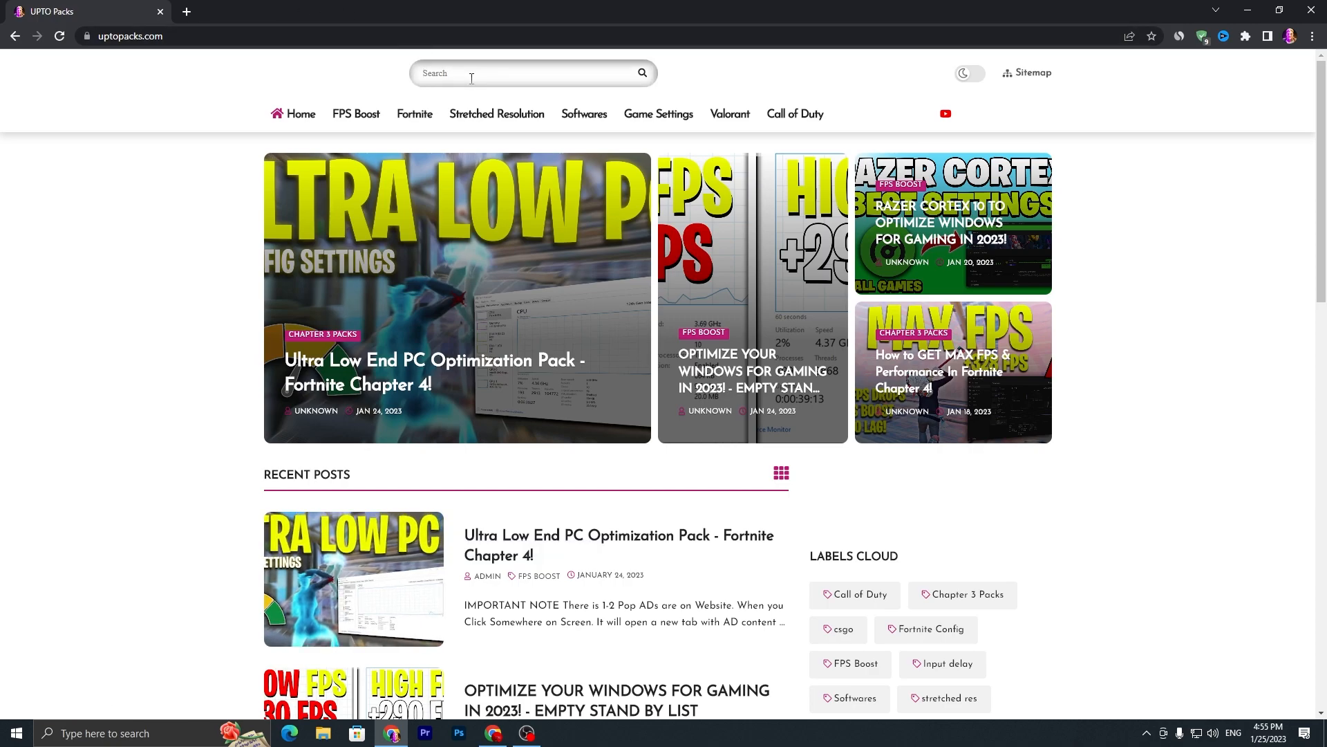
- Search the site for 'click to boost' and open the 1 Click to Boost Software post
{"action": "type", "text": "cl"}
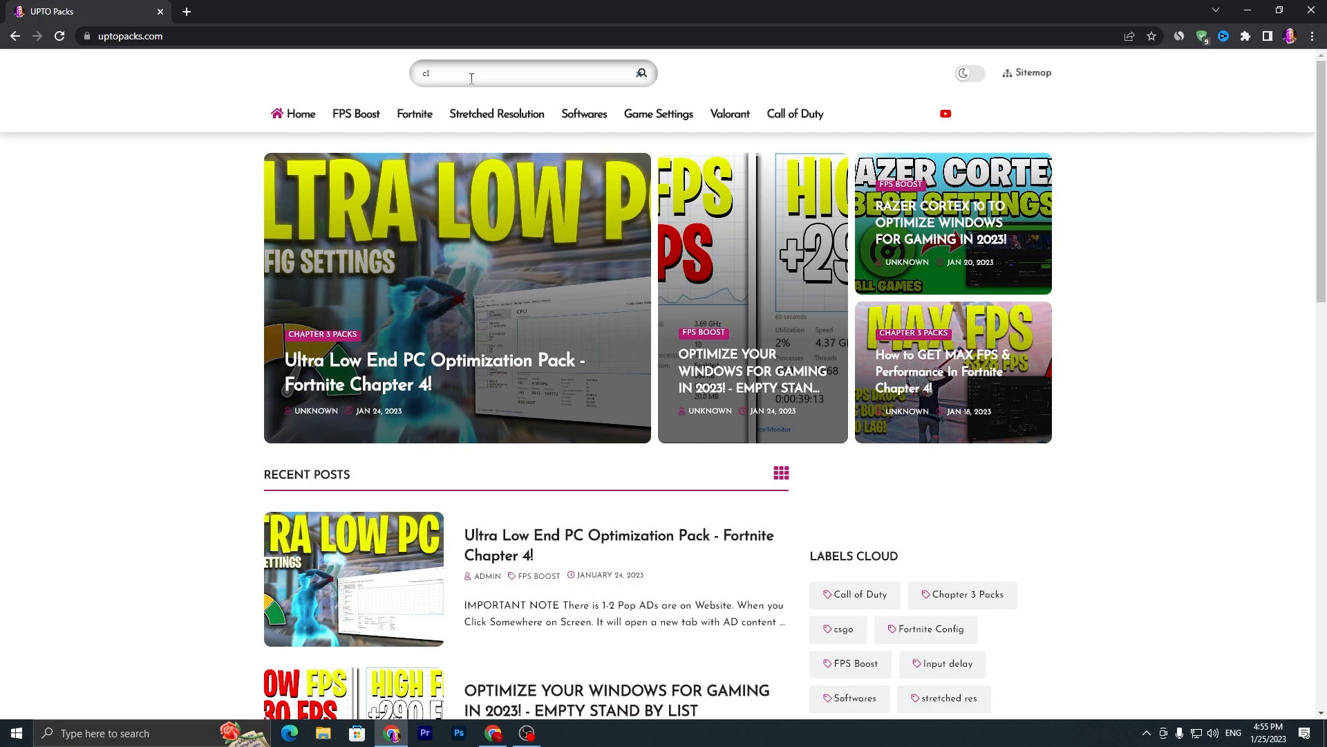
{"action": "type", "text": "click to b"}
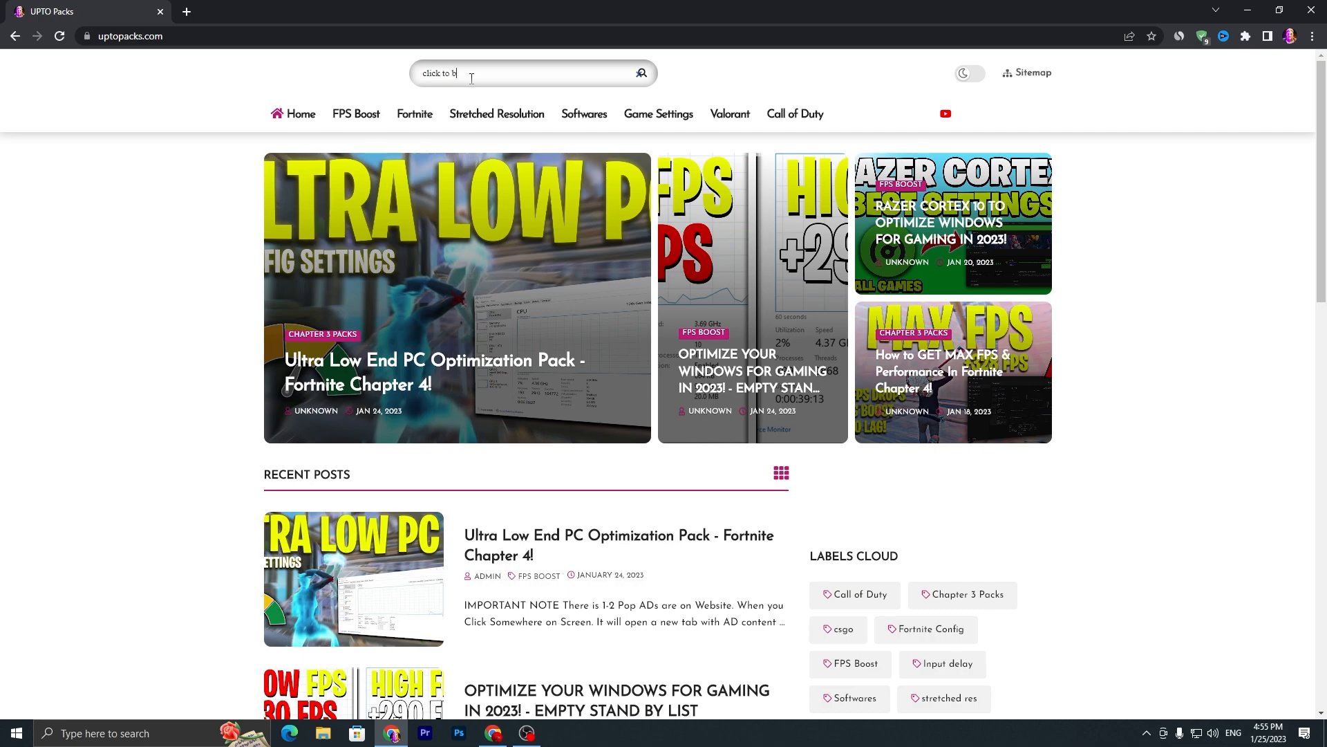
{"action": "key", "text": "Return"}
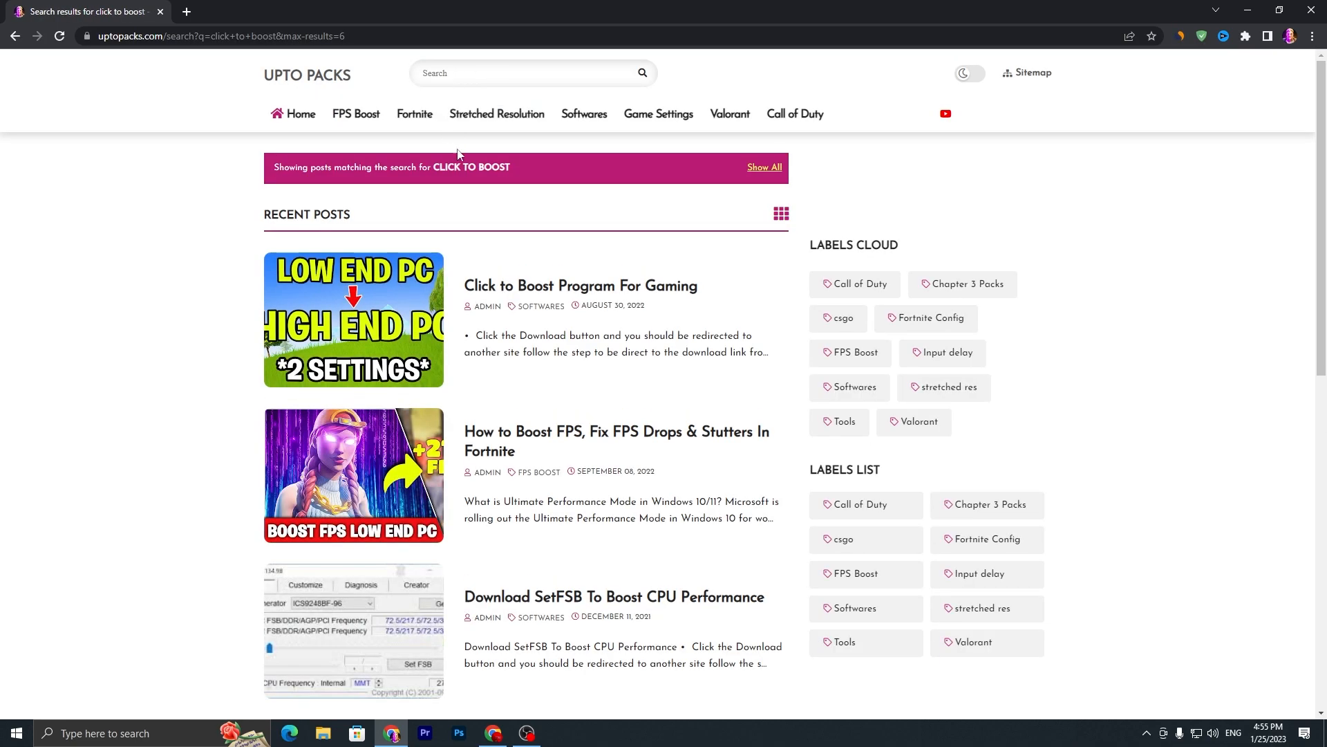
{"action": "scroll", "scroll_direction": "down", "scroll_amount": 3}
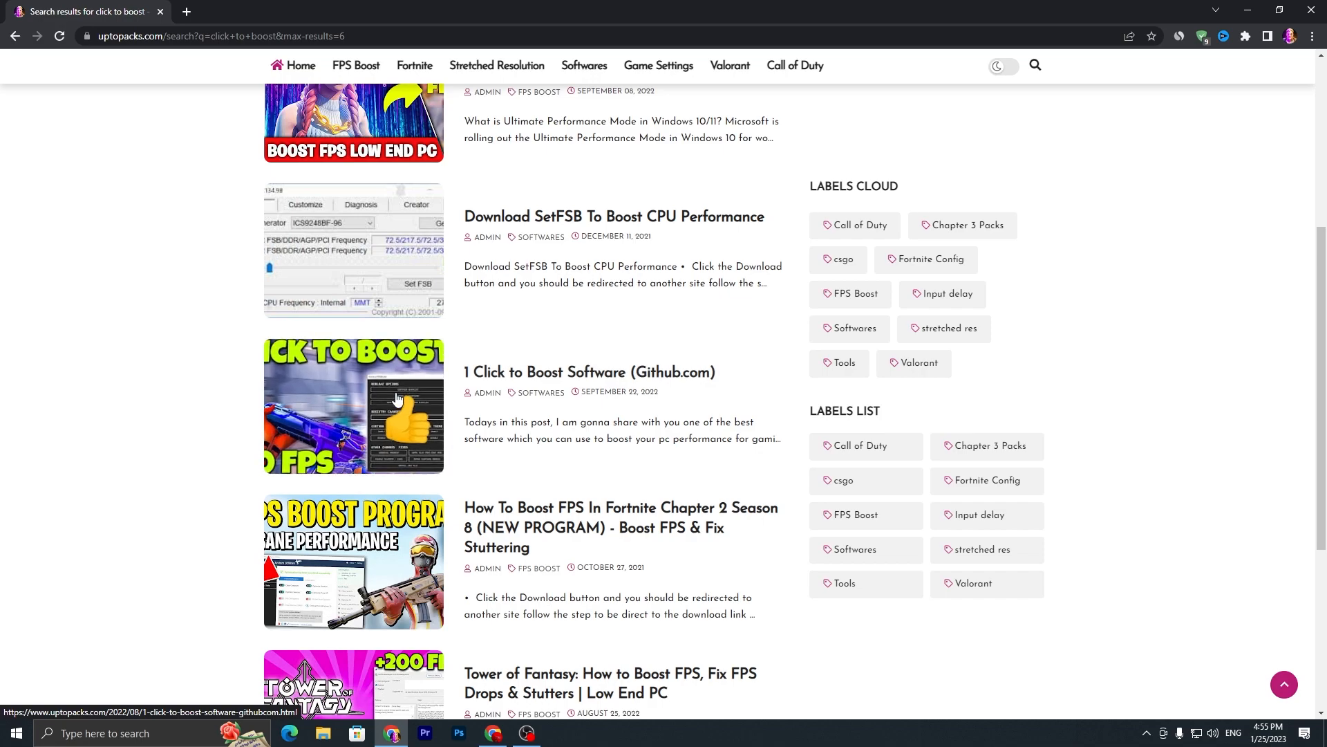
{"action": "left_click", "coordinate": [589, 371]}
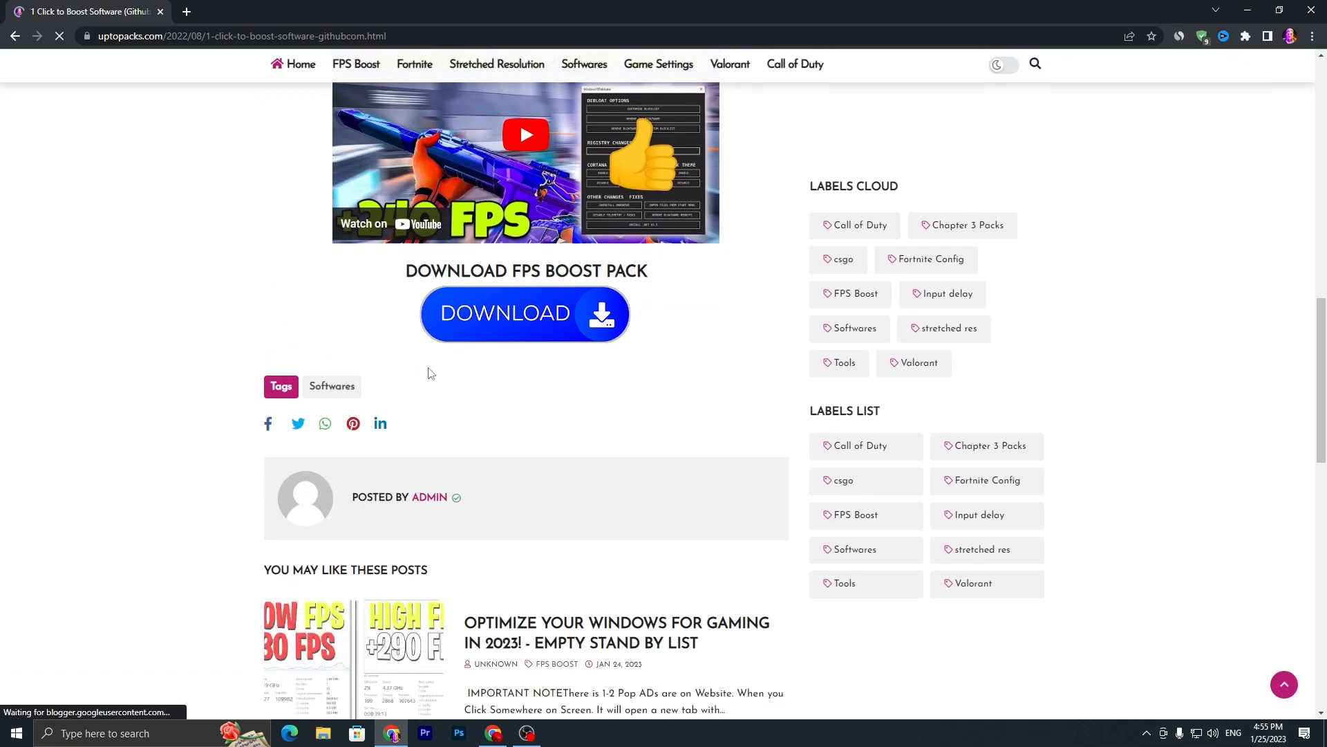
- Follow the post's download link to the Windows10Debloater GitHub repo and show its Code options
{"action": "left_click", "coordinate": [524, 314]}
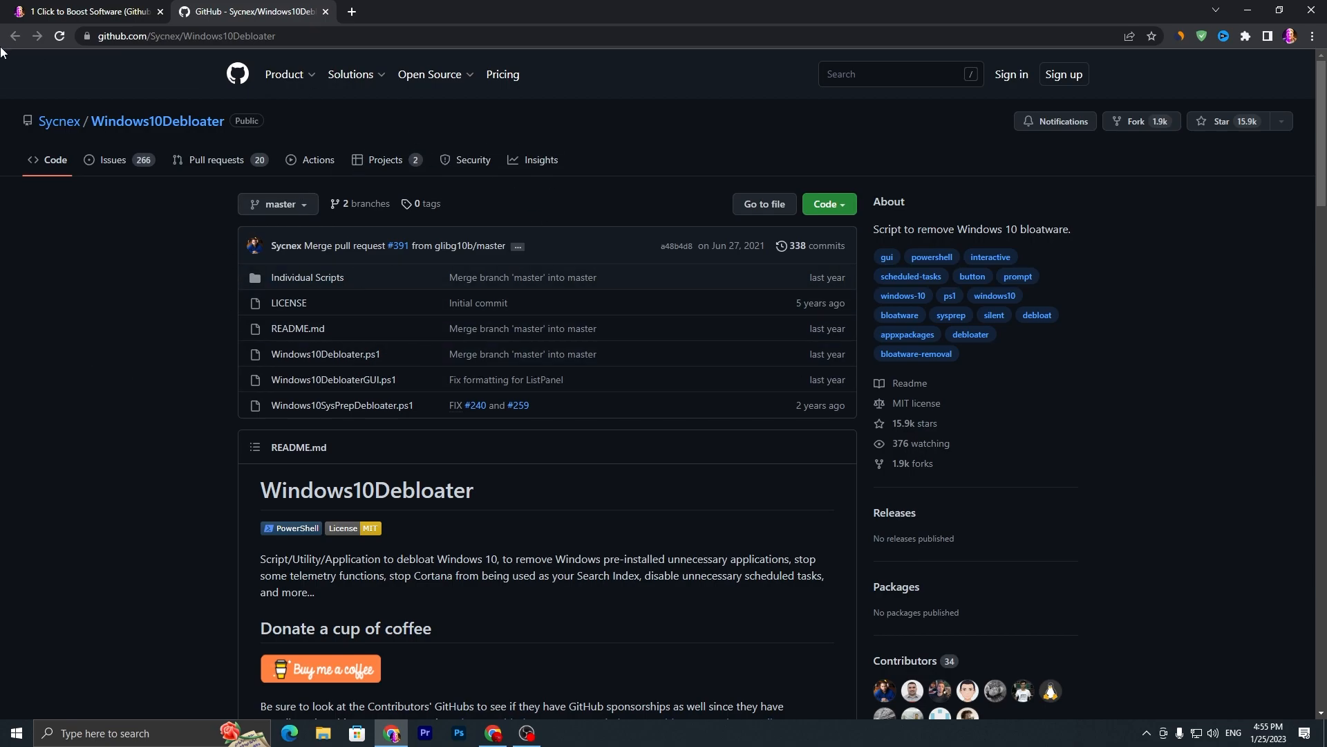
{"action": "mouse_move", "coordinate": [801, 215]}
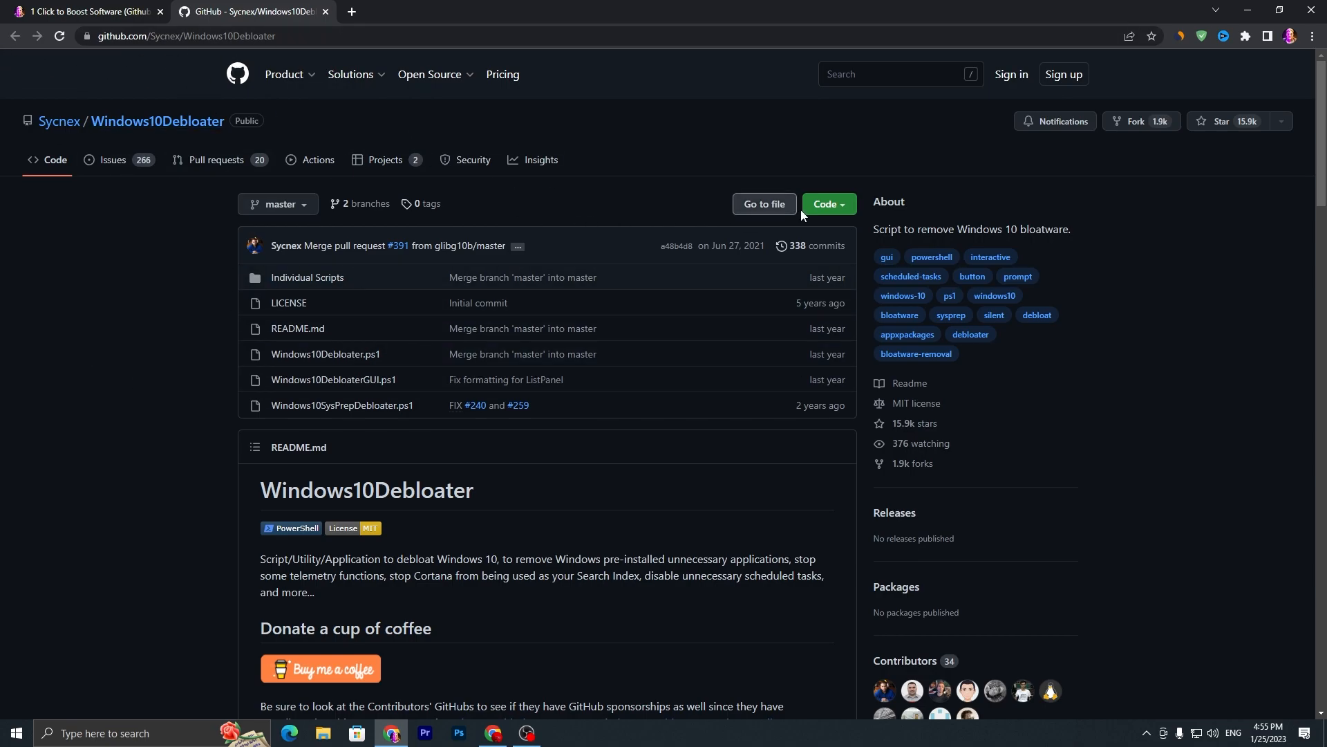
{"action": "left_click", "coordinate": [828, 204]}
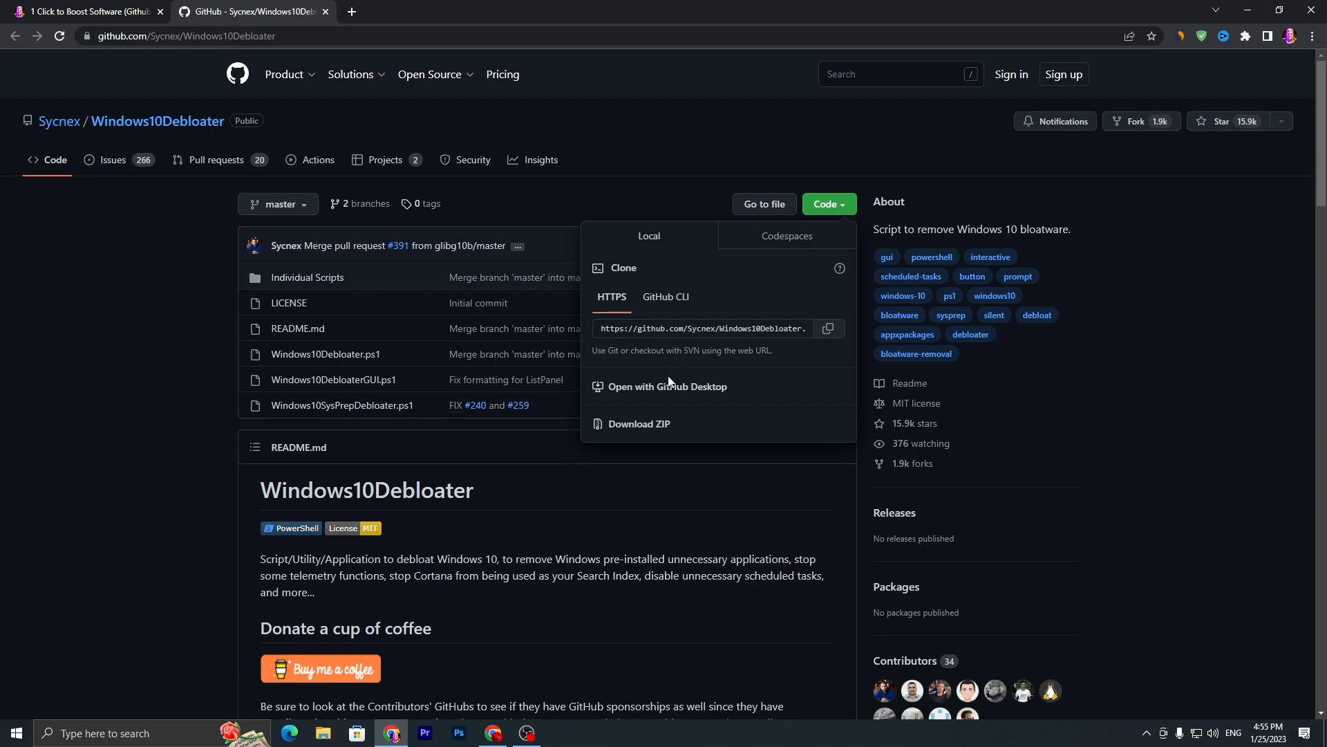
{"action": "mouse_move", "coordinate": [697, 407]}
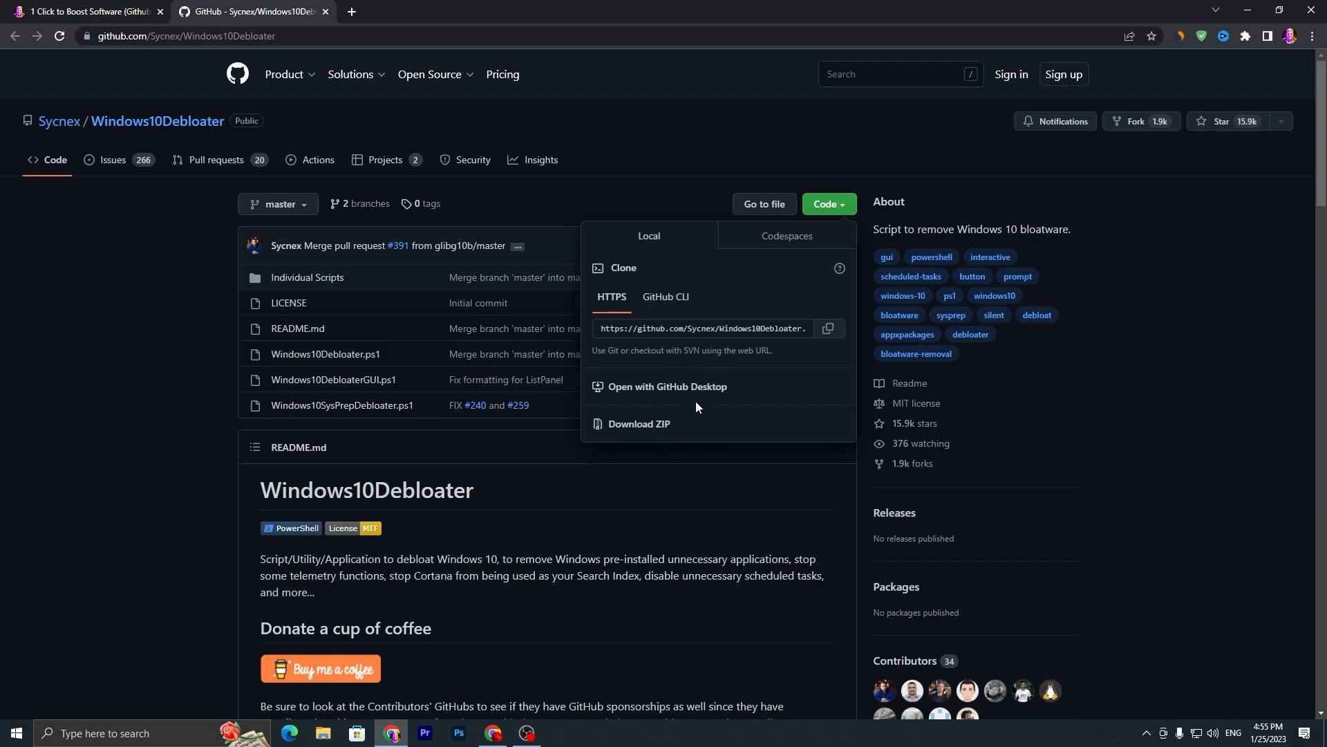
{"action": "mouse_move", "coordinate": [620, 434]}
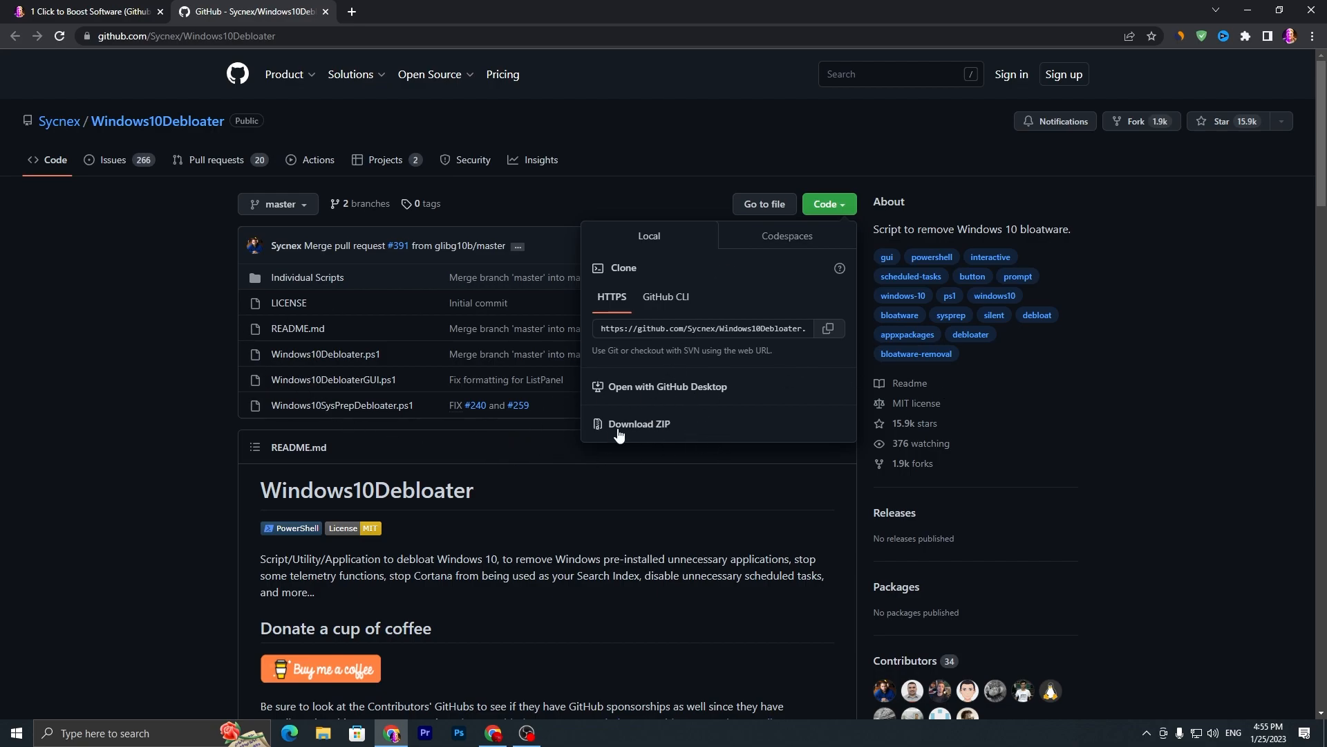
- Download the Windows10Debloater ZIP, then search UPTO Packs for 'park cont'
{"action": "left_click", "coordinate": [80, 11]}
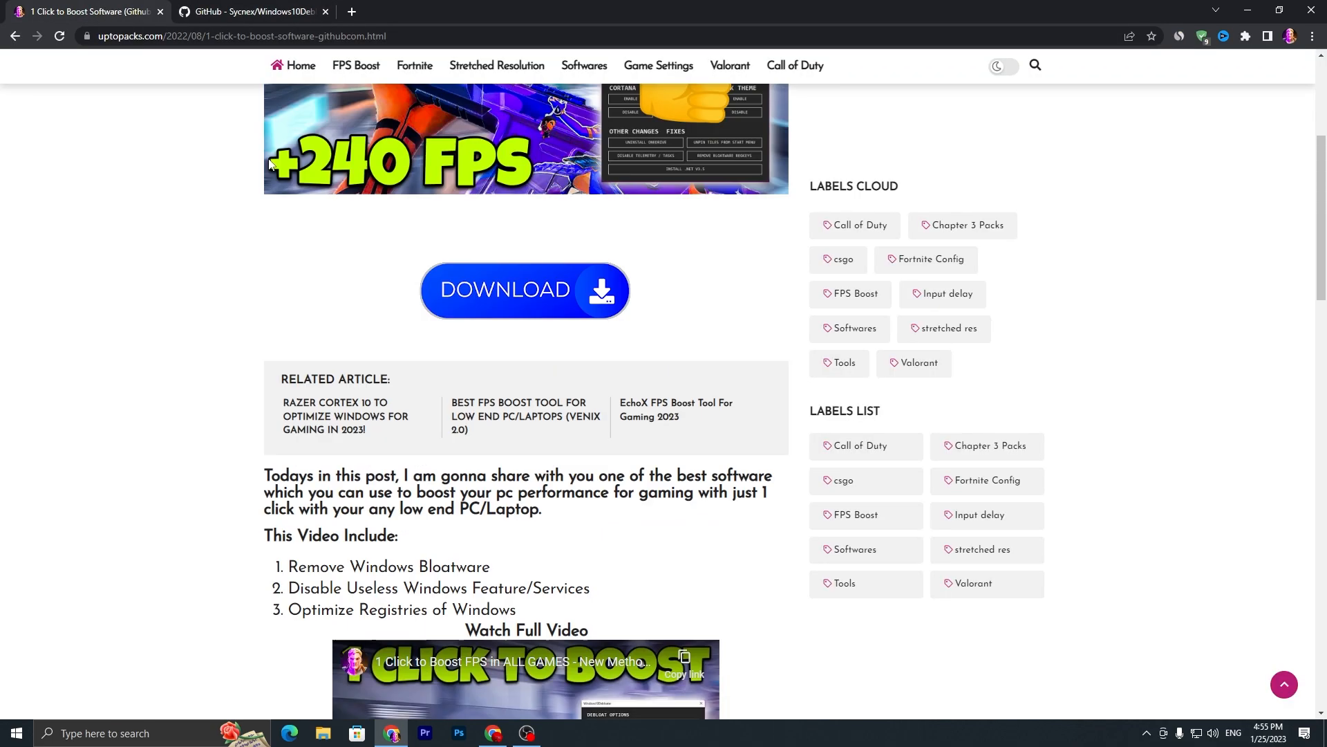
{"action": "scroll", "scroll_direction": "up", "scroll_amount": 3}
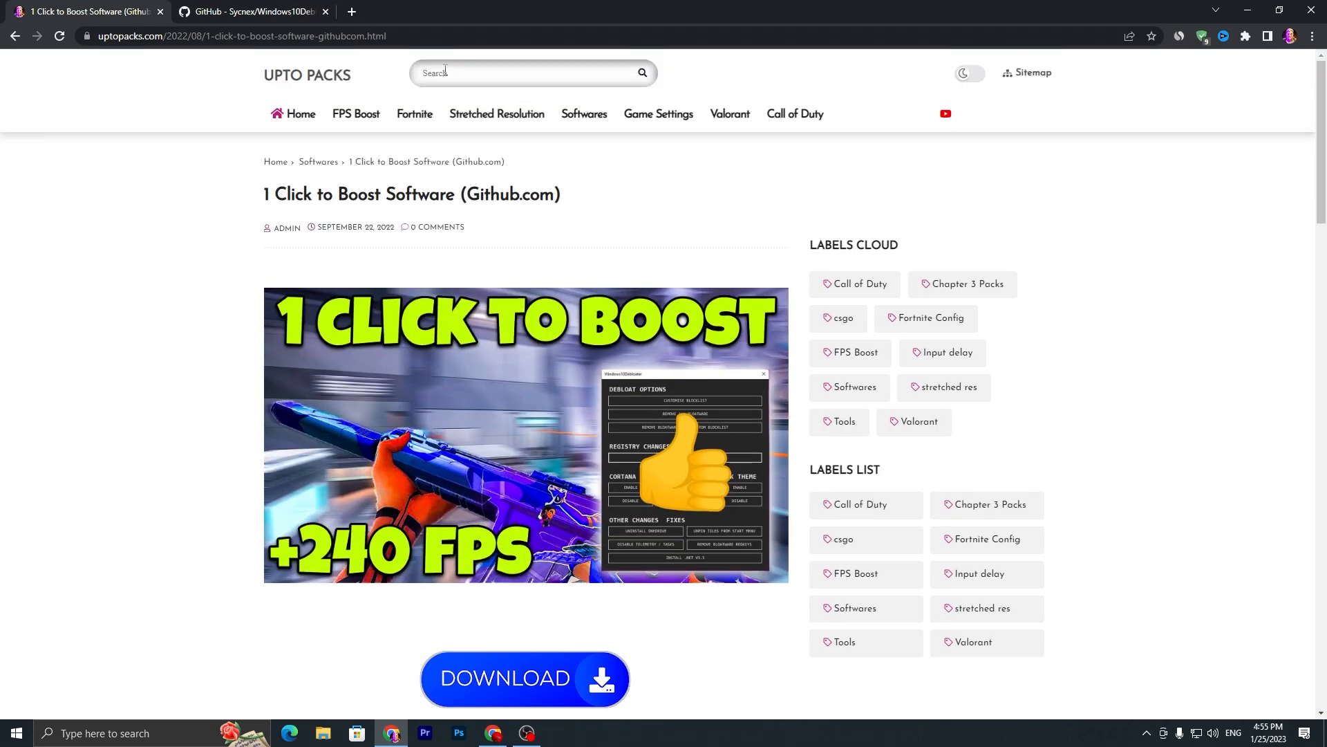
{"action": "type", "text": "park cont"}
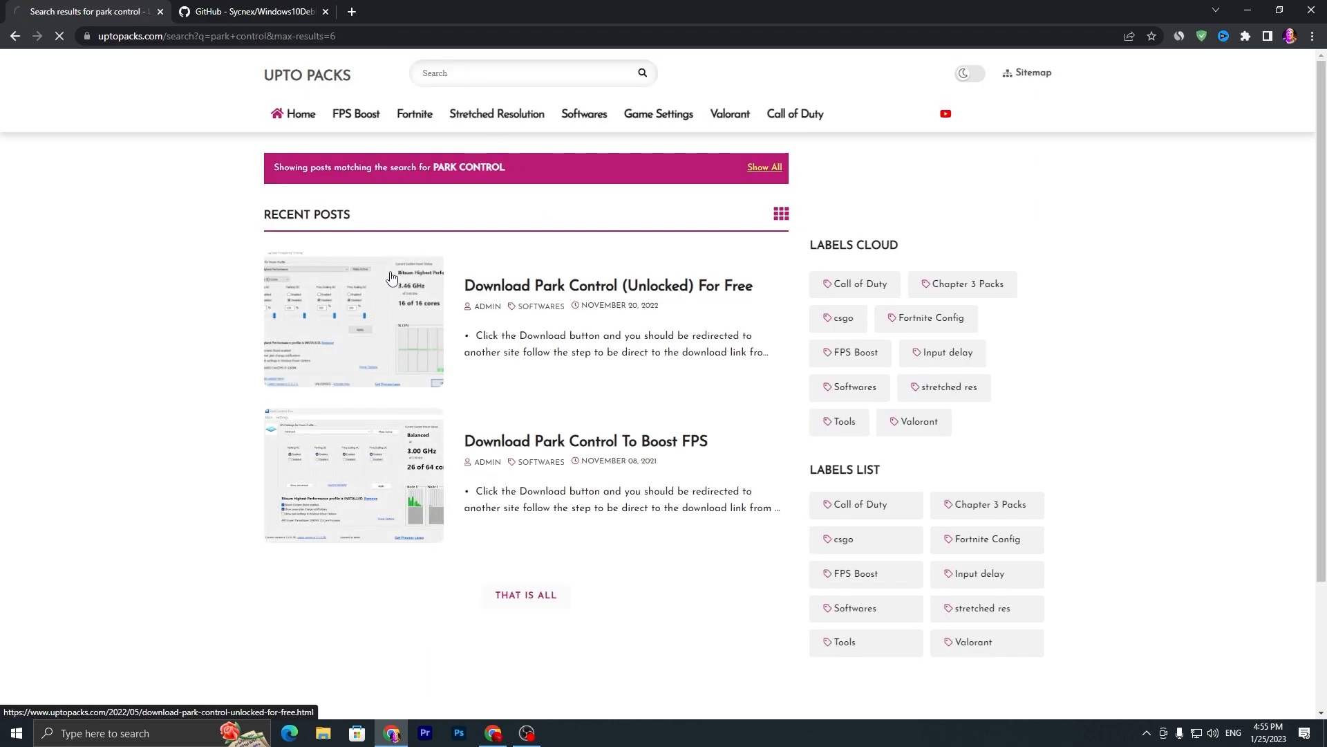
- Open the Download Park Control (Unlocked) For Free post and start its download
{"action": "left_click", "coordinate": [606, 285]}
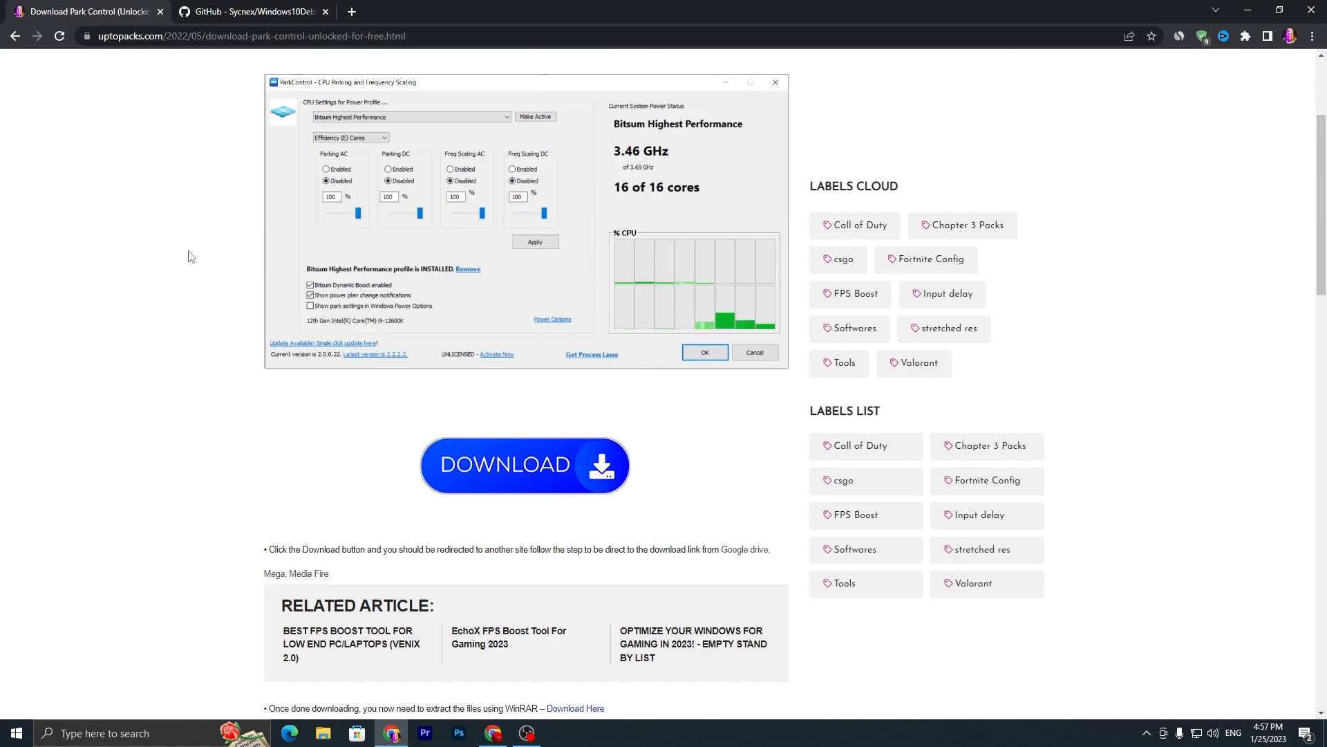
{"action": "left_click", "coordinate": [524, 465]}
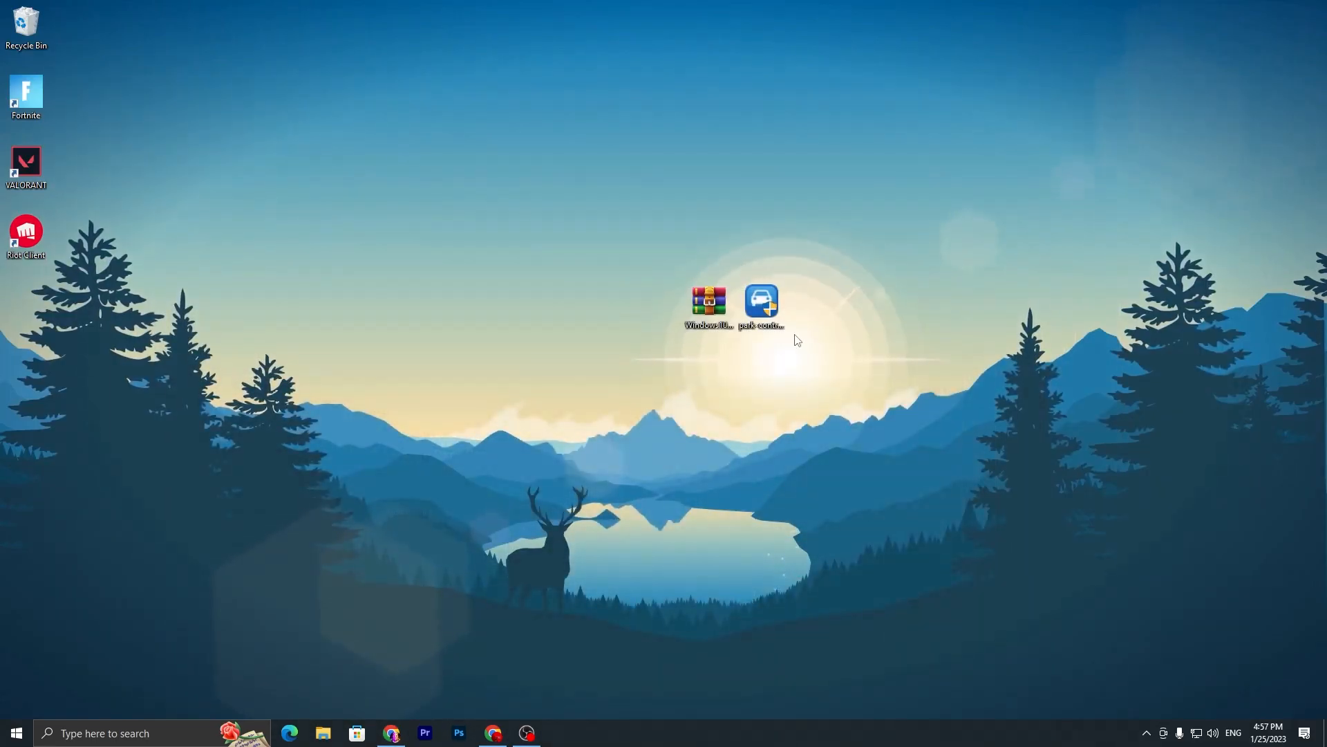
{"action": "mouse_move", "coordinate": [640, 304]}
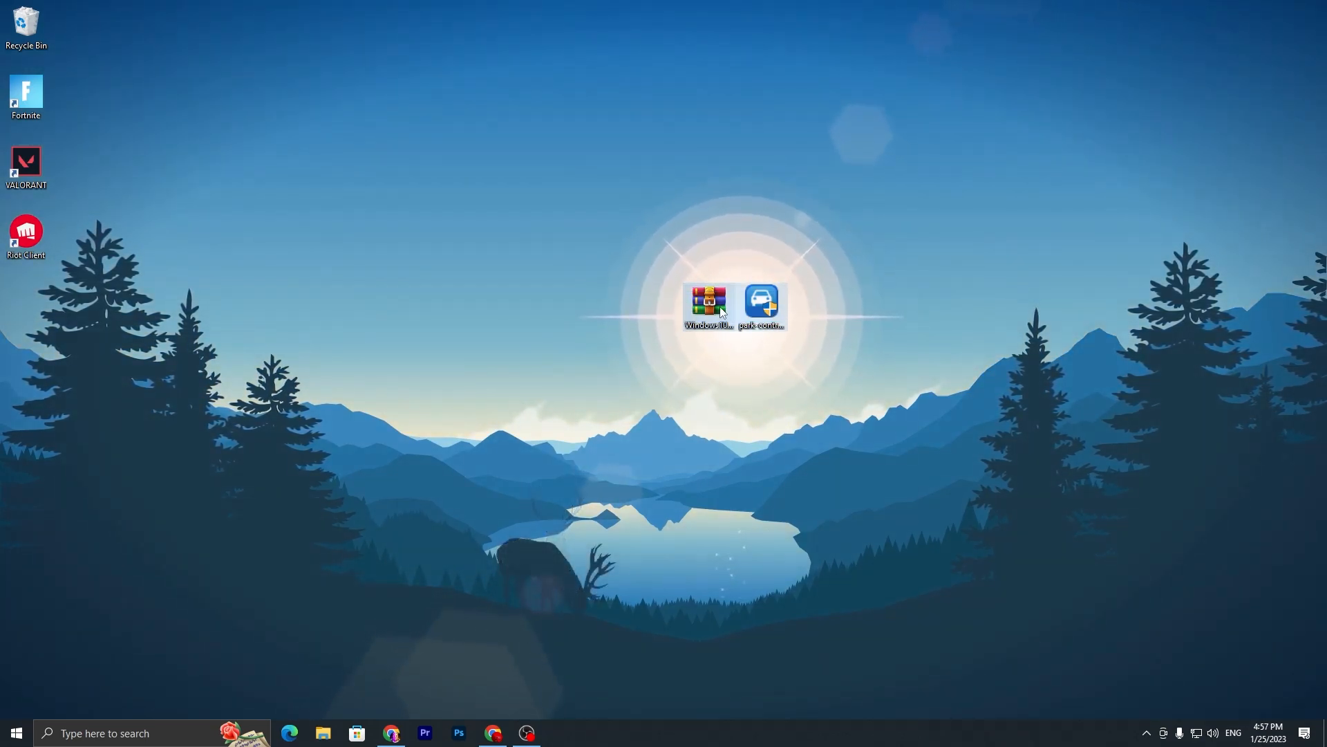
- Run the Park Control setup with UAC approval, English language, and install to the default folder
{"action": "double_click", "coordinate": [761, 303]}
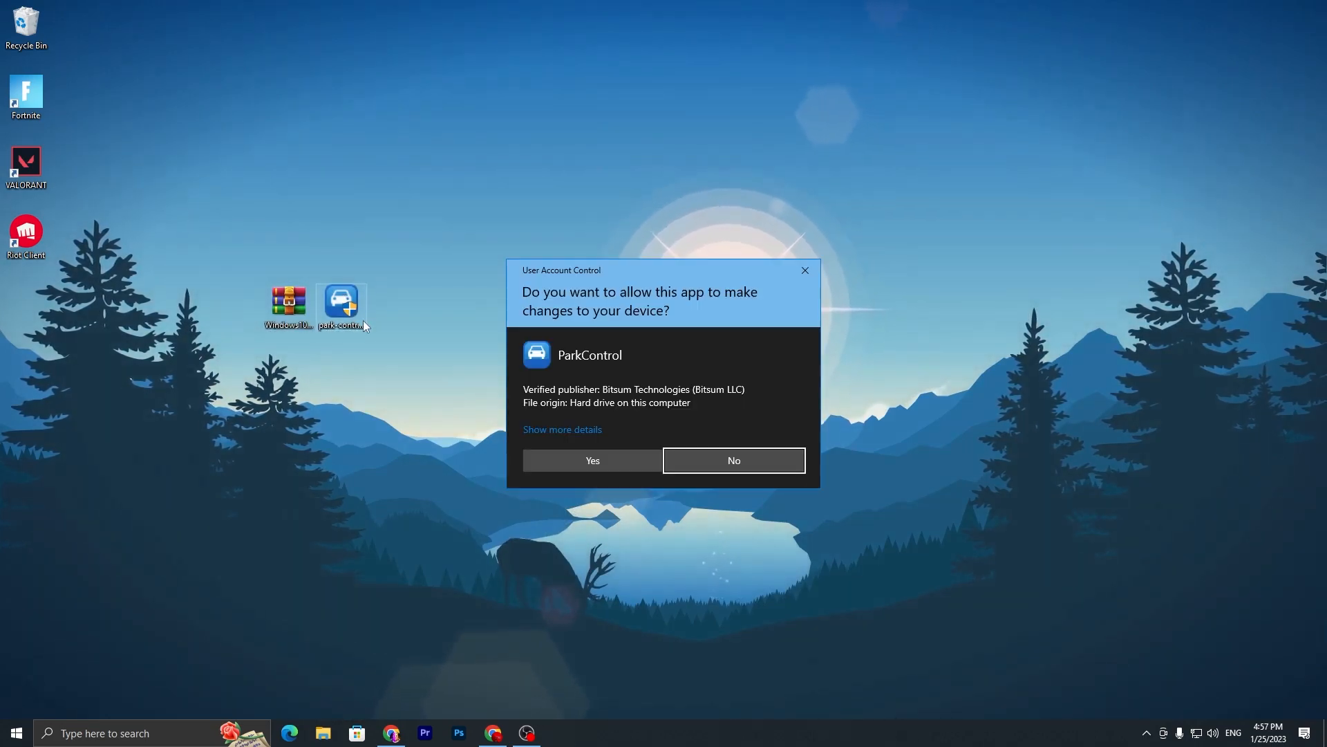
{"action": "left_click", "coordinate": [591, 461]}
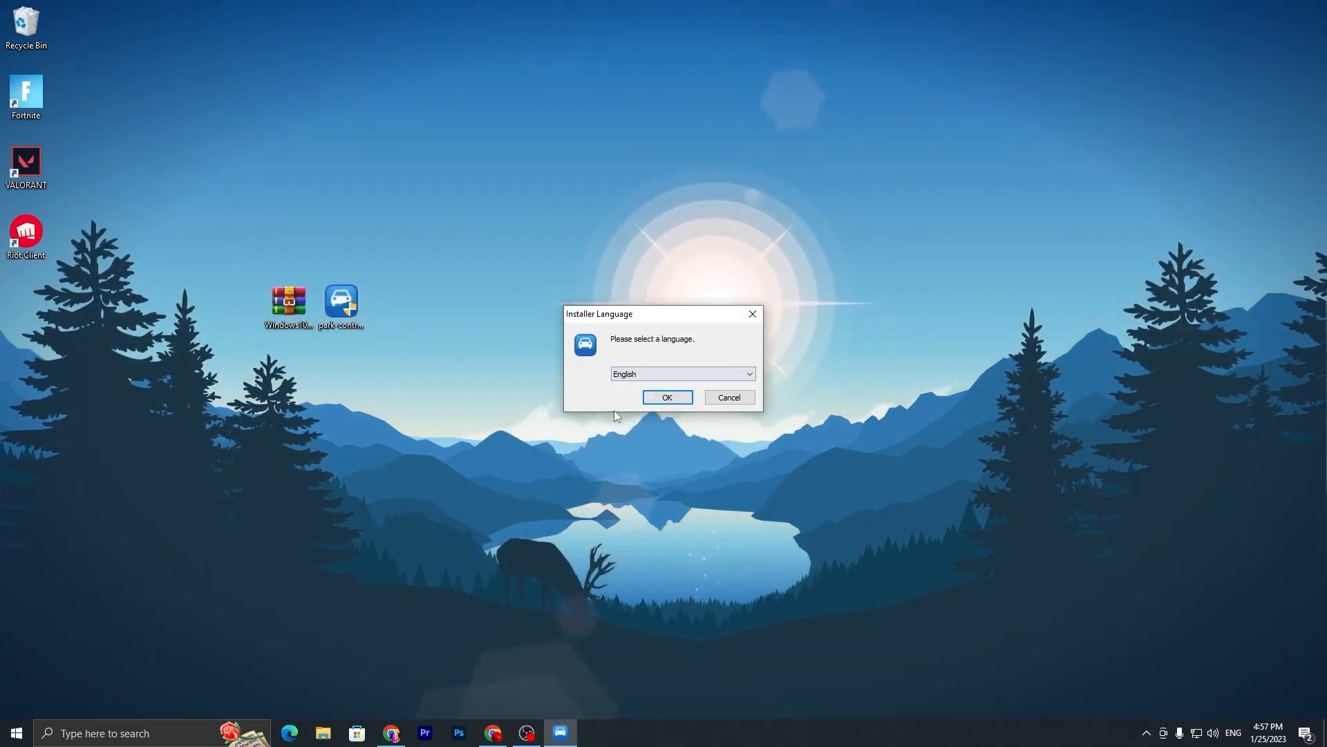
{"action": "left_click", "coordinate": [666, 397]}
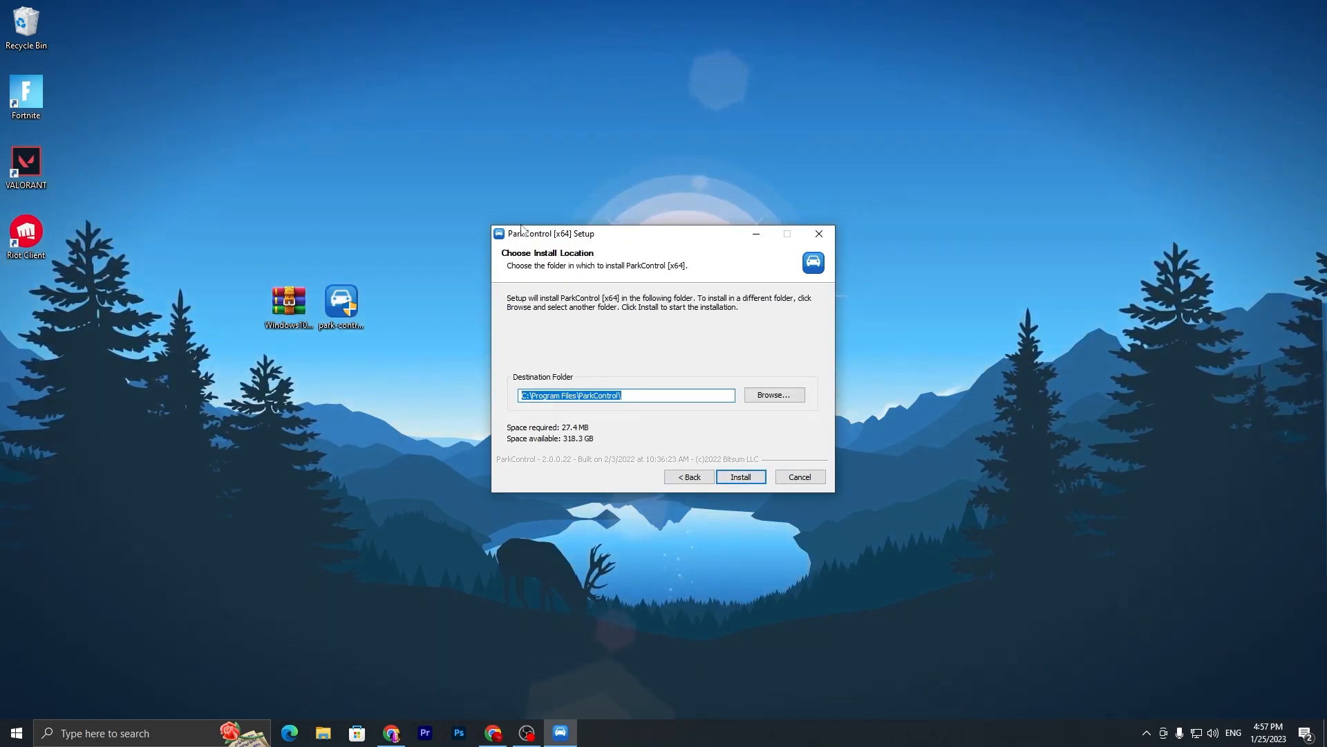
{"action": "left_click", "coordinate": [798, 476]}
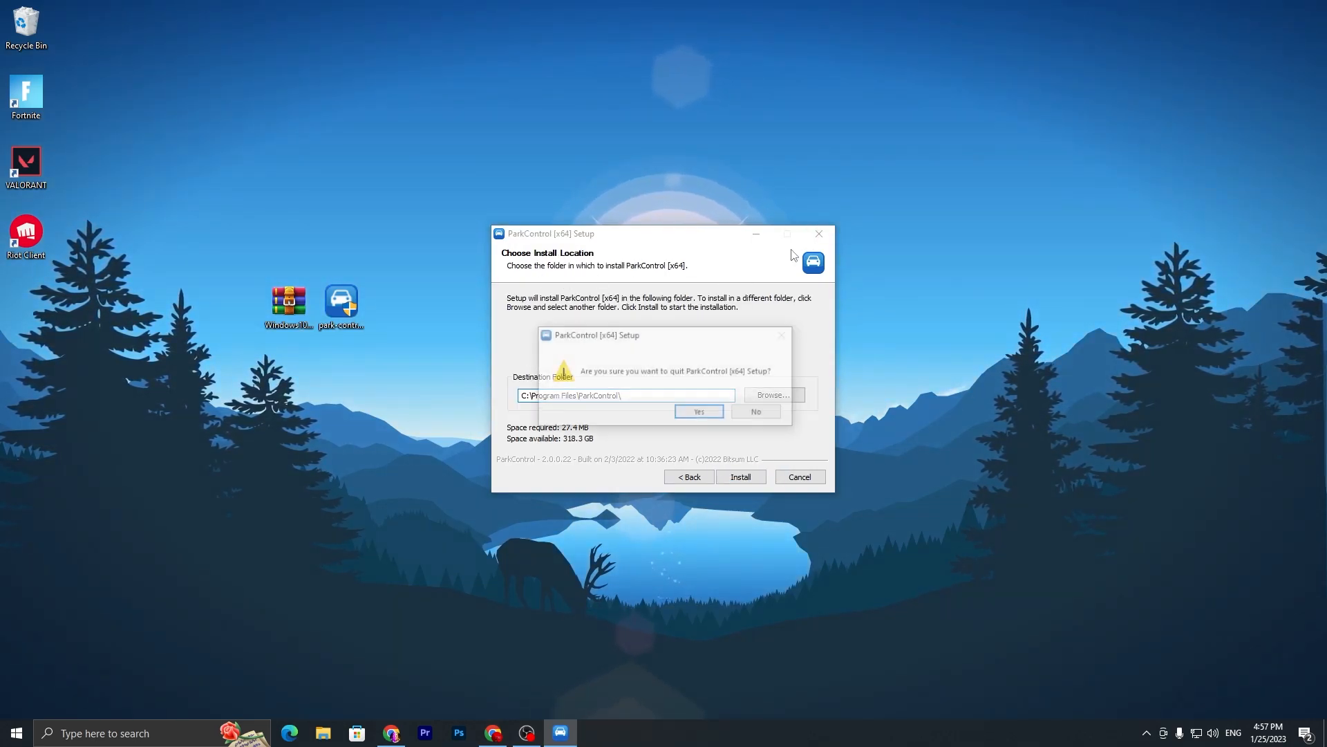
{"action": "left_click", "coordinate": [697, 412]}
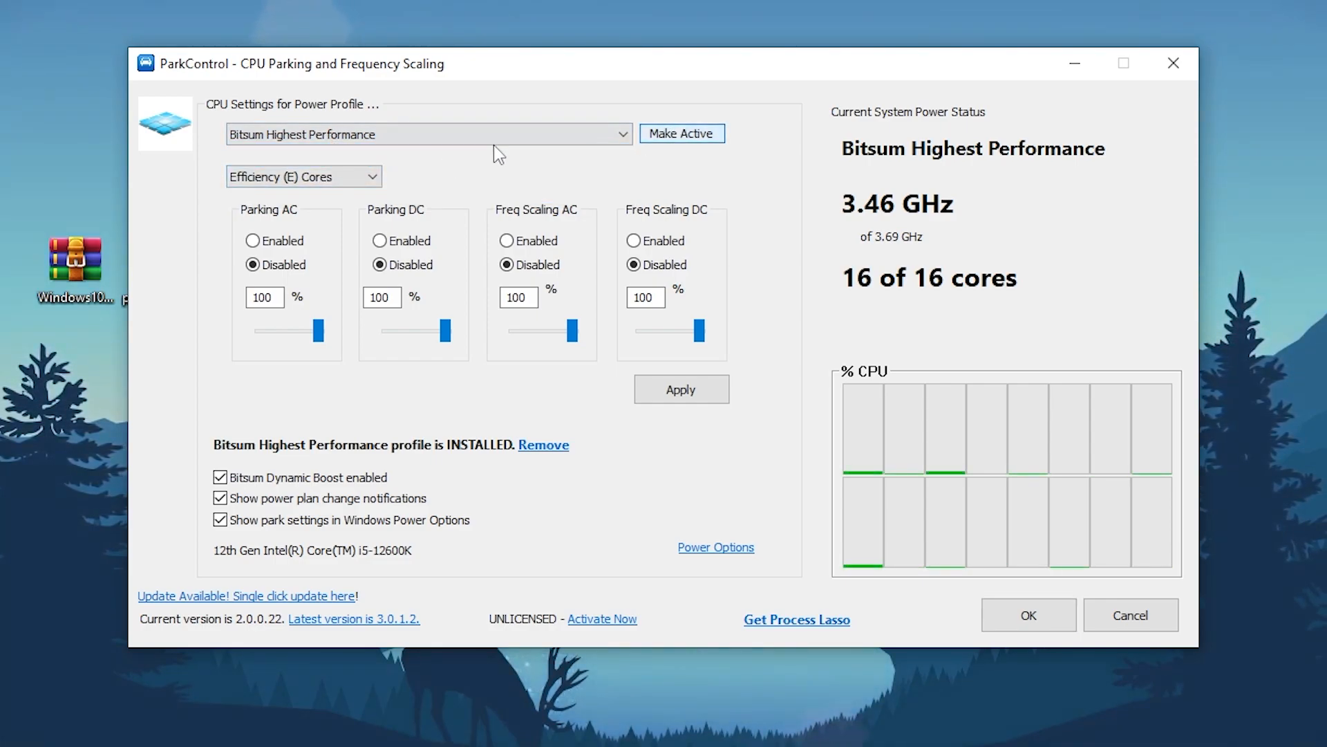
- Switch to the Performance (P) Cores settings and toggle Bitsum Dynamic Boost
{"action": "left_click", "coordinate": [303, 175]}
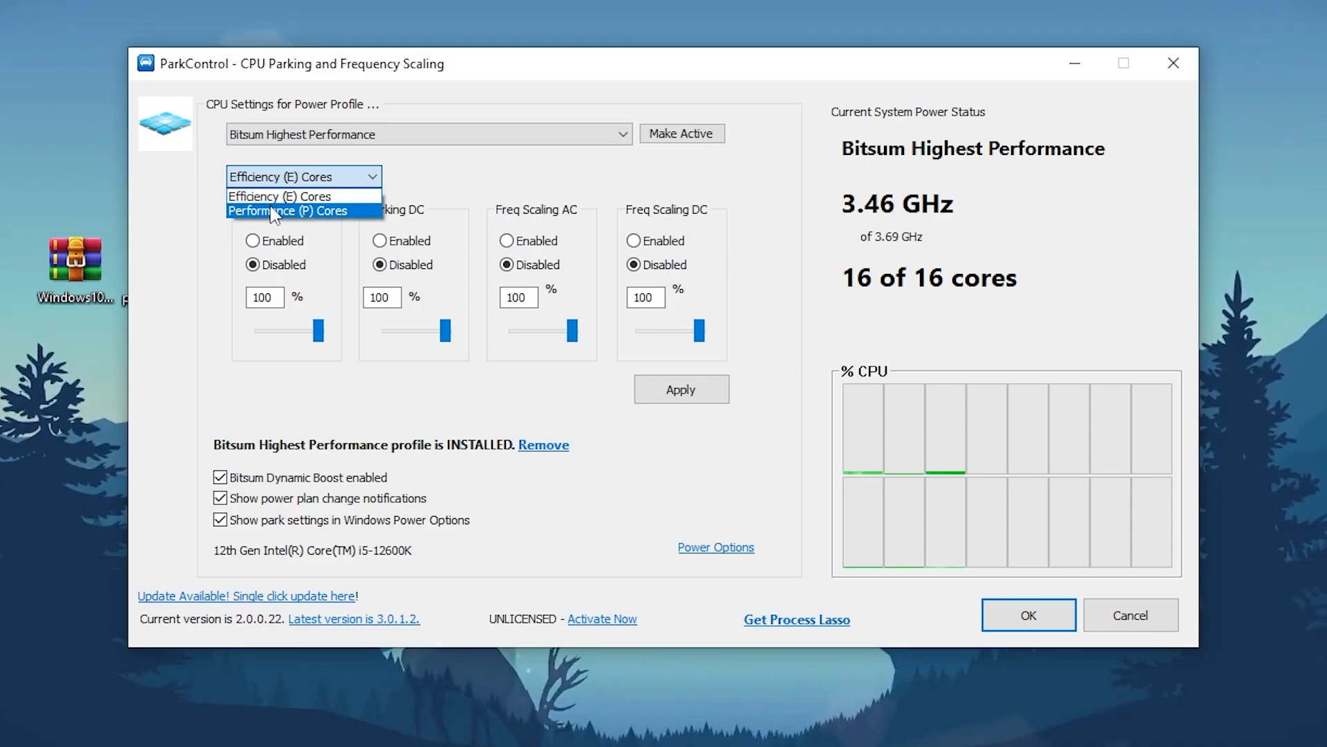
{"action": "left_click", "coordinate": [304, 210]}
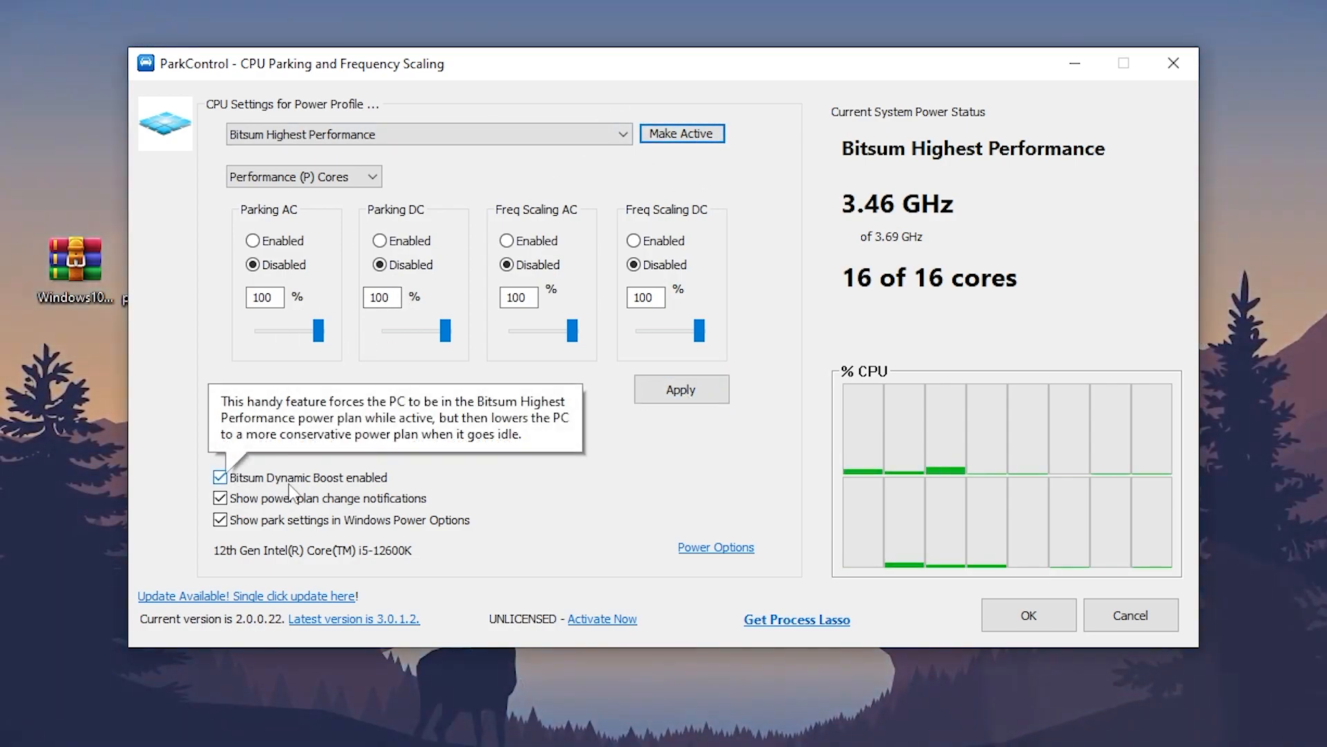
{"action": "left_click", "coordinate": [221, 477]}
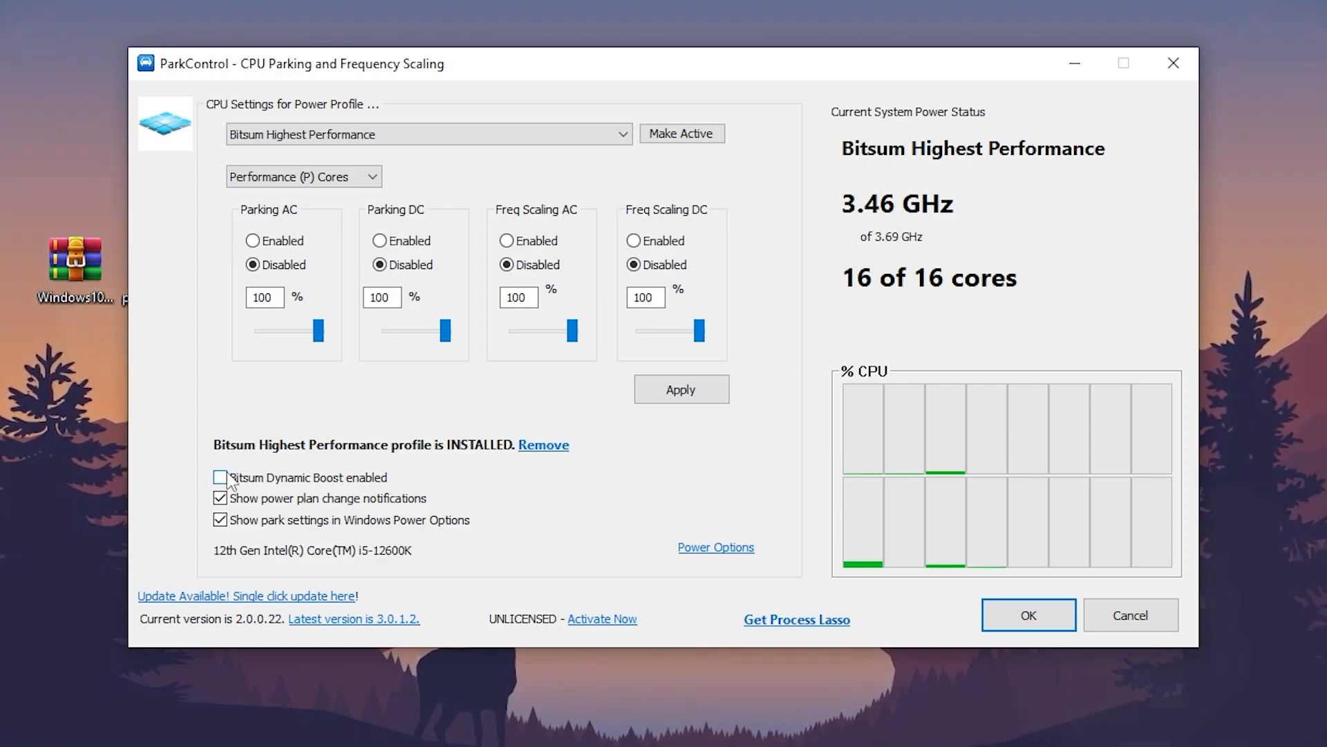
- Set the idle Dynamic Boost plan to Bitsum Highest Performance and confirm
{"action": "left_click", "coordinate": [919, 340]}
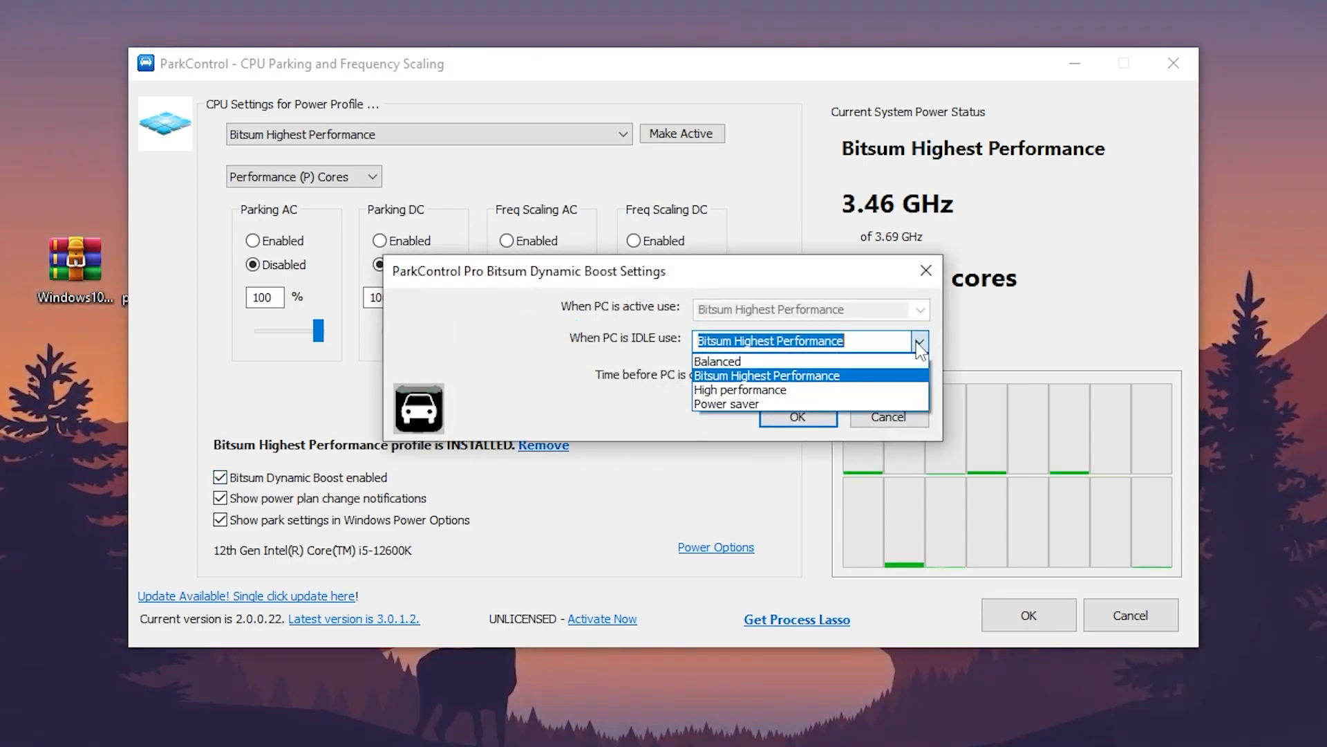
{"action": "left_click", "coordinate": [764, 375]}
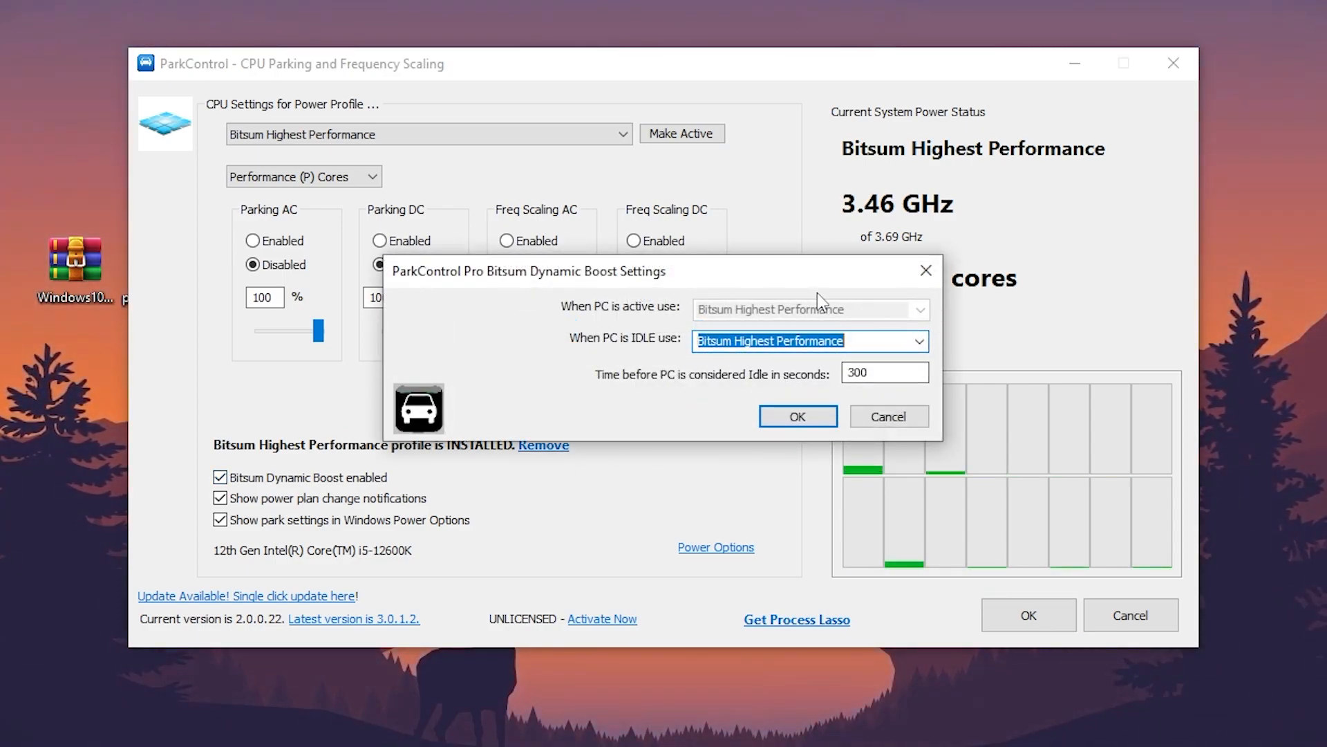
{"action": "left_click", "coordinate": [796, 416]}
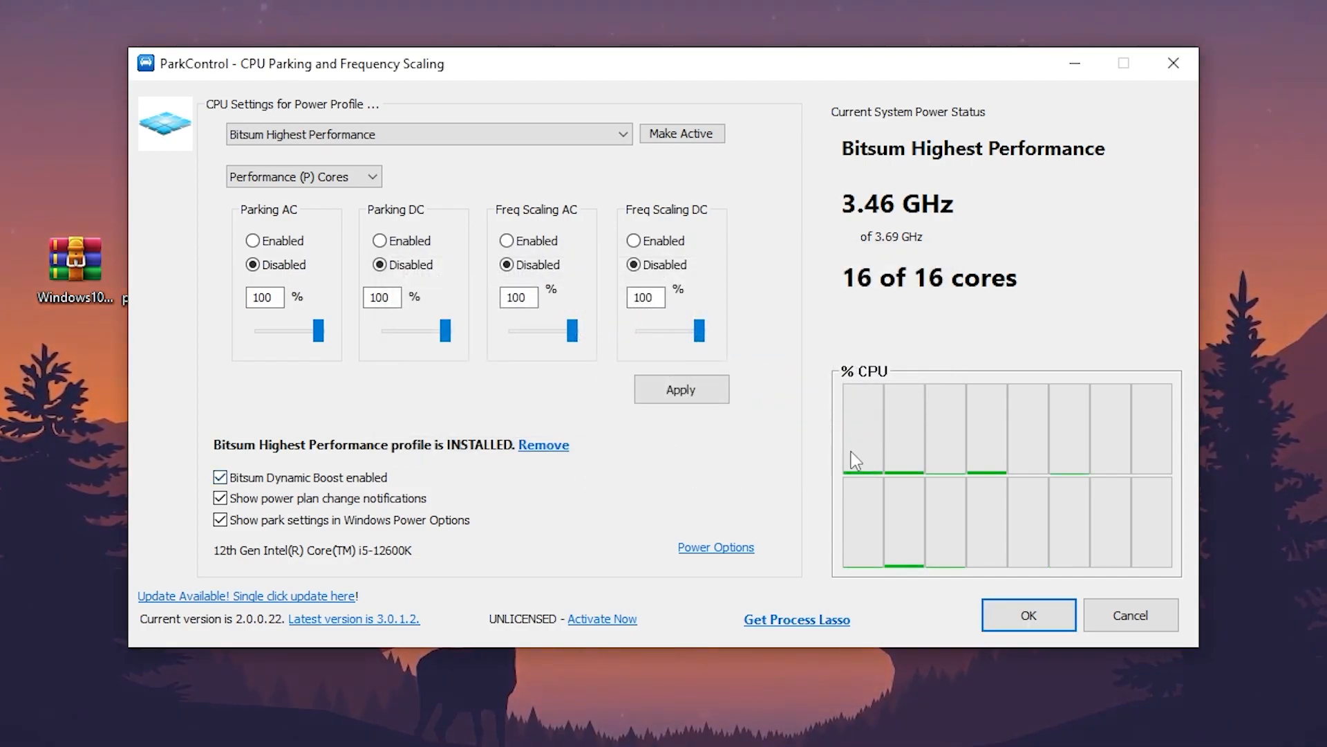
{"action": "mouse_move", "coordinate": [622, 232]}
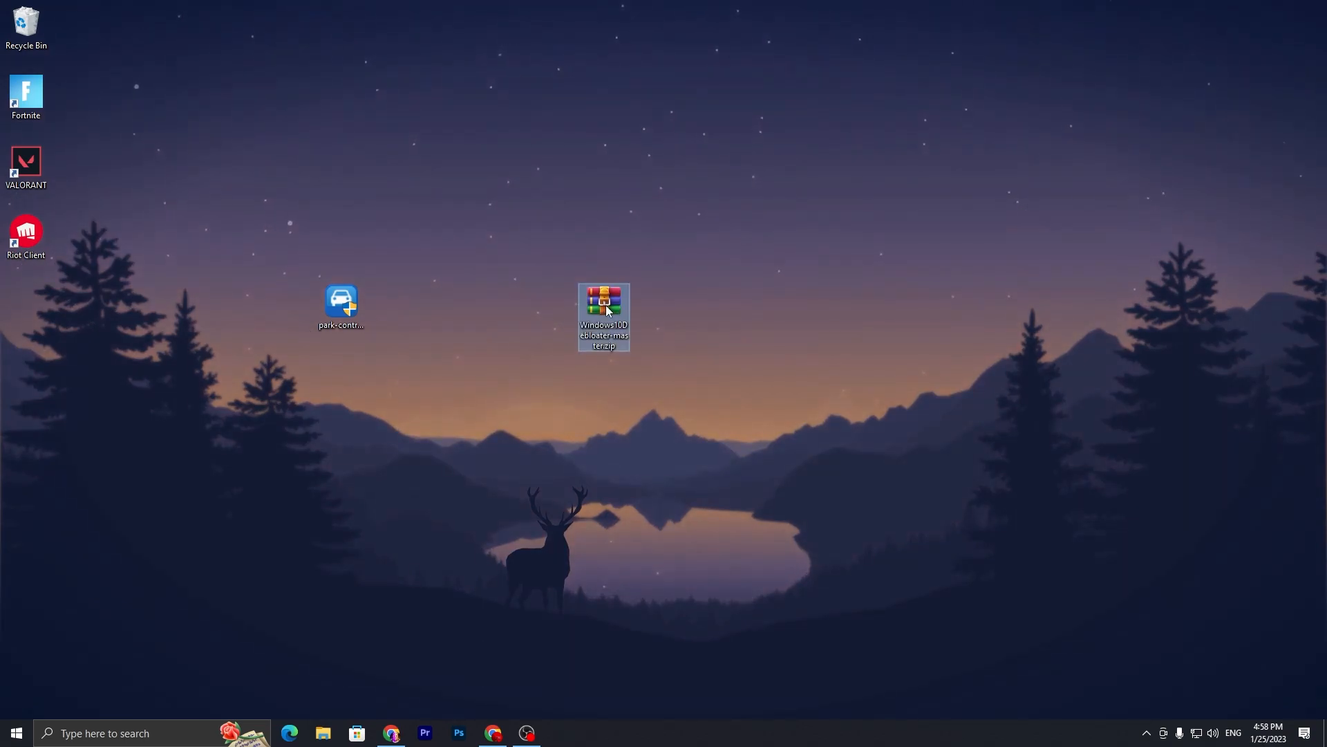
{"action": "mouse_move", "coordinate": [604, 304]}
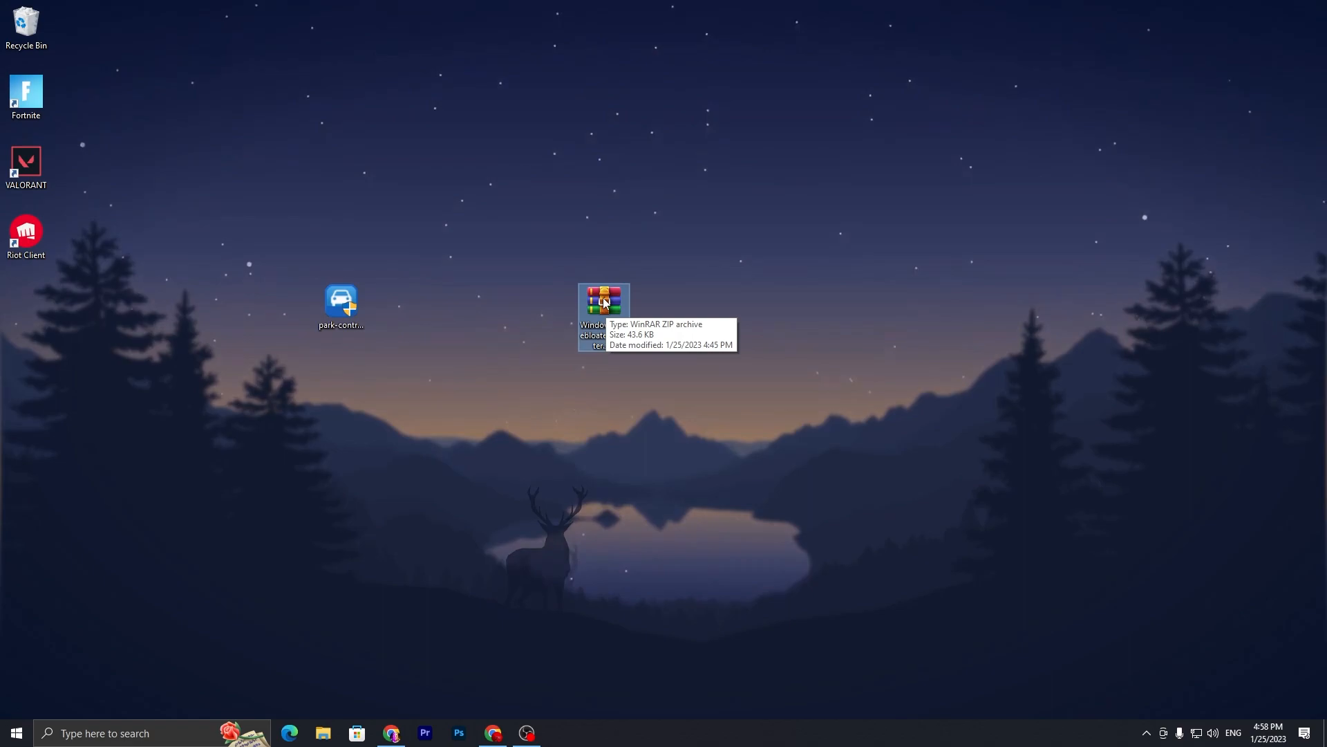
- Extract Windows10Debloater-master to the desktop via WinRAR and open the extracted folder
{"action": "double_click", "coordinate": [603, 302]}
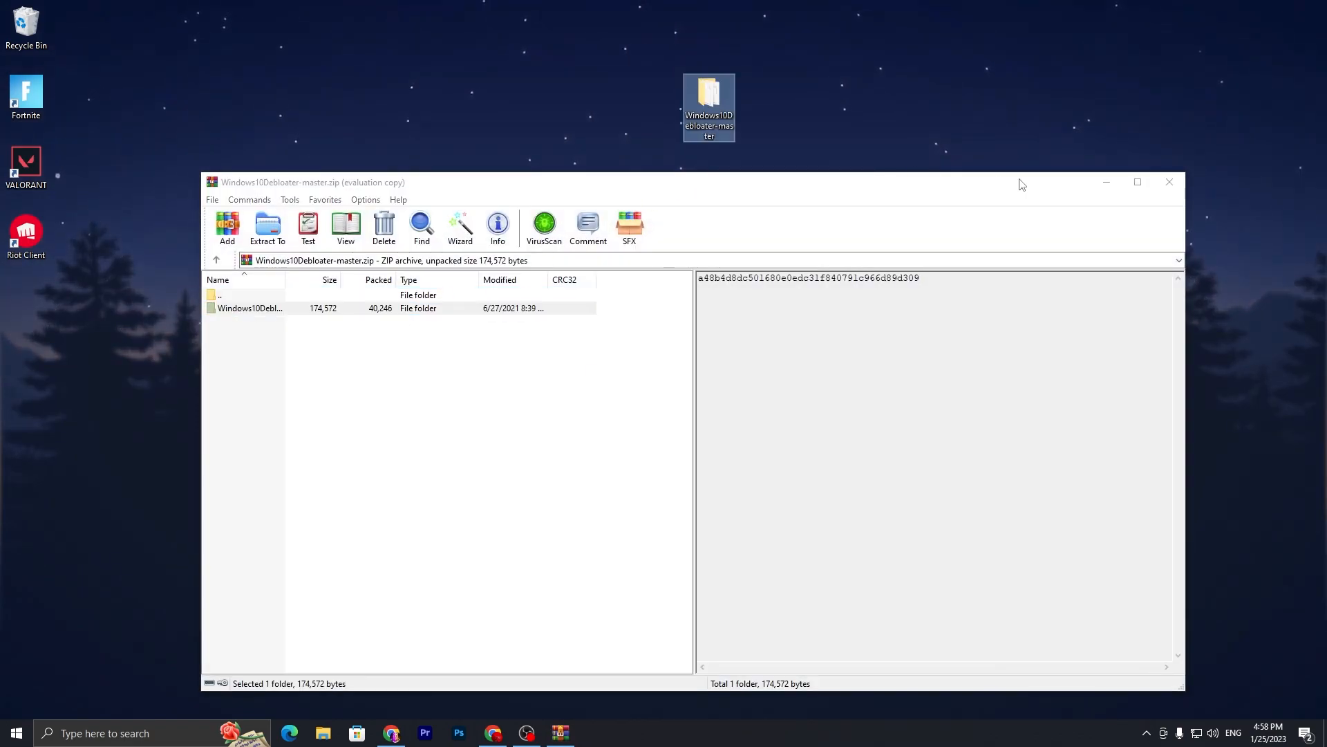
{"action": "left_click", "coordinate": [1170, 182]}
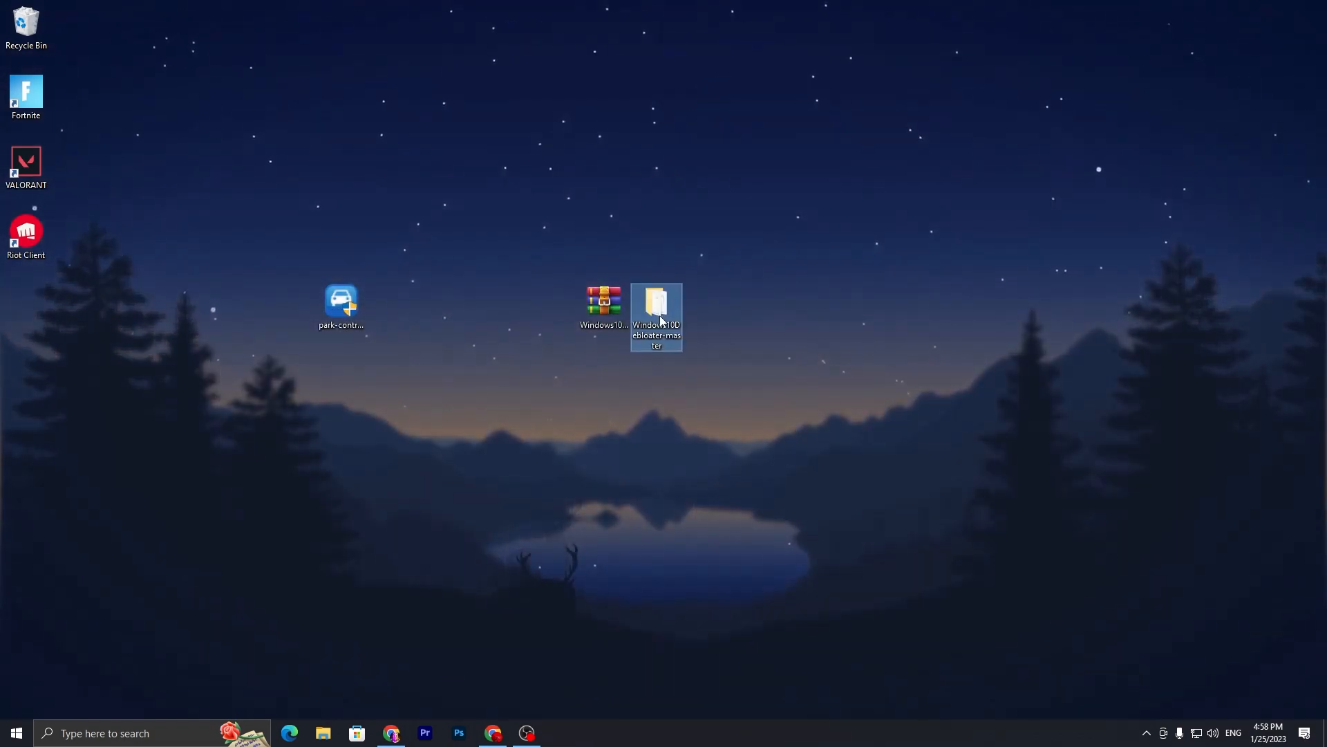
{"action": "mouse_move", "coordinate": [603, 302]}
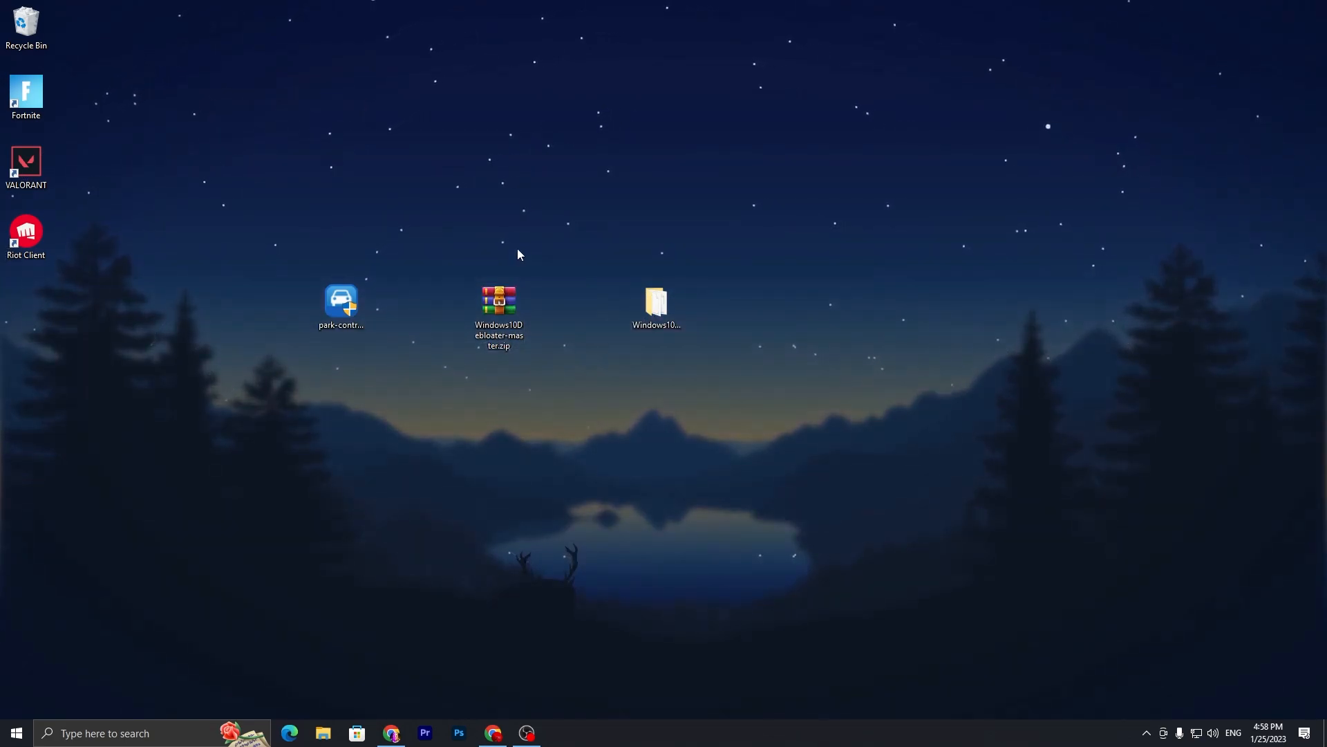
{"action": "left_click", "coordinate": [655, 305]}
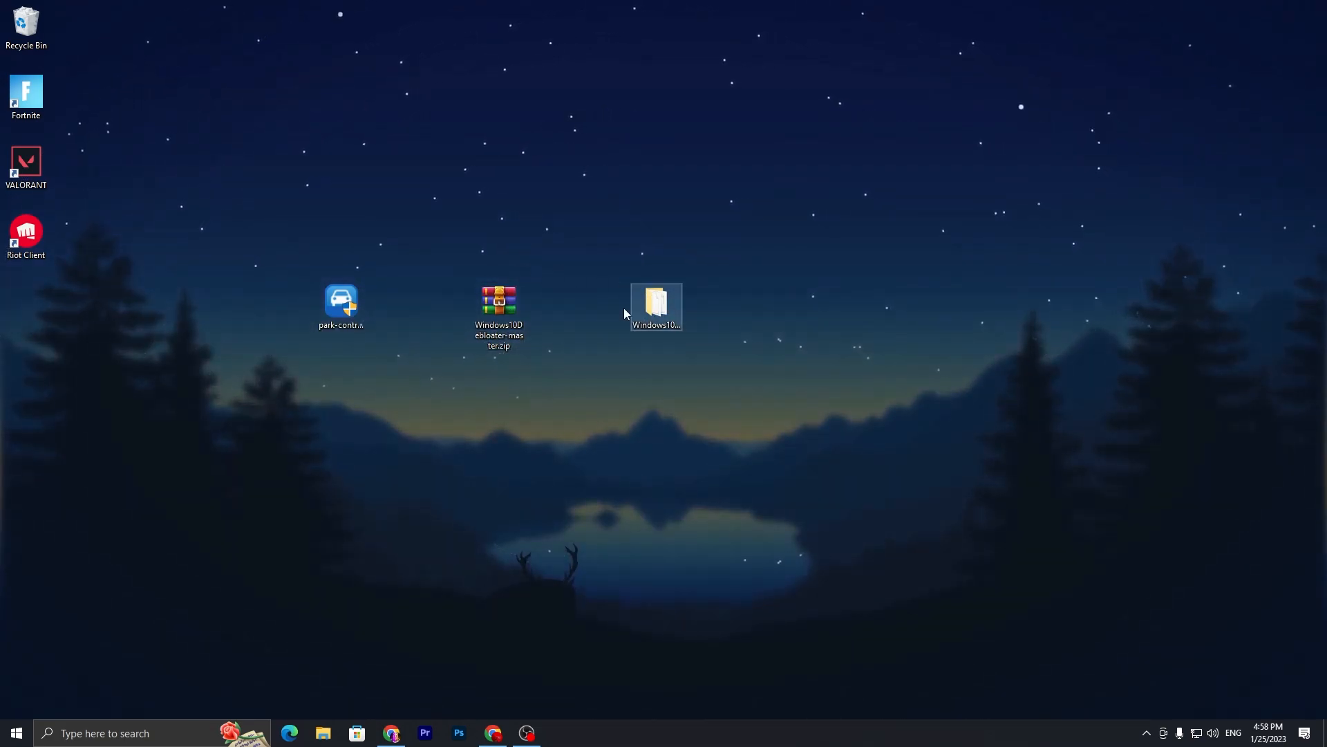
{"action": "double_click", "coordinate": [655, 300]}
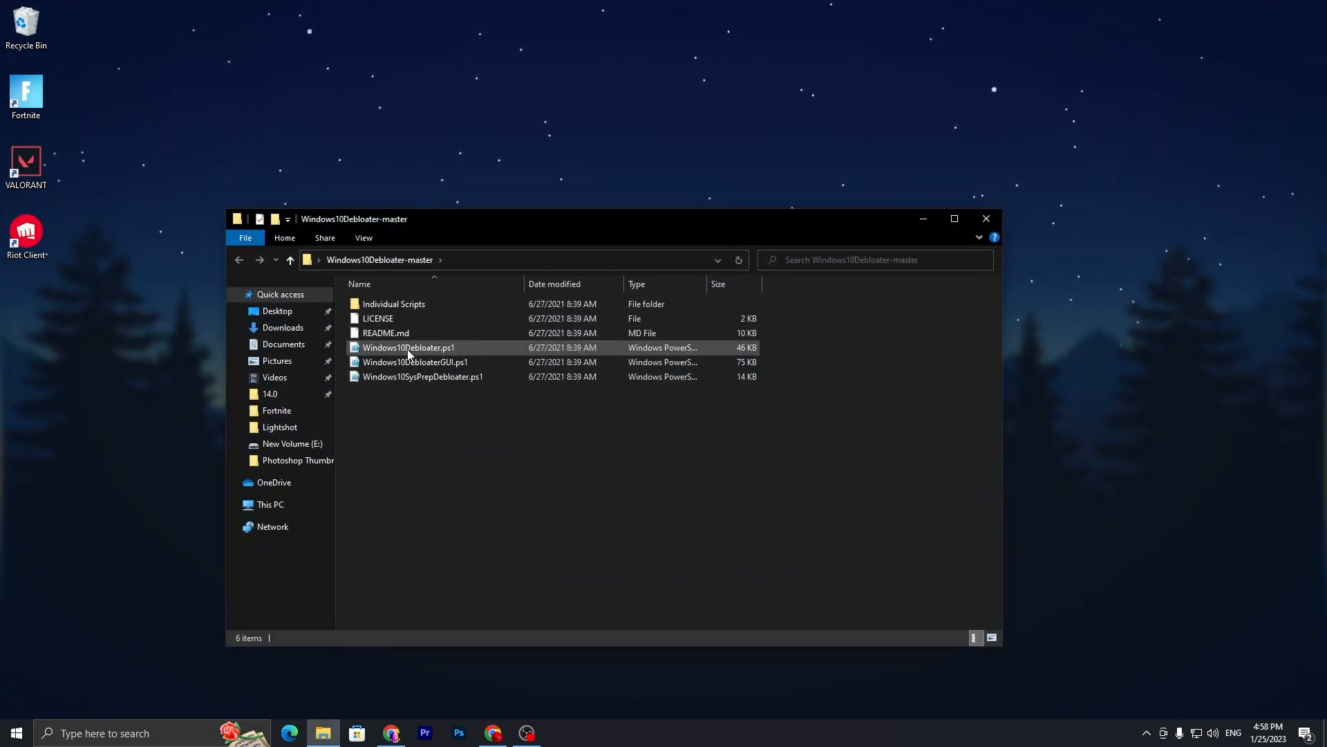
{"action": "mouse_move", "coordinate": [416, 360]}
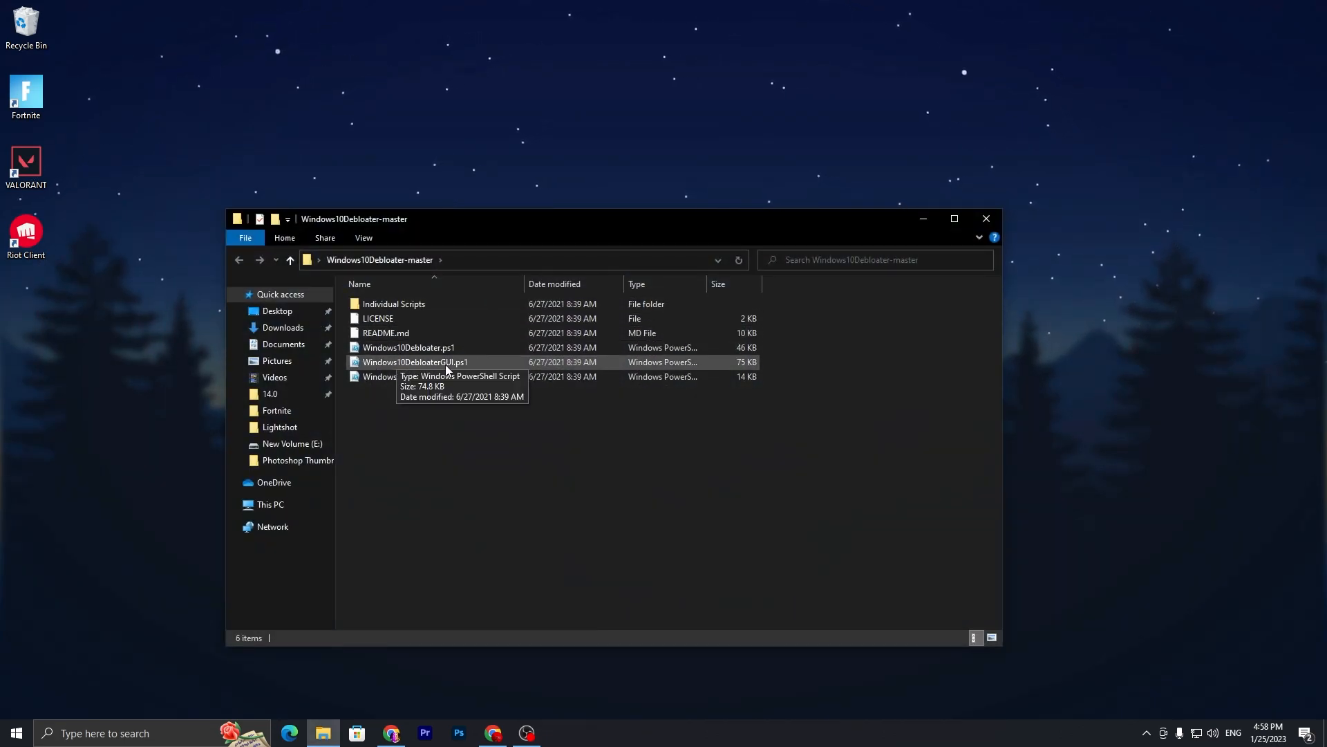
{"action": "mouse_move", "coordinate": [480, 367]}
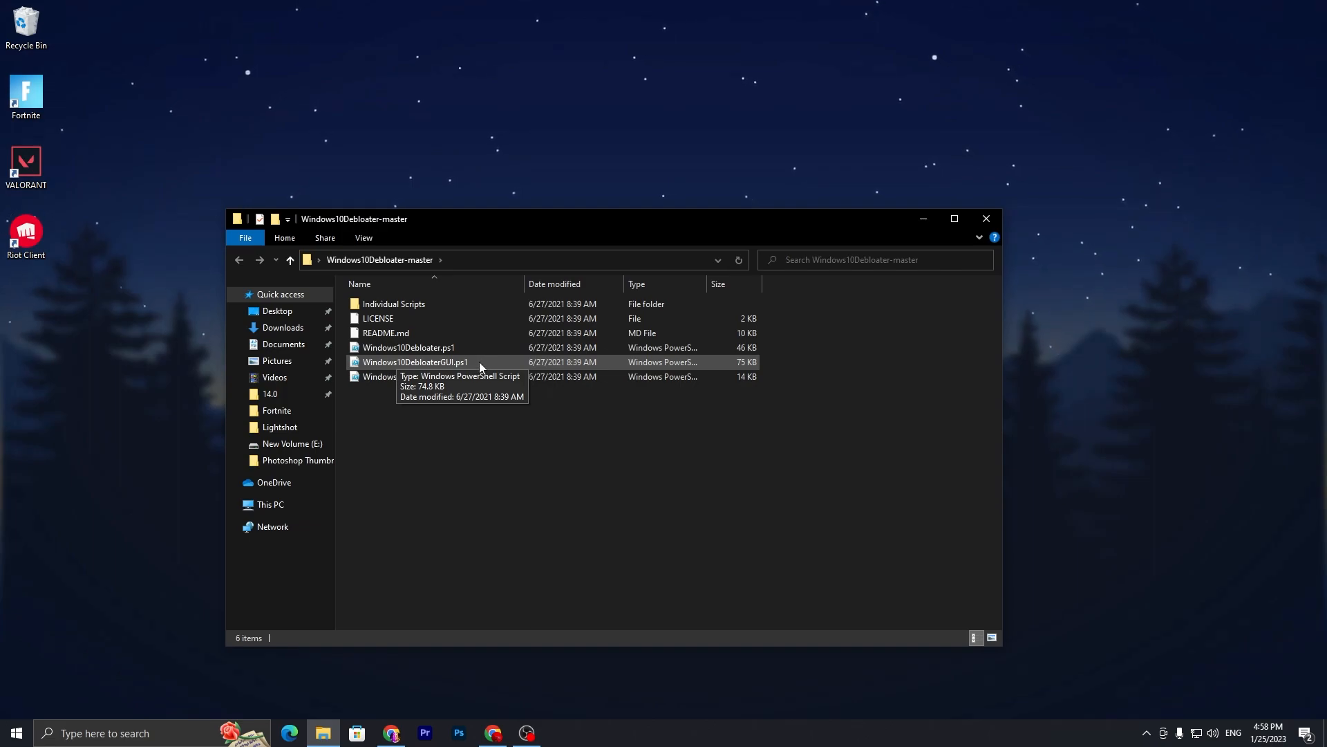
- Run Windows10DebloaterGUI.ps1 with PowerShell from its context menu
{"action": "right_click", "coordinate": [415, 362]}
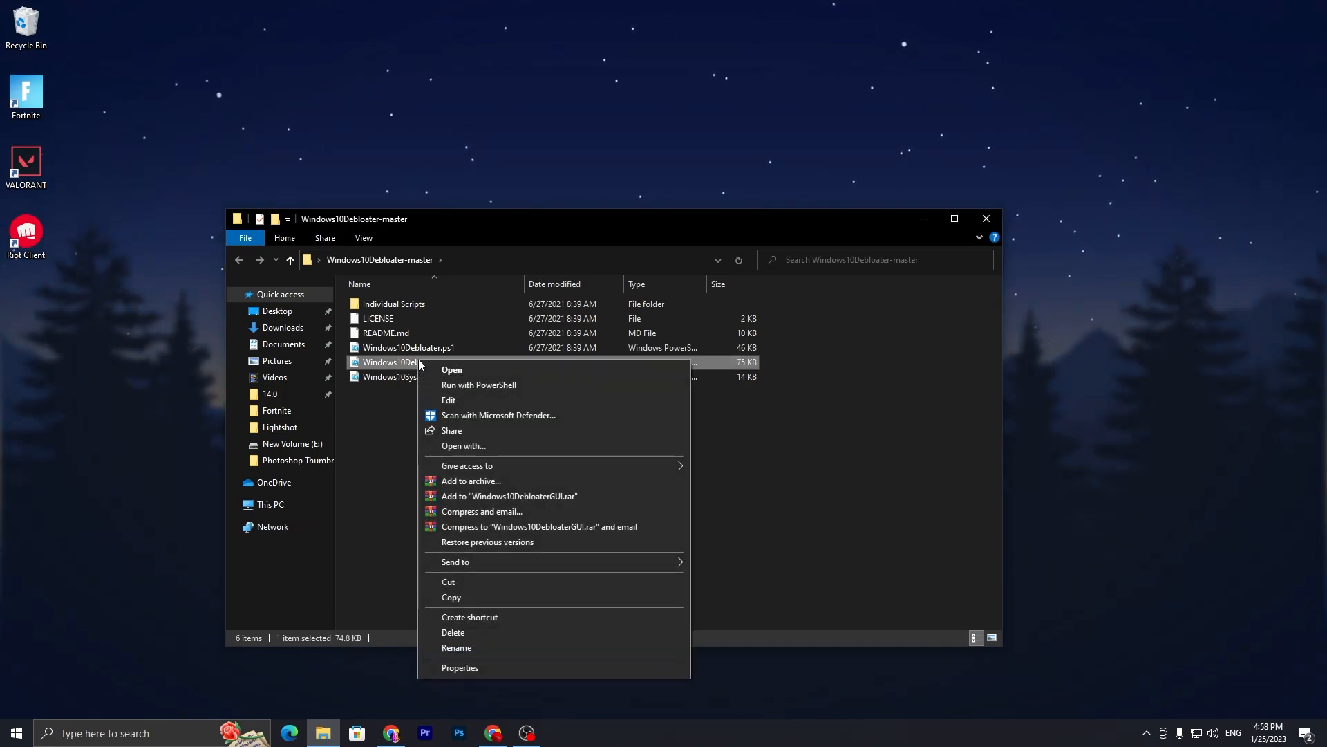
{"action": "left_click", "coordinate": [477, 385]}
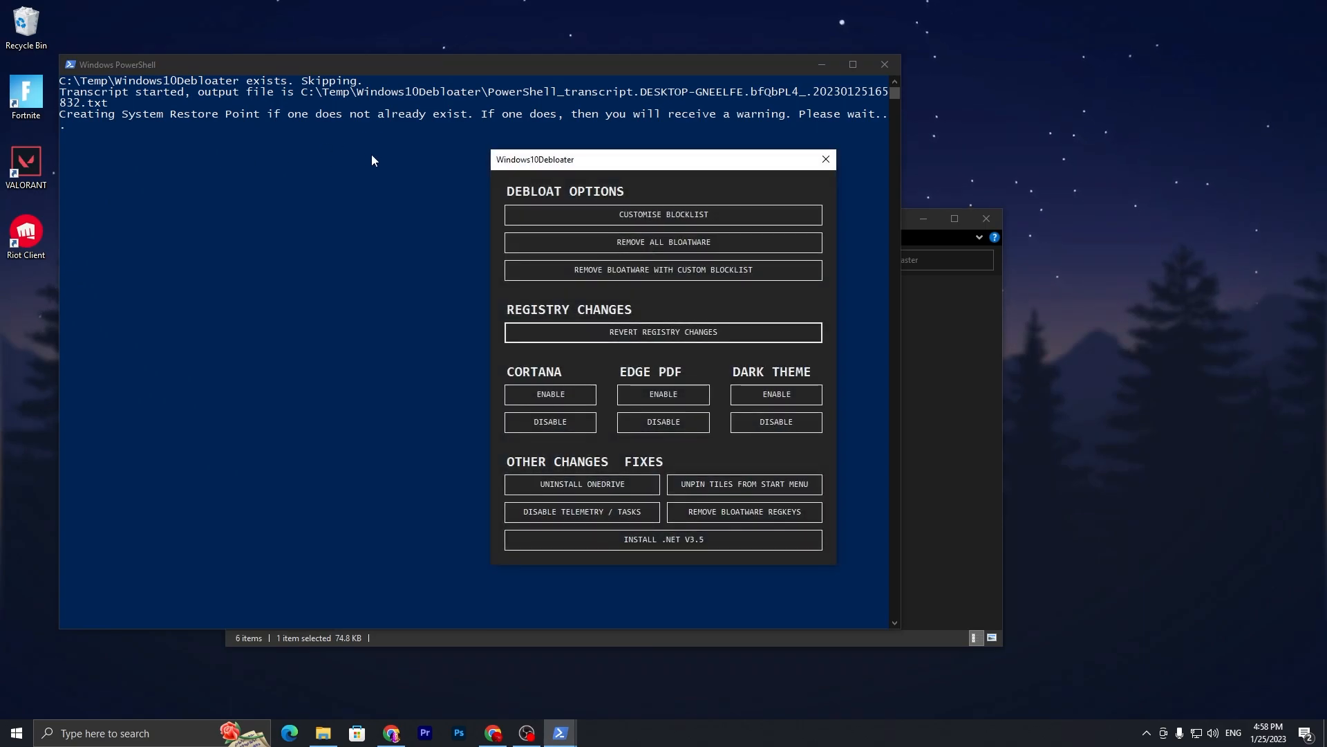
{"action": "mouse_move", "coordinate": [575, 165]}
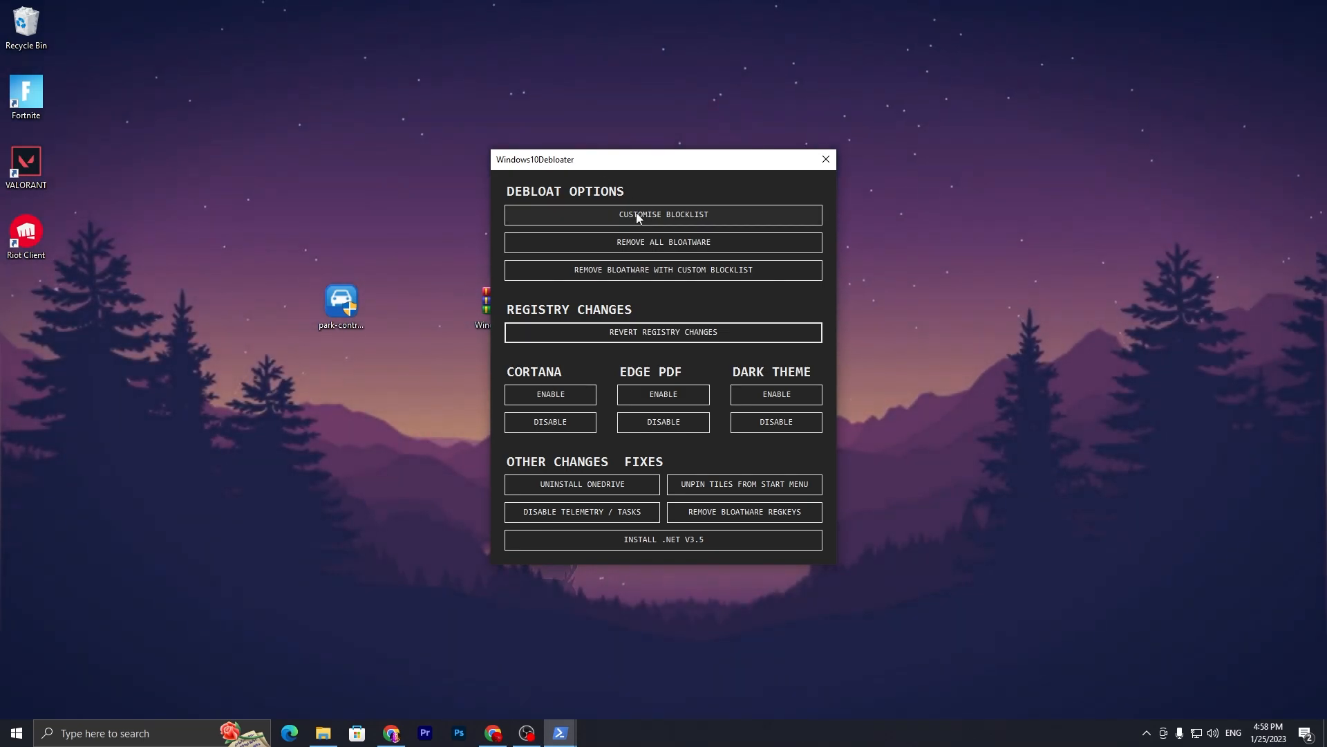
{"action": "left_click", "coordinate": [662, 215]}
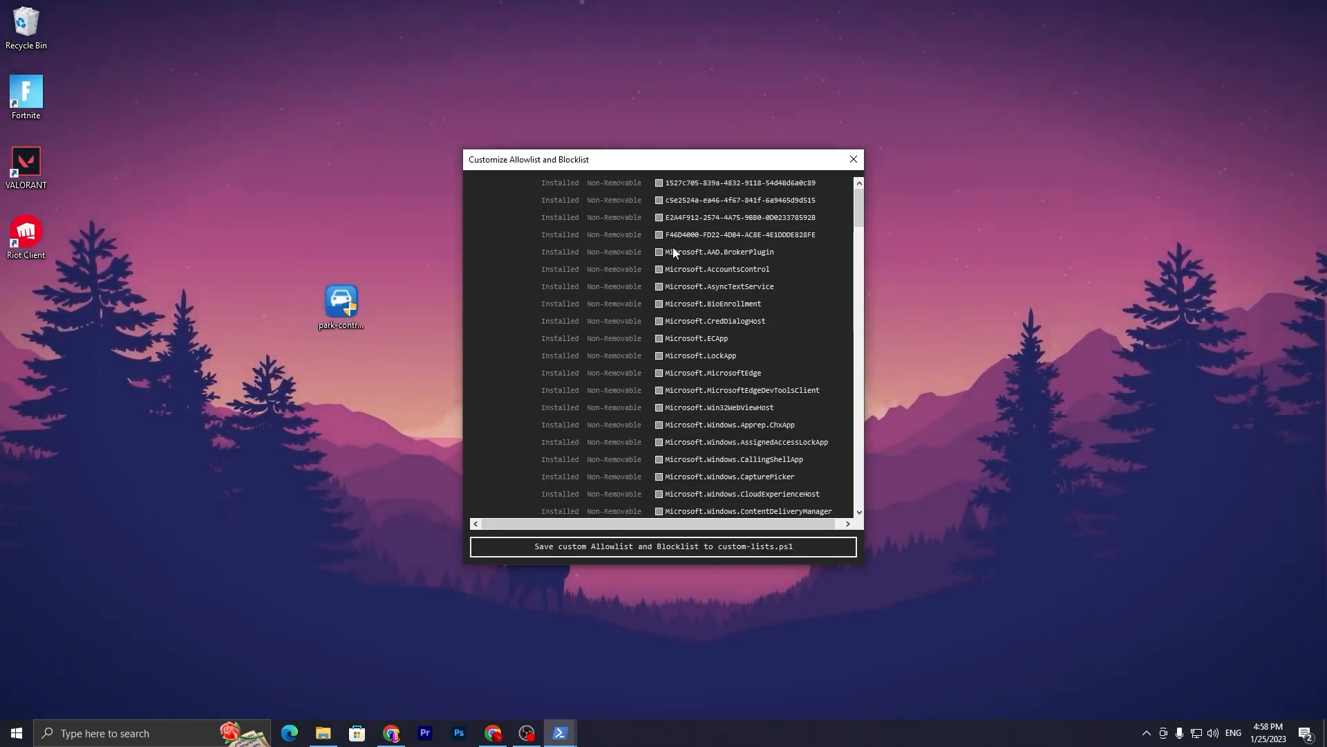
{"action": "scroll", "scroll_direction": "down", "scroll_amount": 3}
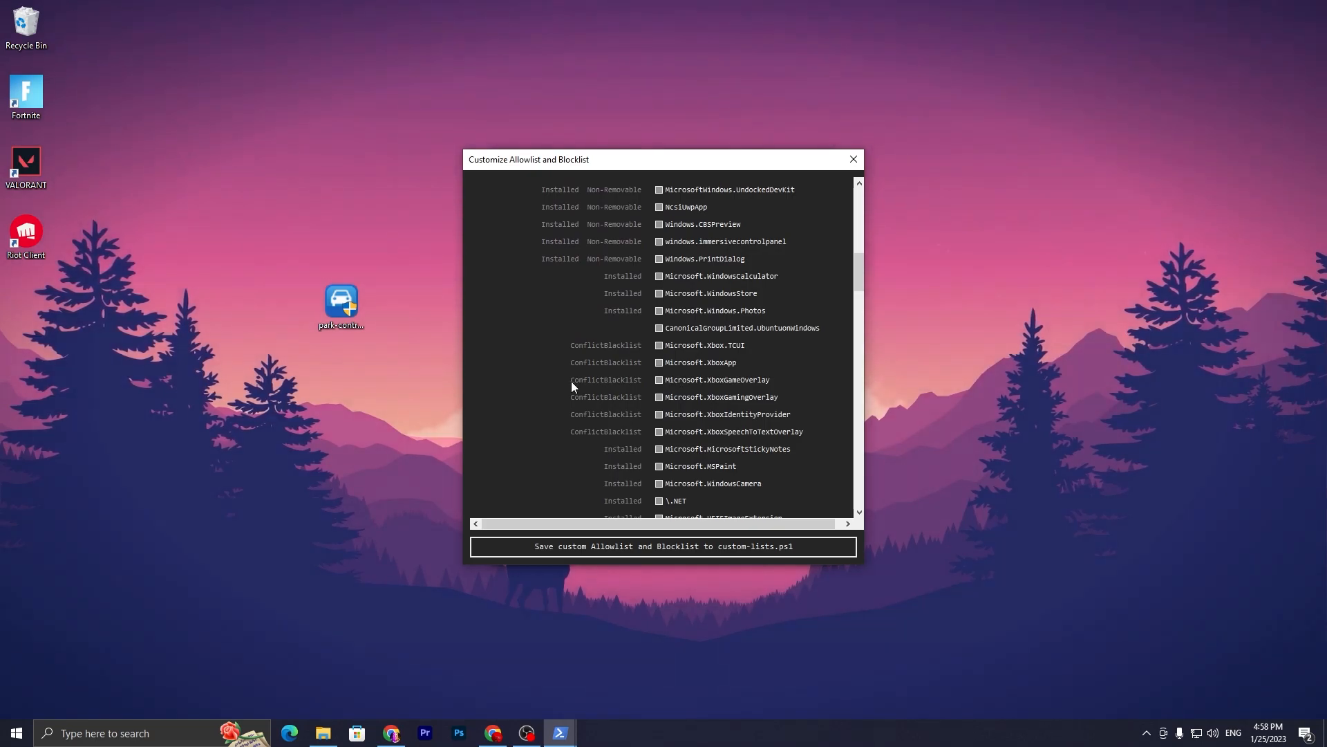
{"action": "mouse_move", "coordinate": [831, 197]}
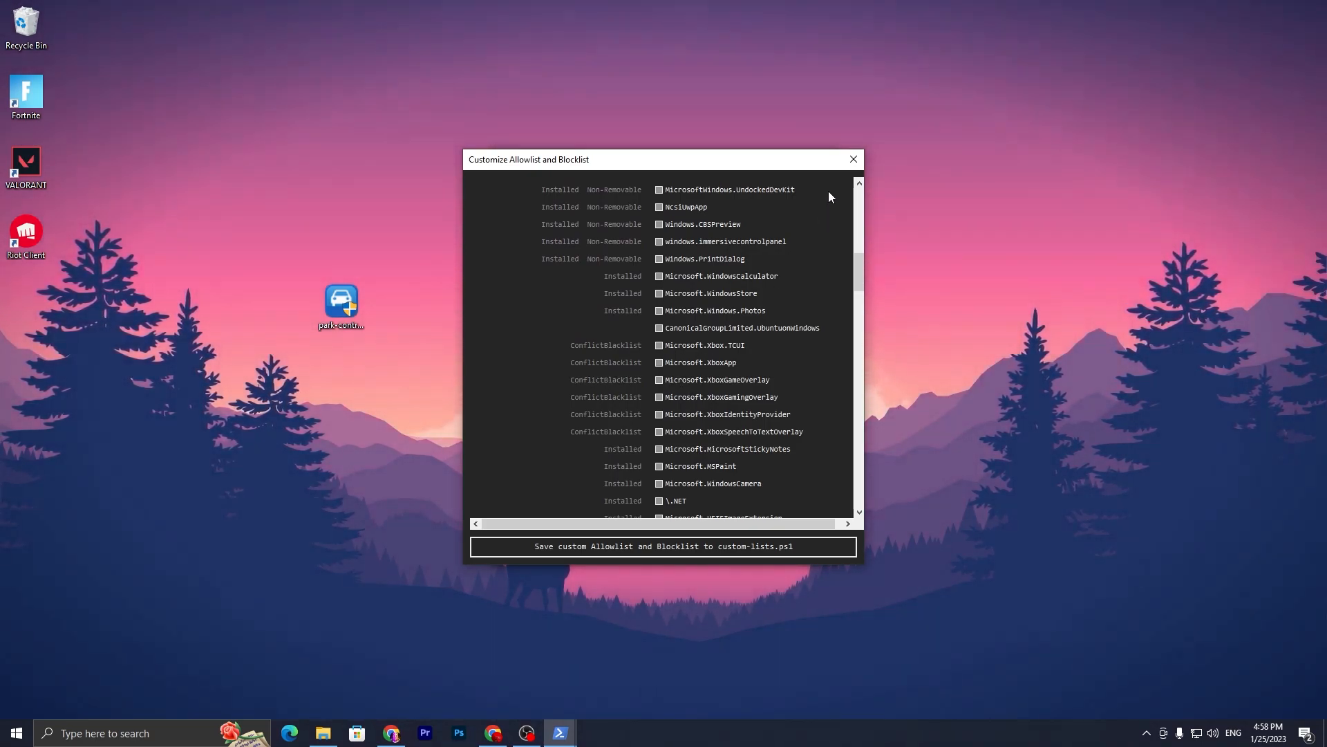
{"action": "left_click", "coordinate": [852, 159]}
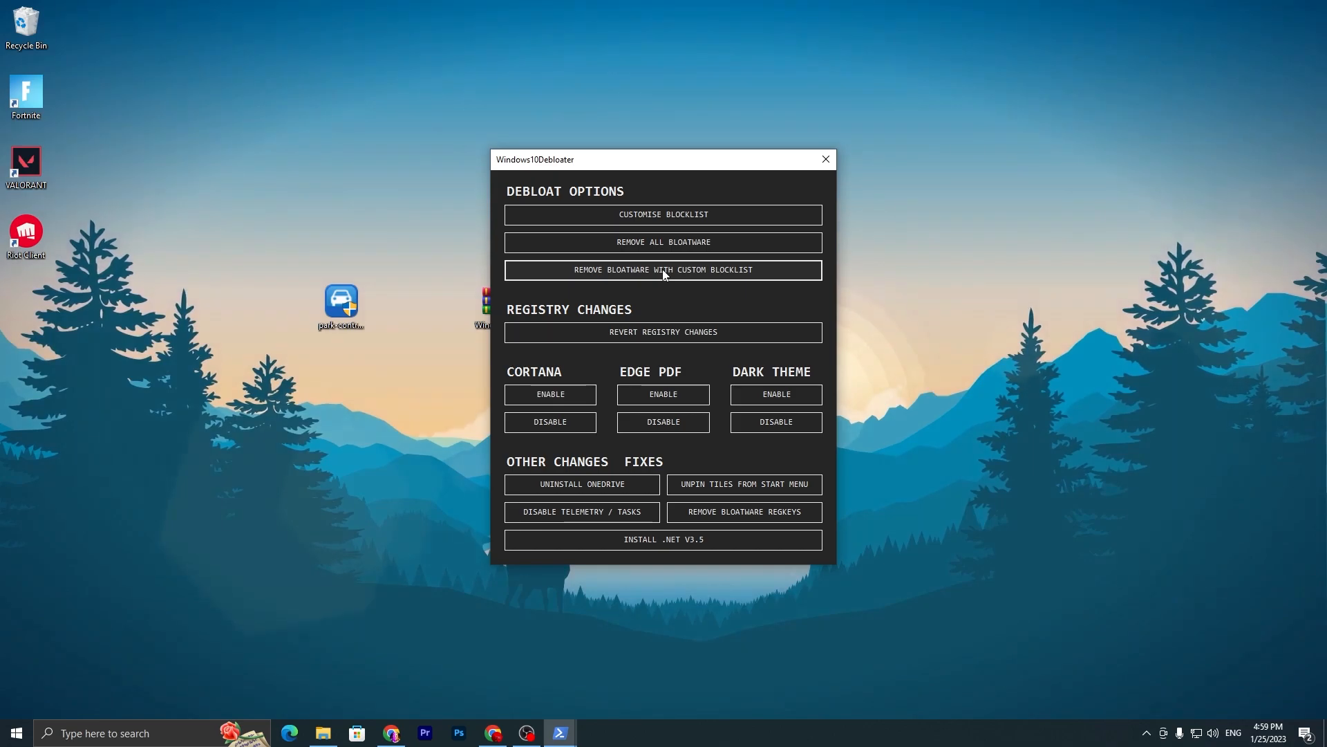
- Remove bloatware with the custom blocklist until PowerShell reports 'Bloatware removed!'
{"action": "left_click", "coordinate": [662, 269]}
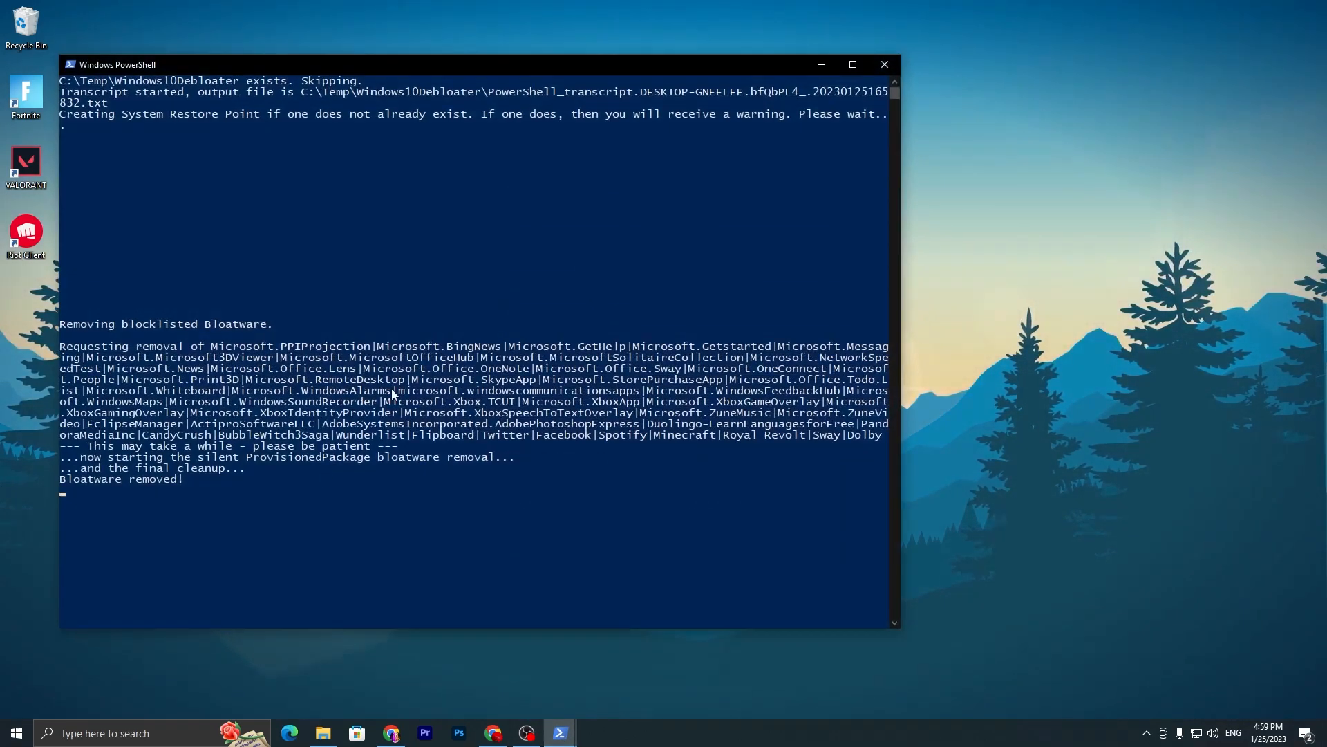
{"action": "mouse_move", "coordinate": [196, 443]}
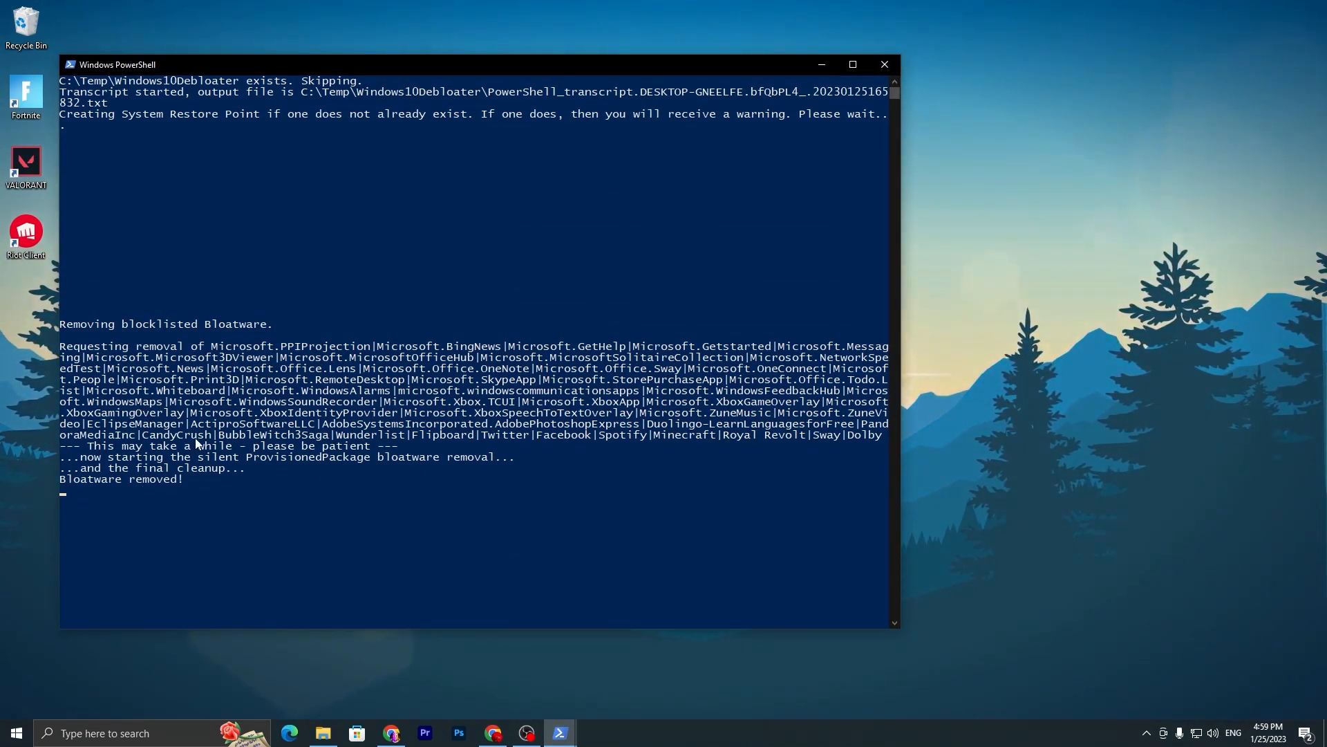
{"action": "mouse_move", "coordinate": [402, 339]}
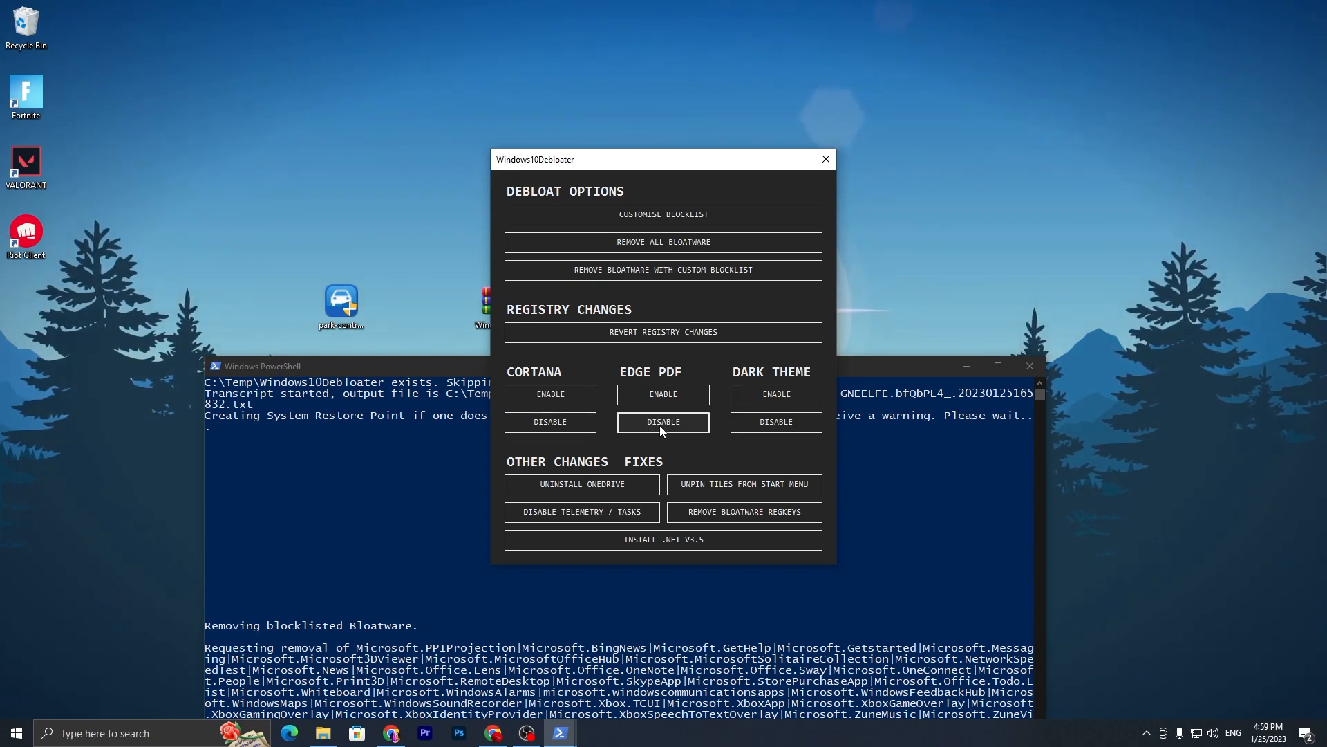
{"action": "mouse_move", "coordinate": [793, 382]}
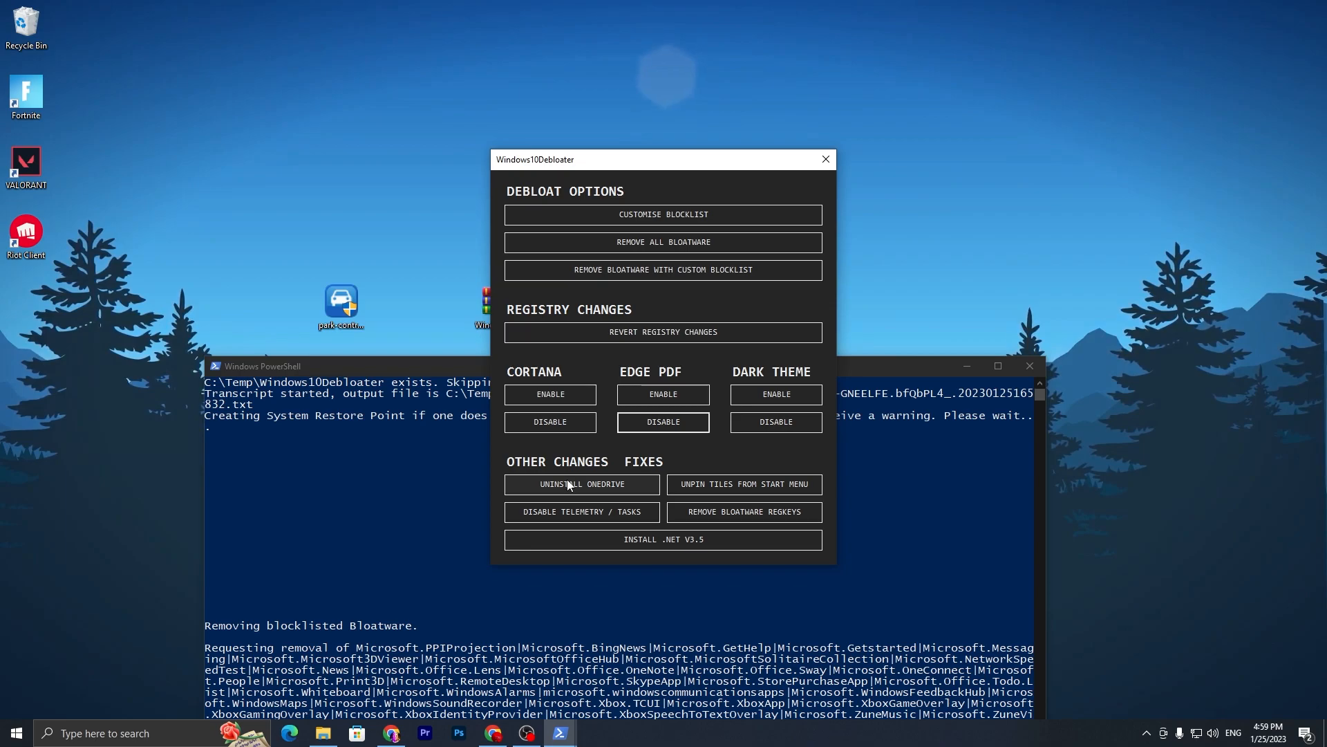
- Disable Windows telemetry and tasks until PowerShell reports 'Telemetry has been disabled!'
{"action": "left_click", "coordinate": [582, 484]}
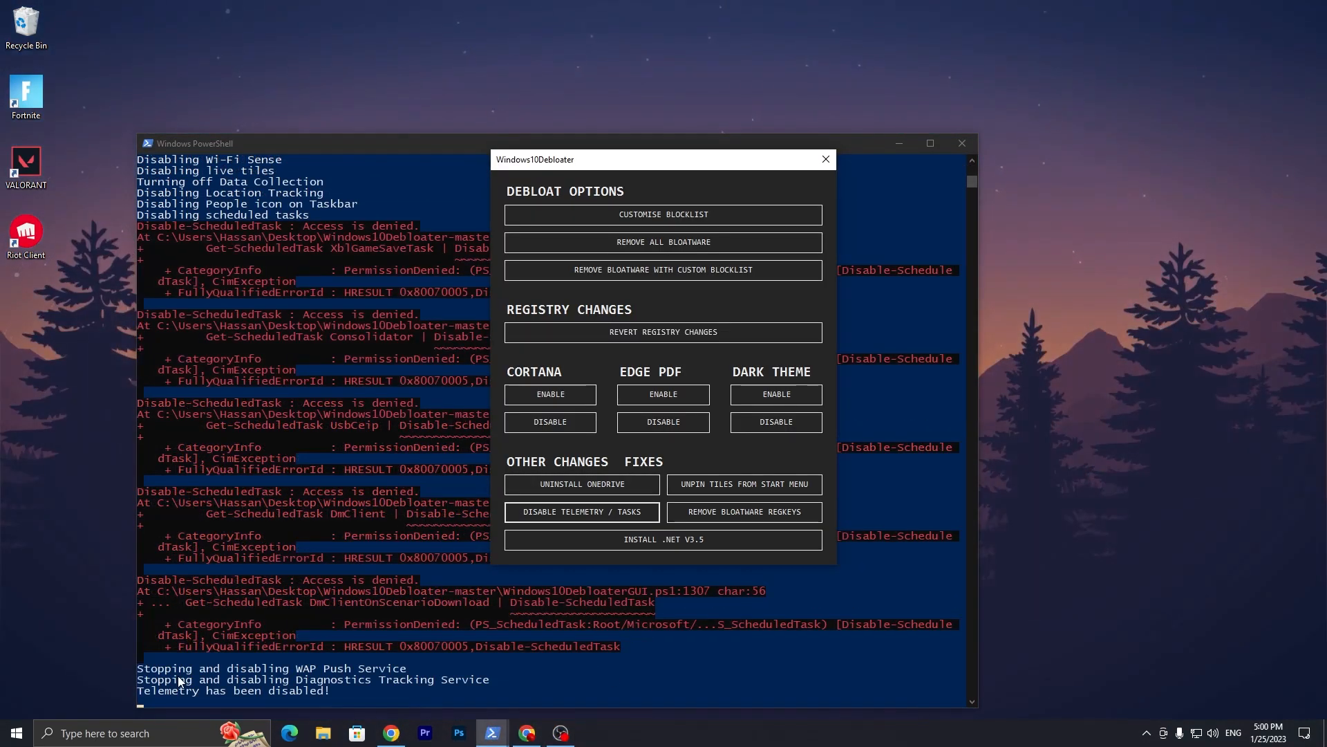
{"action": "mouse_move", "coordinate": [224, 503]}
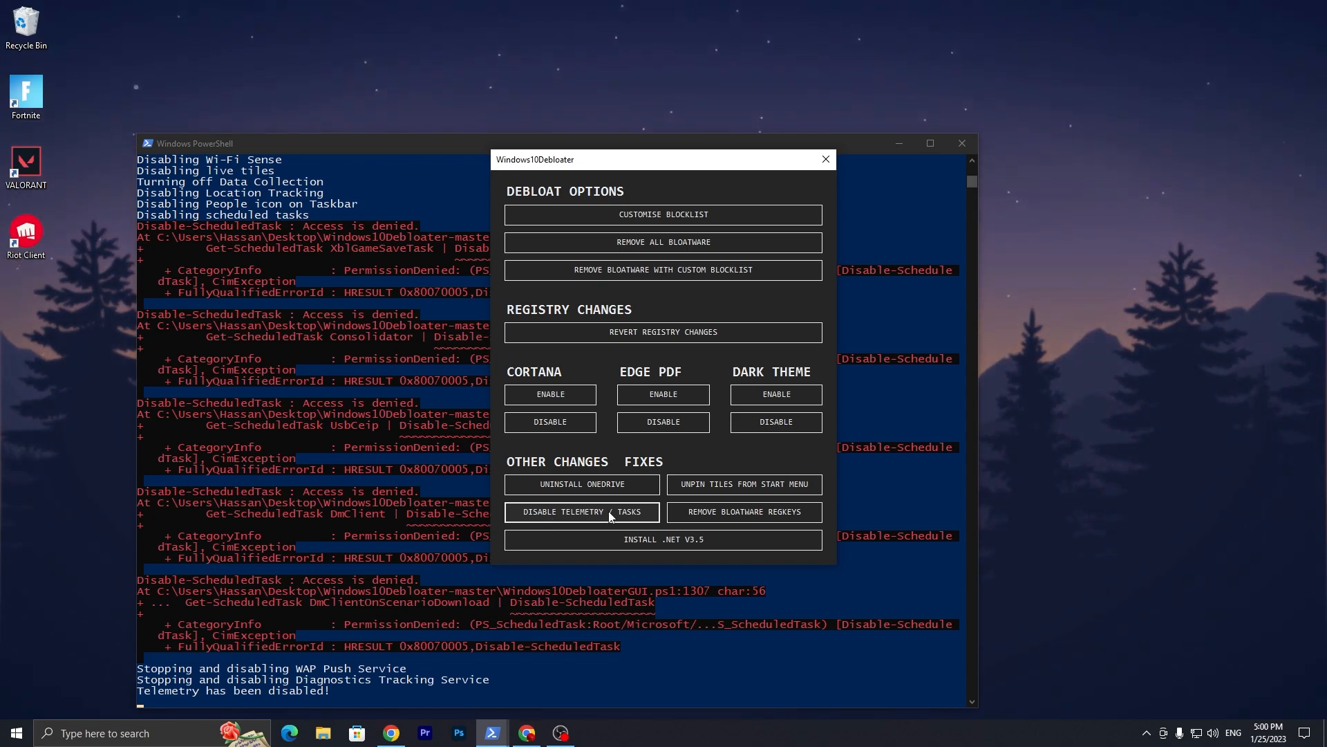
{"action": "mouse_move", "coordinate": [139, 692]}
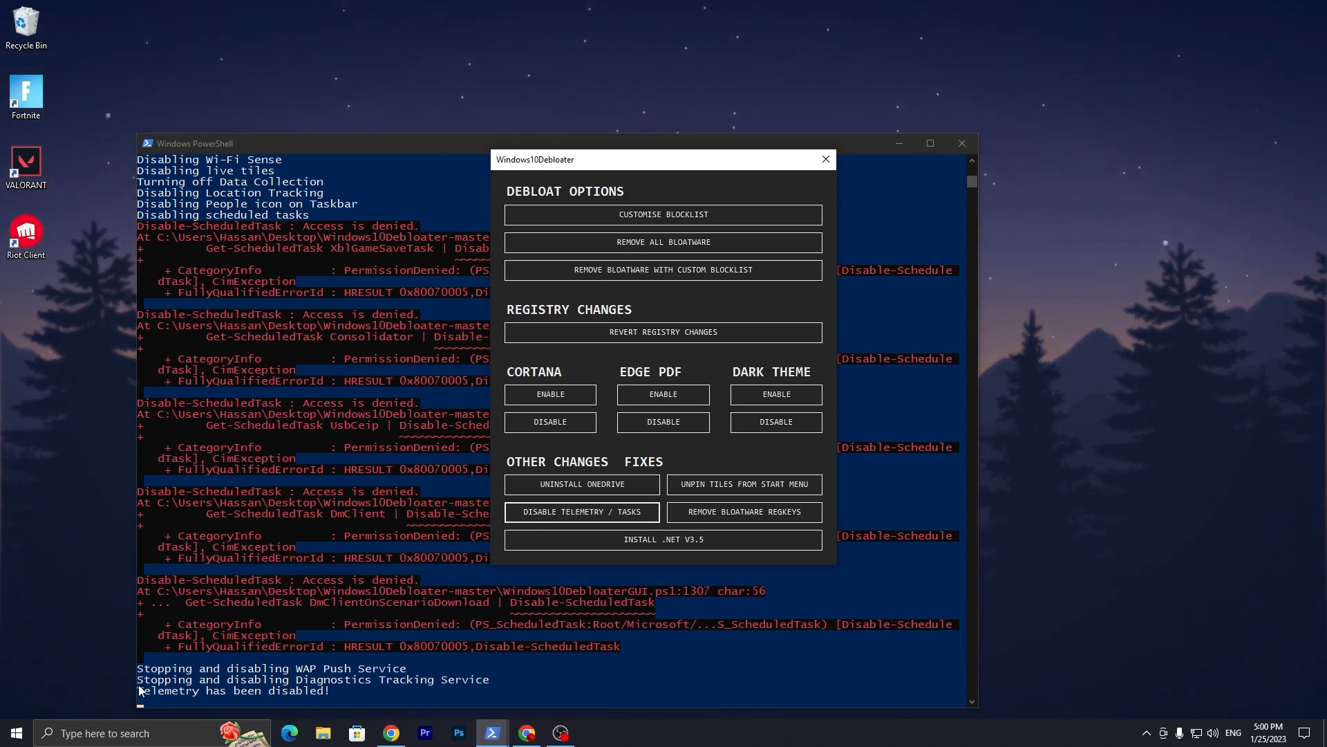
{"action": "mouse_move", "coordinate": [674, 525]}
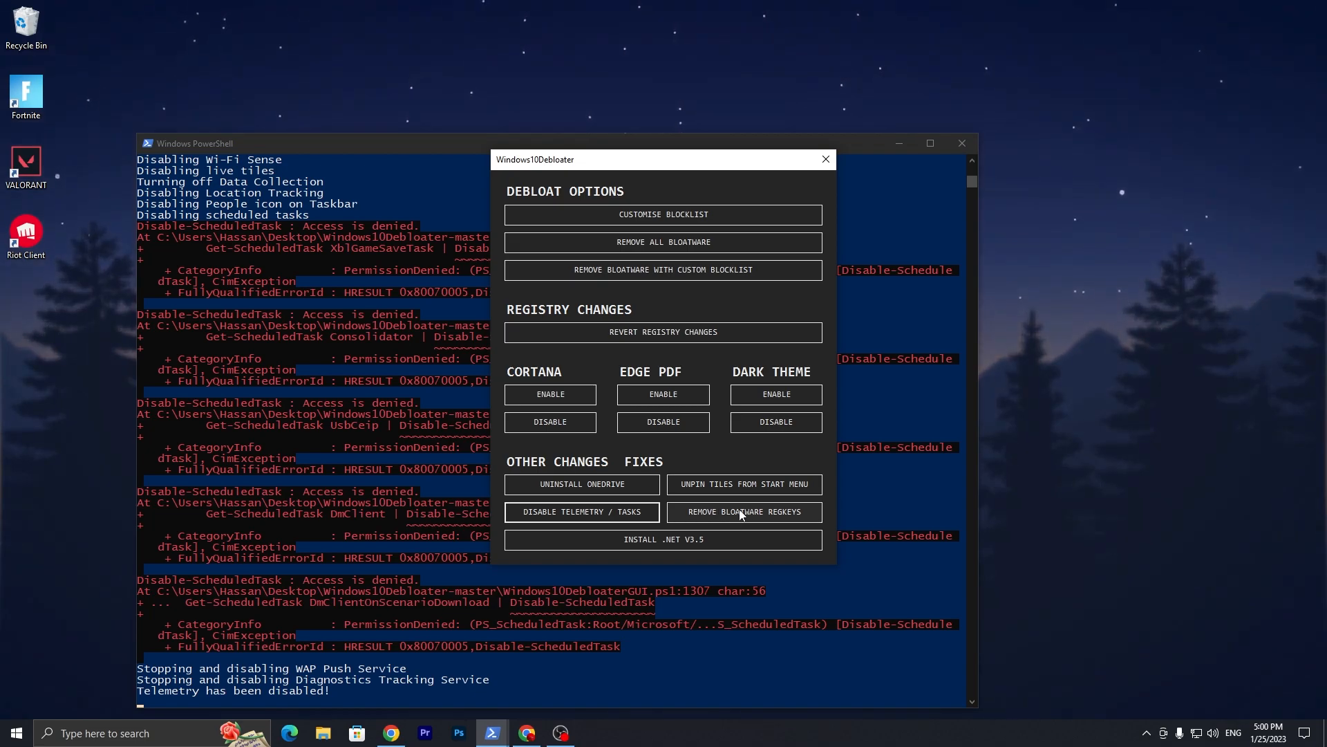
{"action": "mouse_move", "coordinate": [655, 482]}
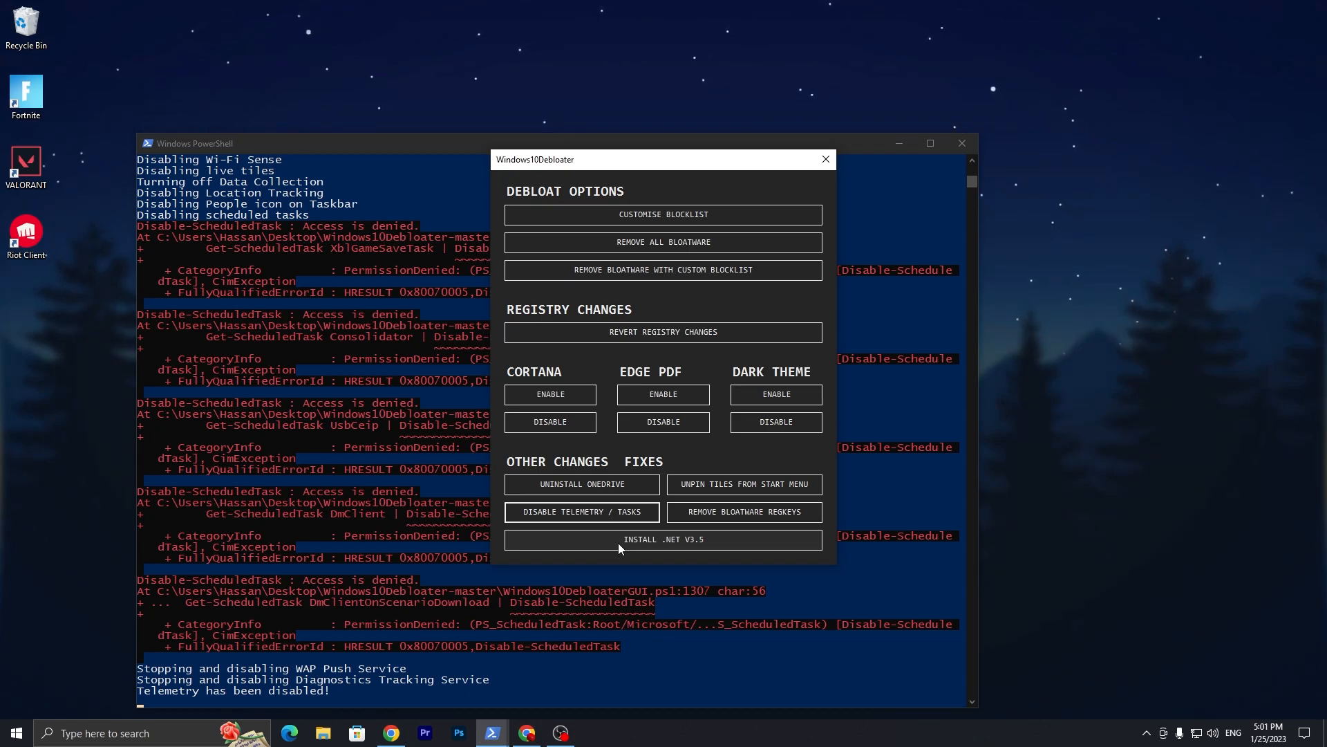
{"action": "mouse_move", "coordinate": [824, 160]}
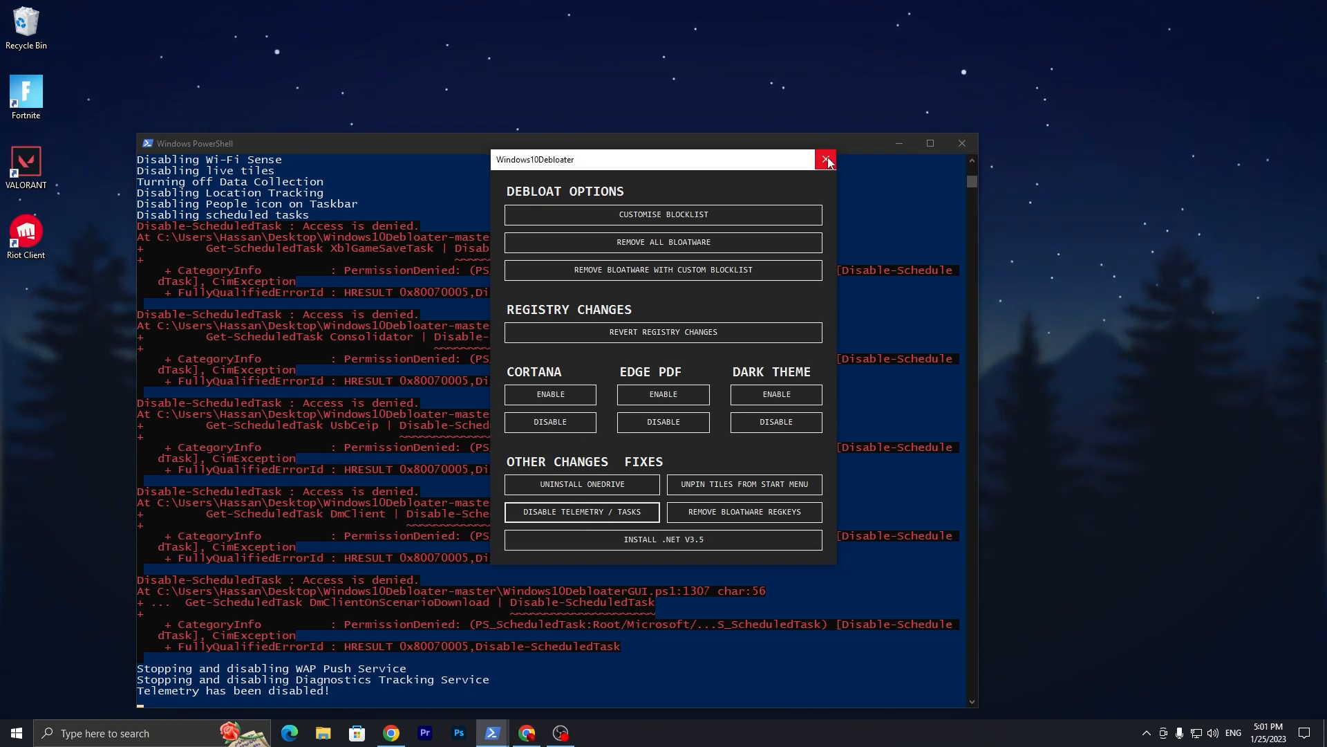
- Reach GTA5.exe in the Grand Theft Auto V repack folder and bring up its Properties
{"action": "left_click", "coordinate": [827, 160]}
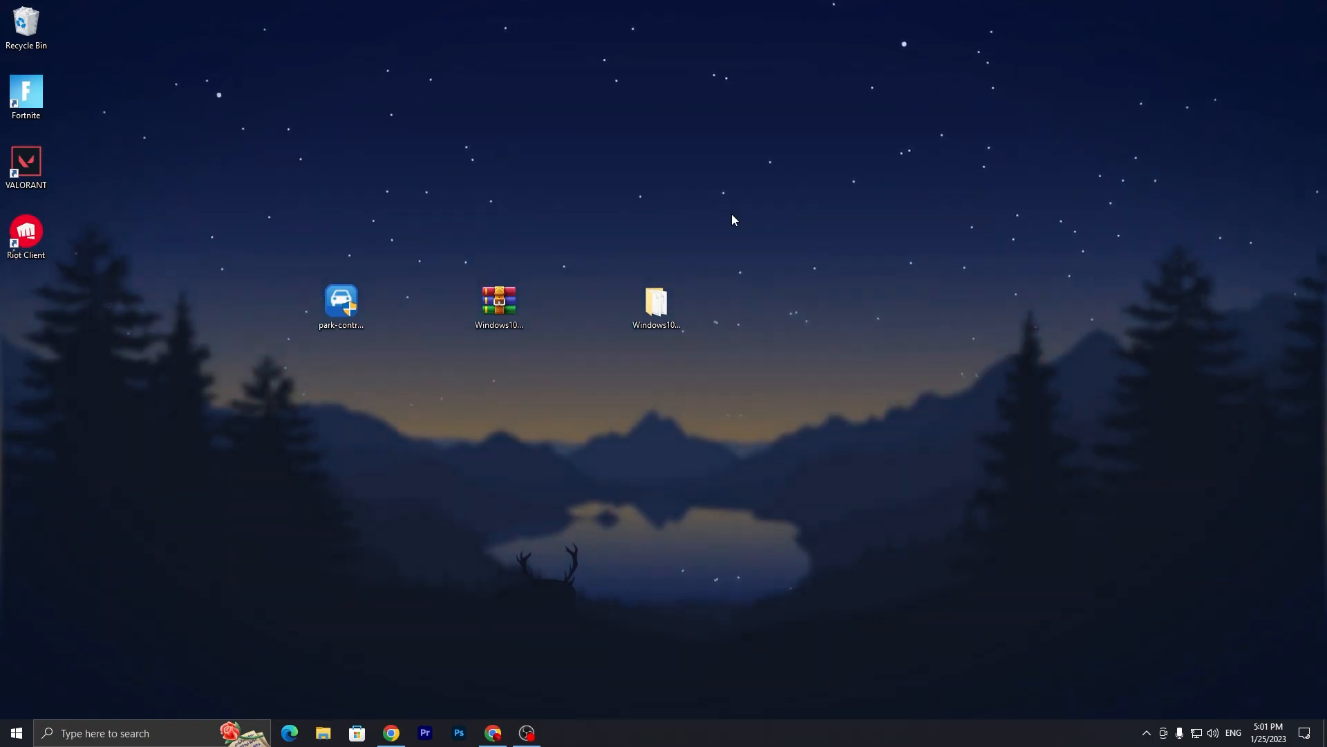
{"action": "mouse_move", "coordinate": [345, 689]}
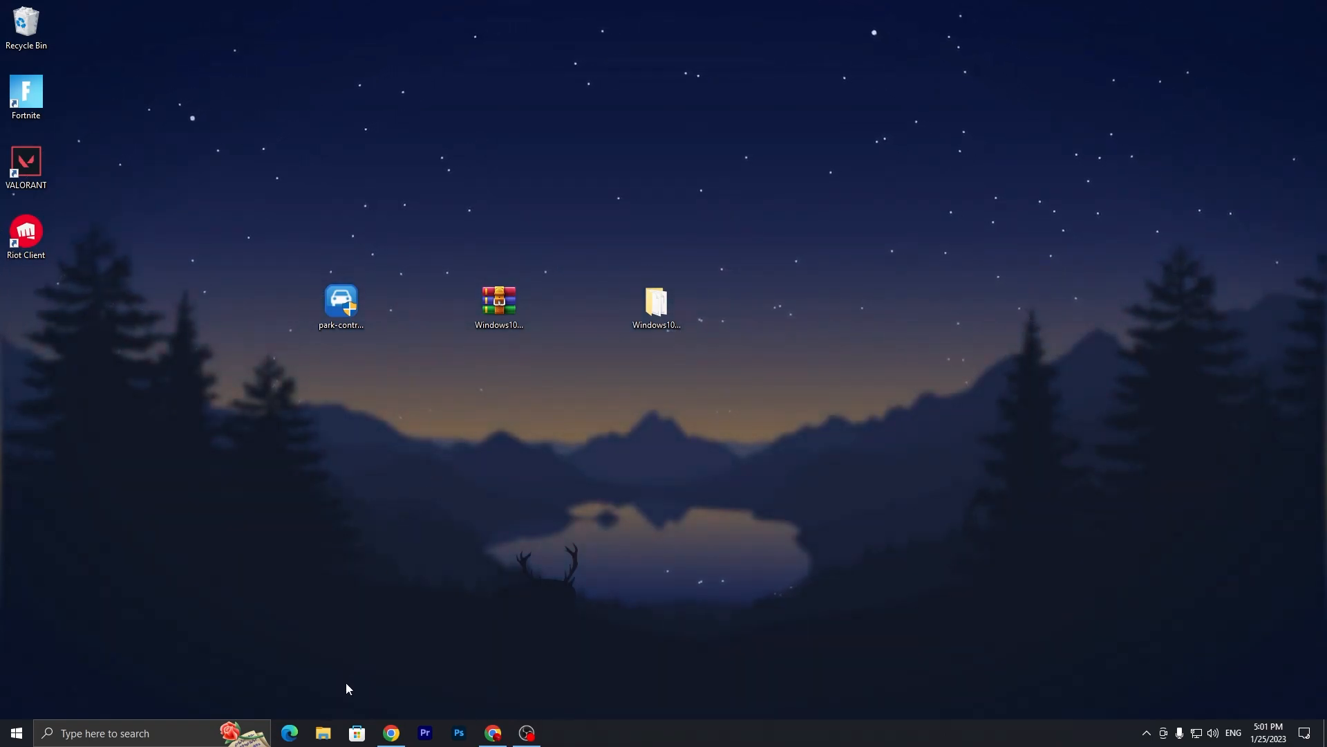
{"action": "left_click", "coordinate": [322, 733]}
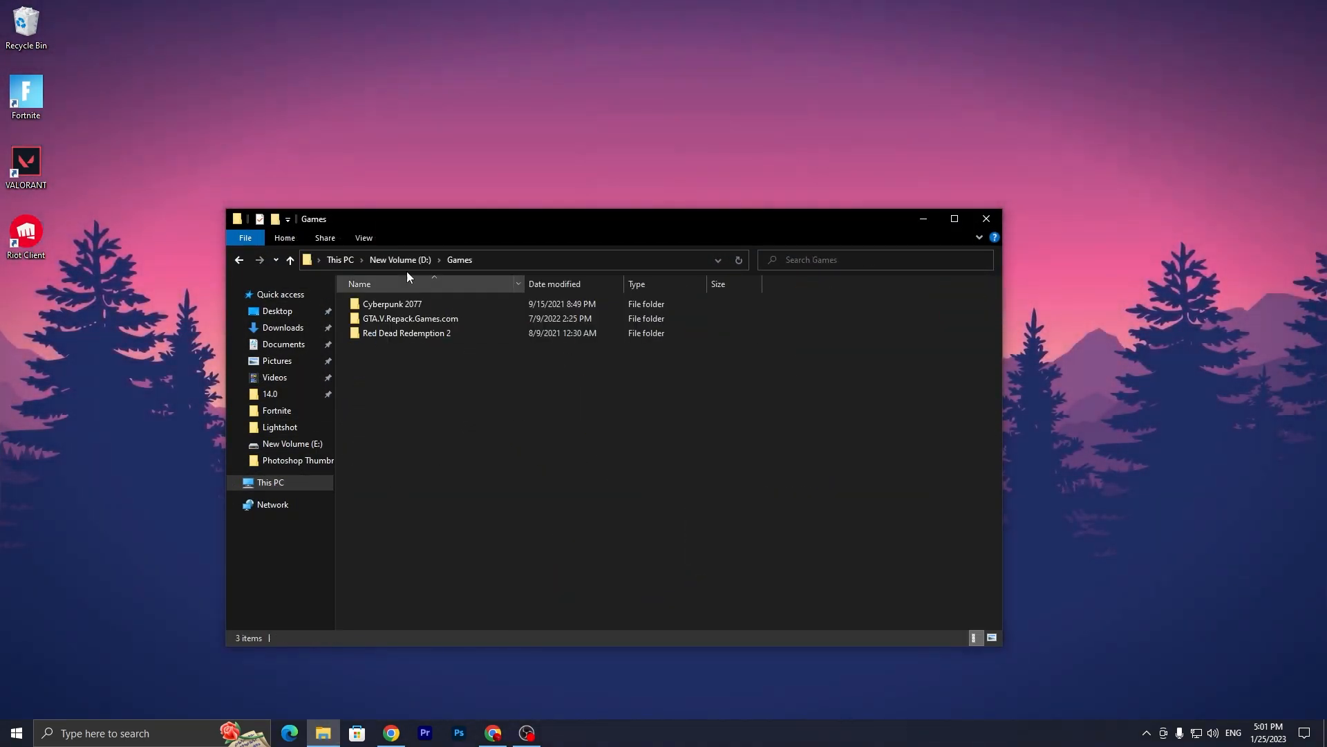
{"action": "double_click", "coordinate": [410, 318]}
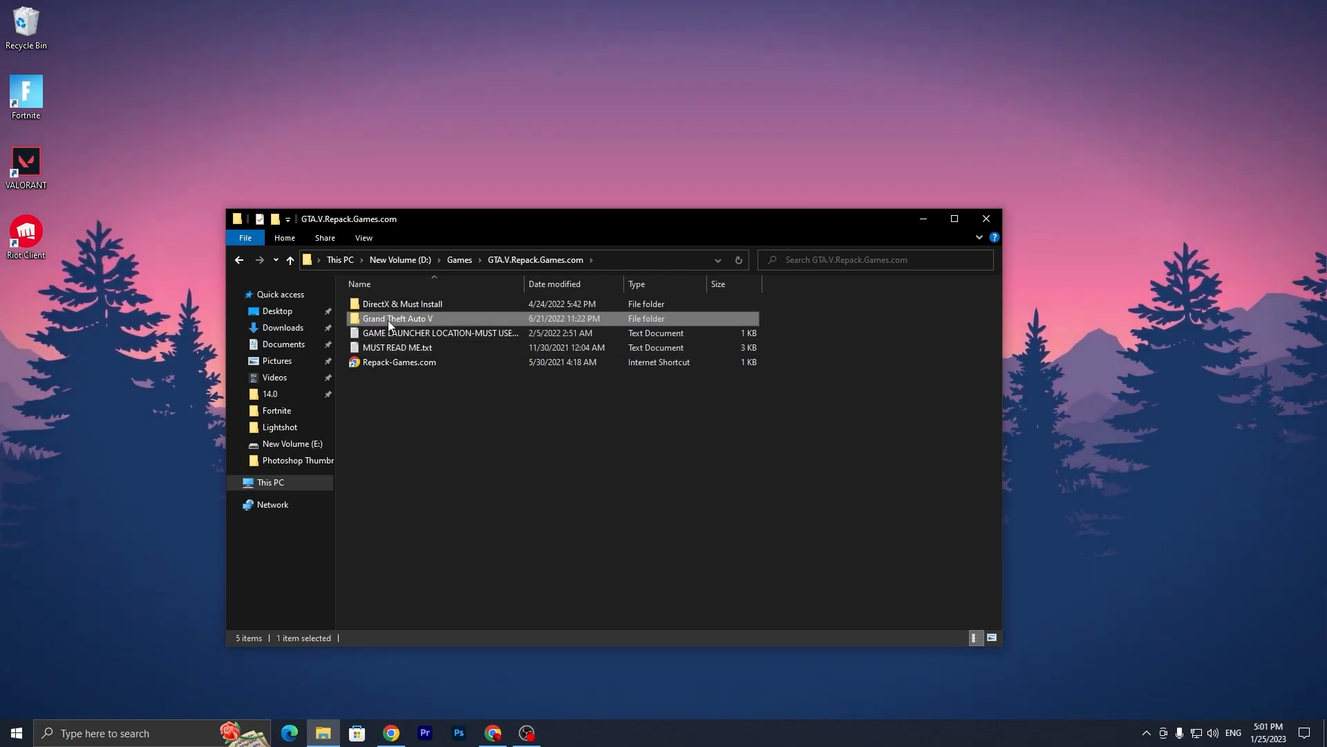
{"action": "right_click", "coordinate": [379, 477]}
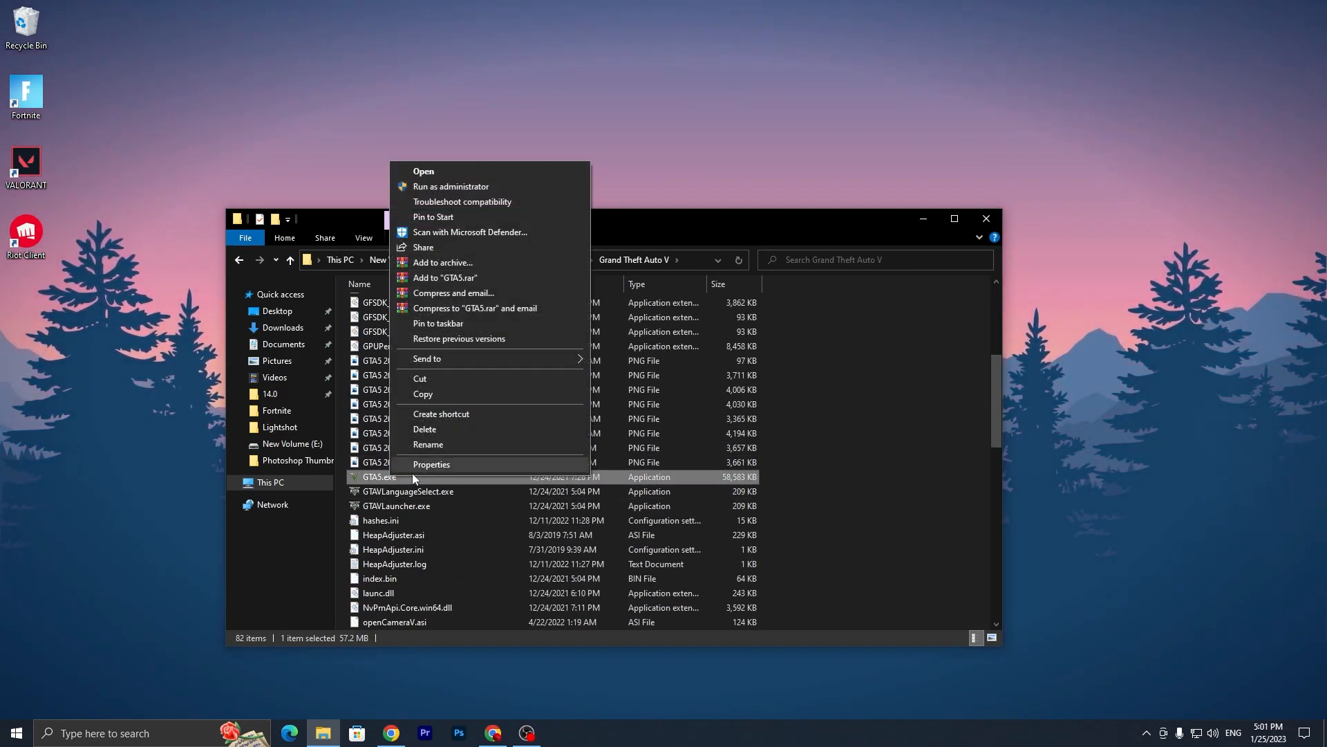
{"action": "left_click", "coordinate": [432, 464]}
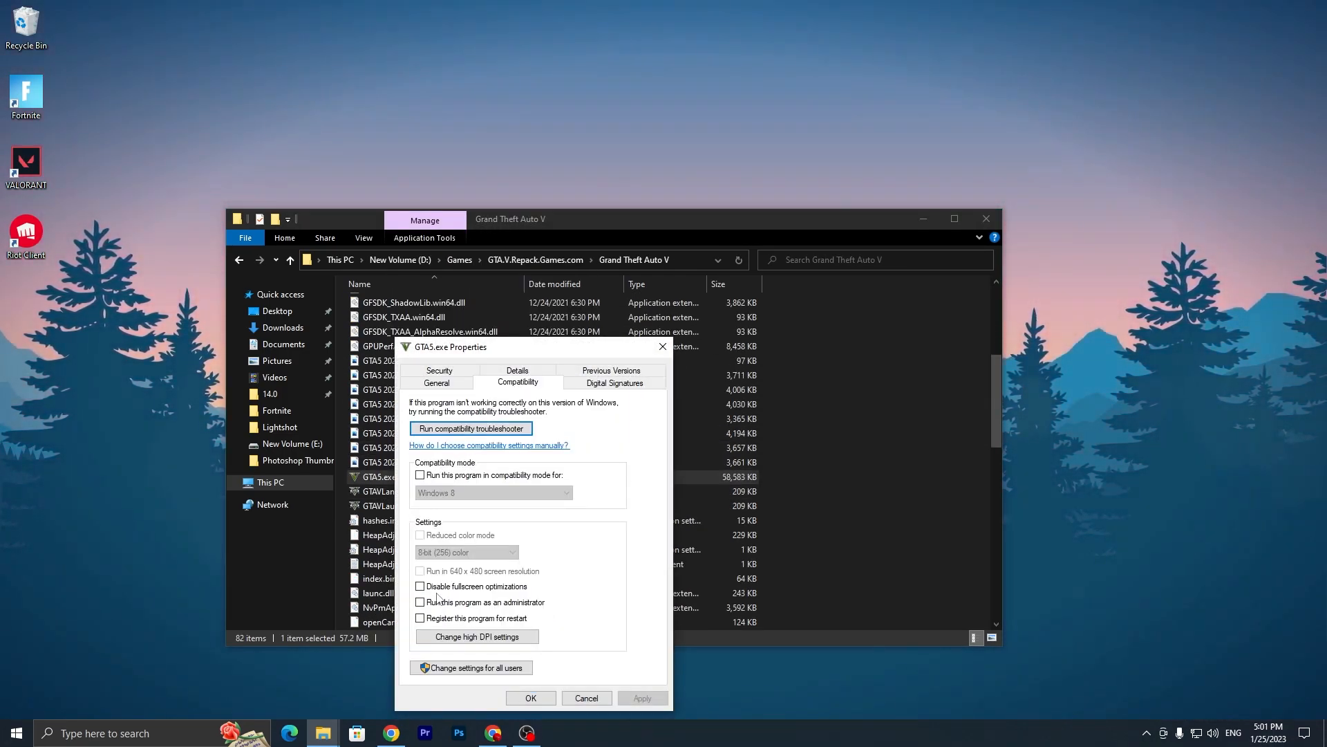
- Disable fullscreen optimizations for GTA5.exe and set high DPI scaling override to Application, then confirm
{"action": "left_click", "coordinate": [420, 586]}
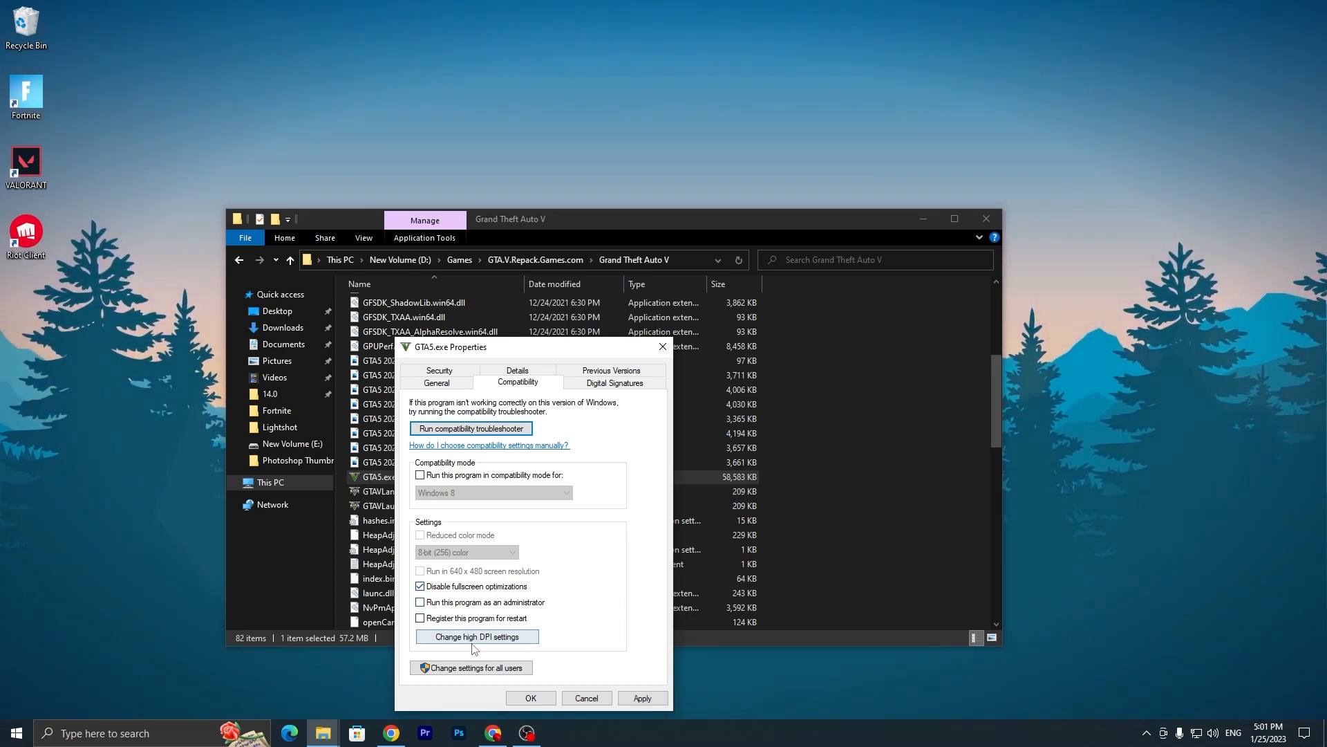
{"action": "left_click", "coordinate": [476, 636]}
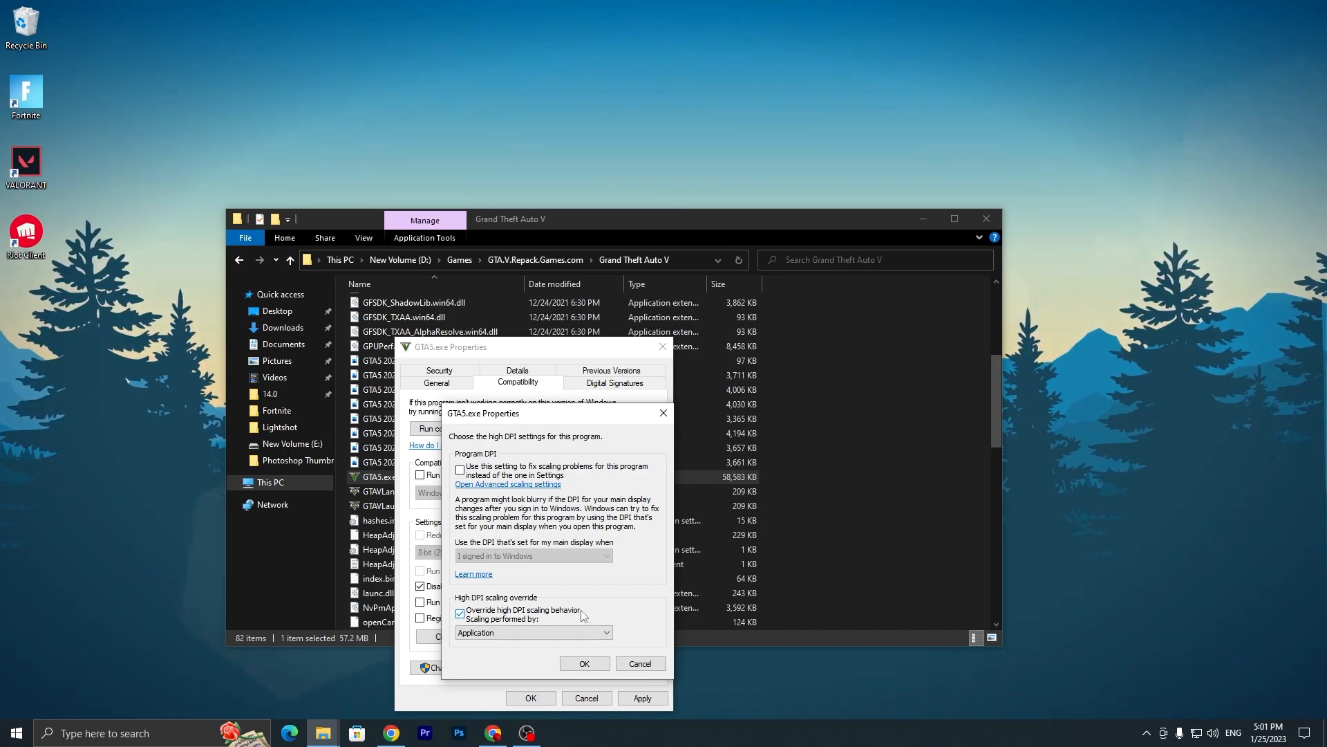
{"action": "left_click", "coordinate": [584, 663]}
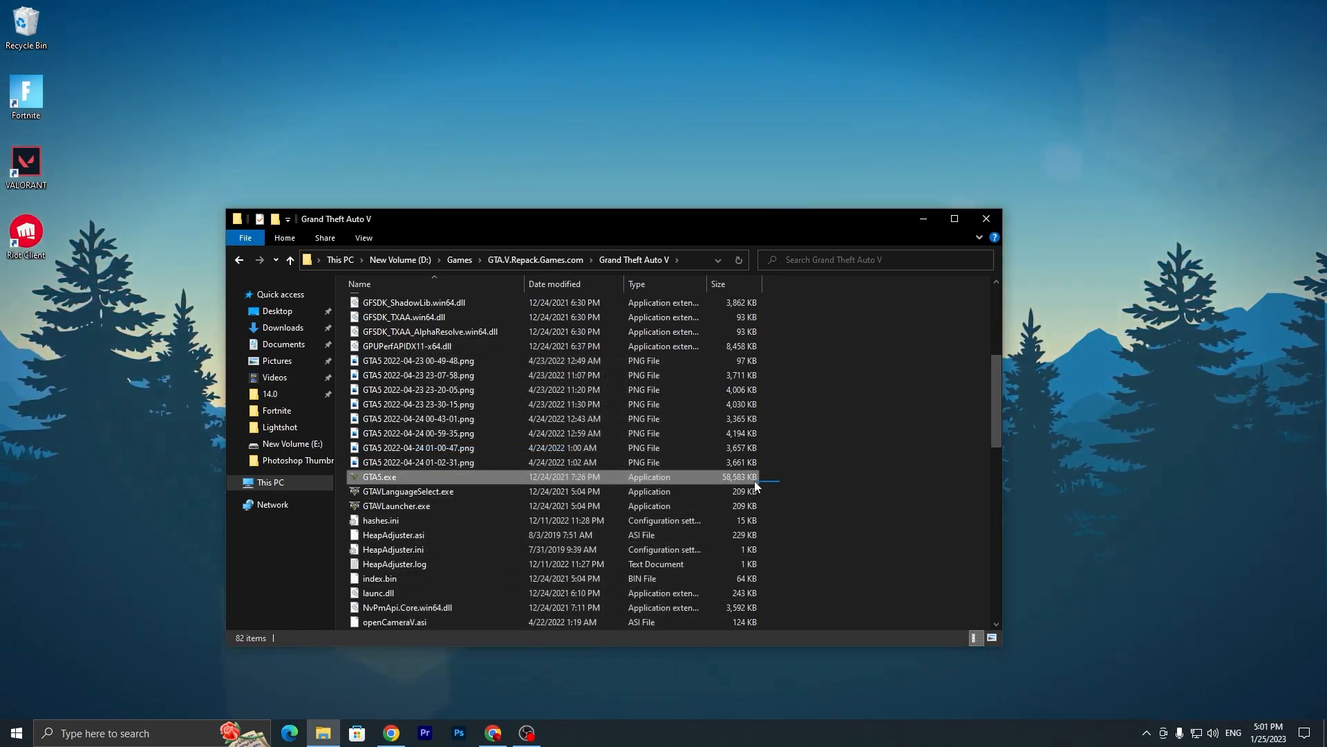
{"action": "left_click", "coordinate": [396, 506]}
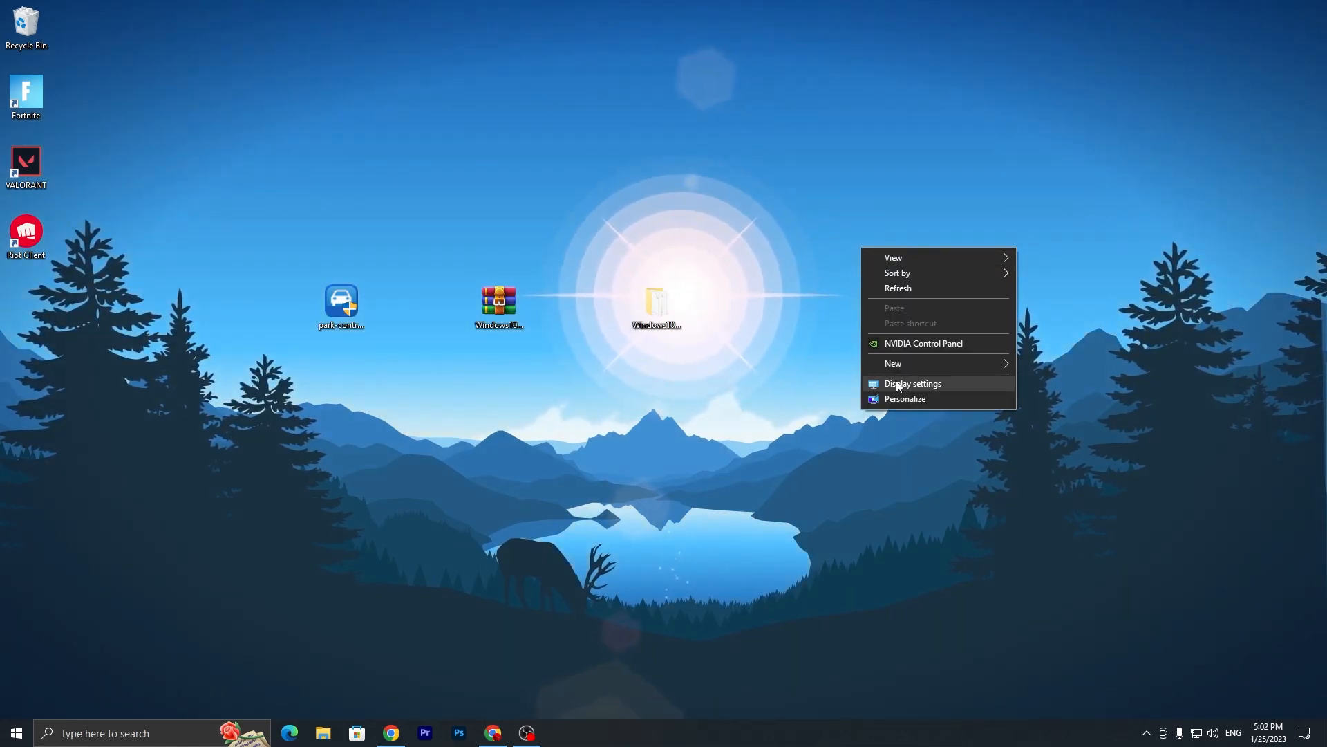
- Turn on hardware-accelerated GPU scheduling from Display > Graphics settings
{"action": "left_click", "coordinate": [913, 383]}
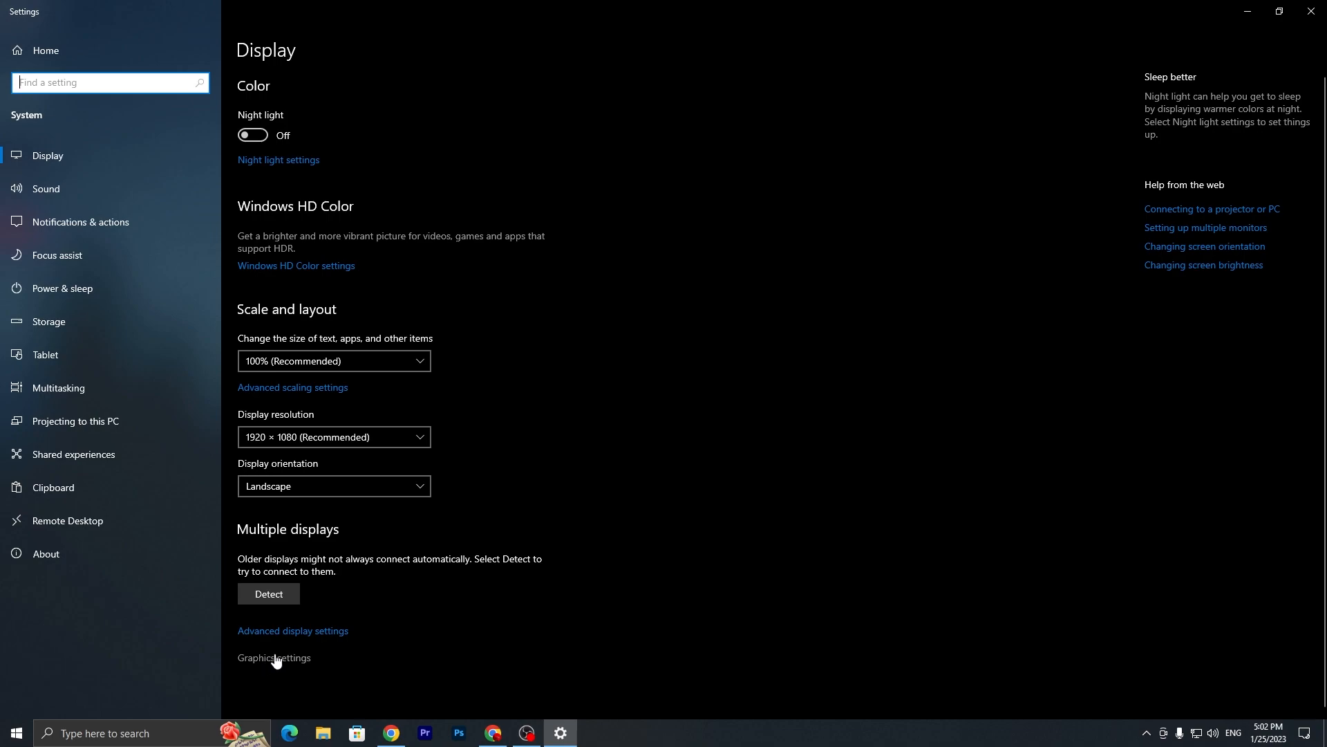
{"action": "left_click", "coordinate": [273, 658]}
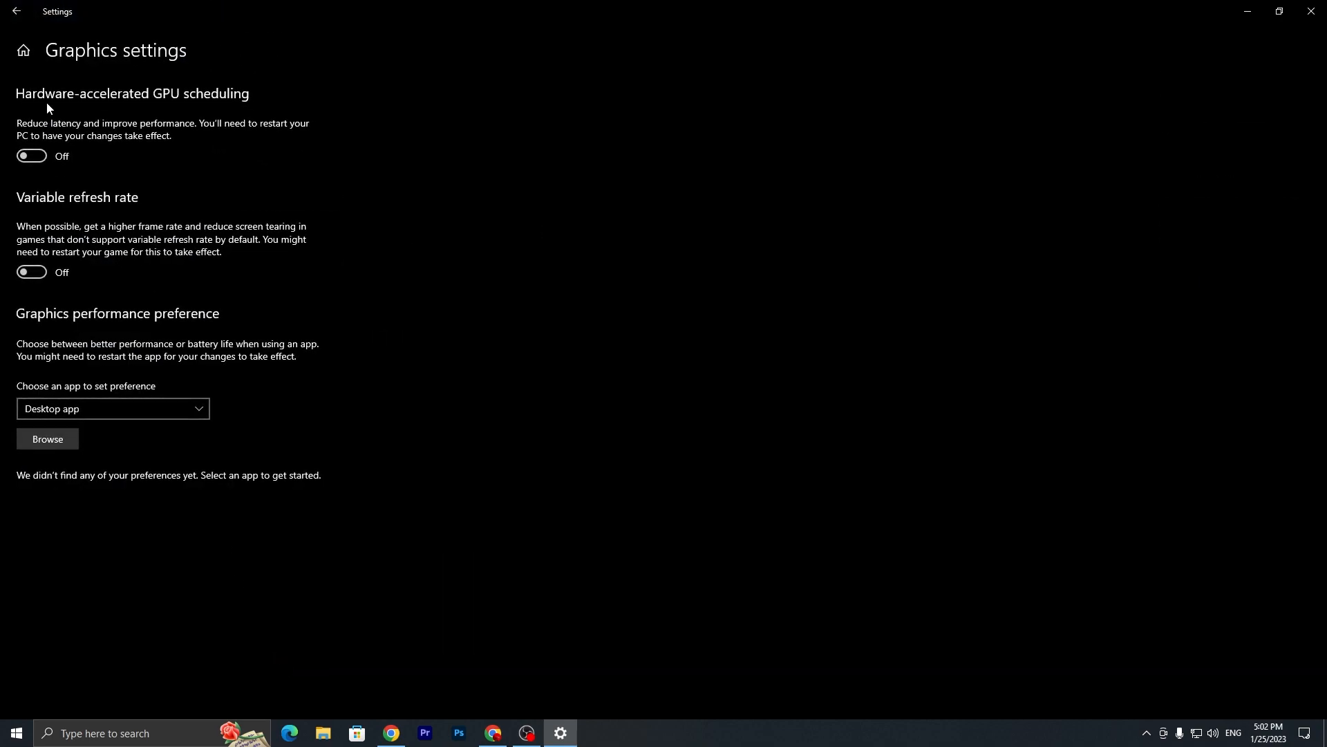
{"action": "mouse_move", "coordinate": [167, 110]}
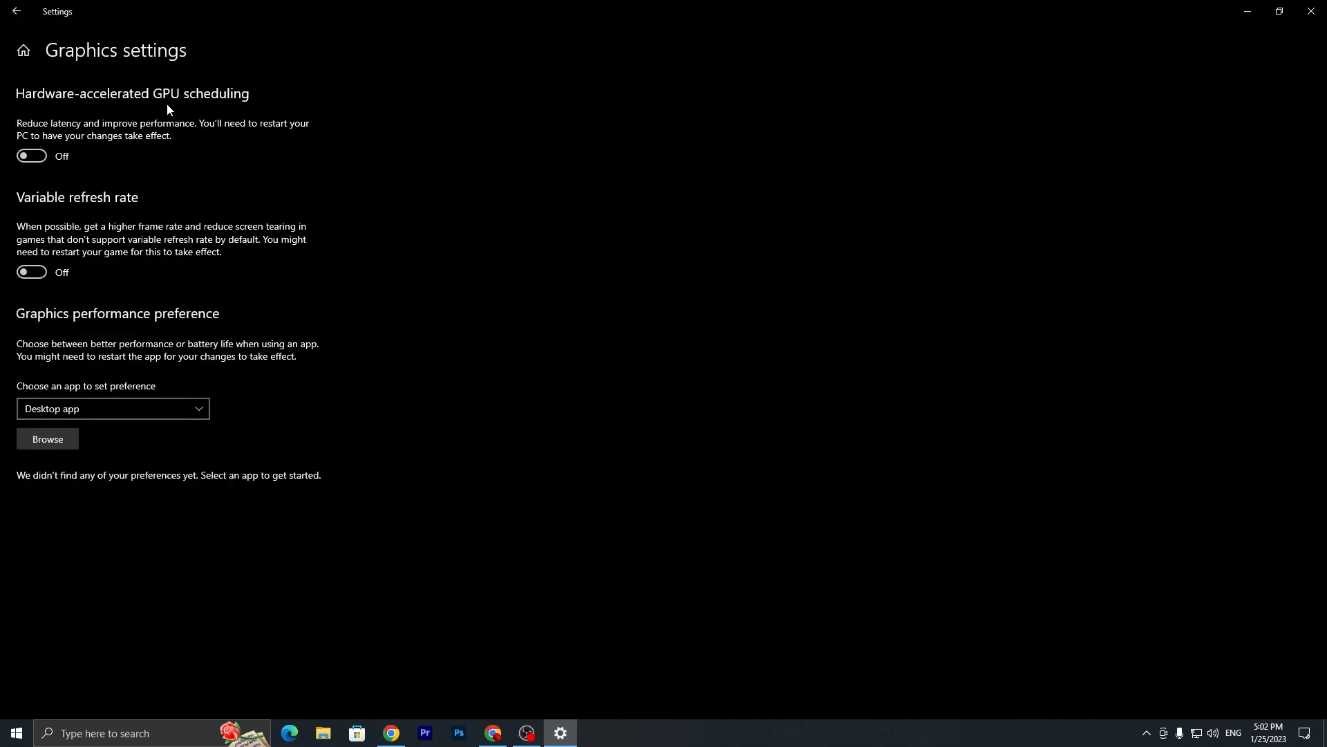
{"action": "left_click", "coordinate": [31, 156]}
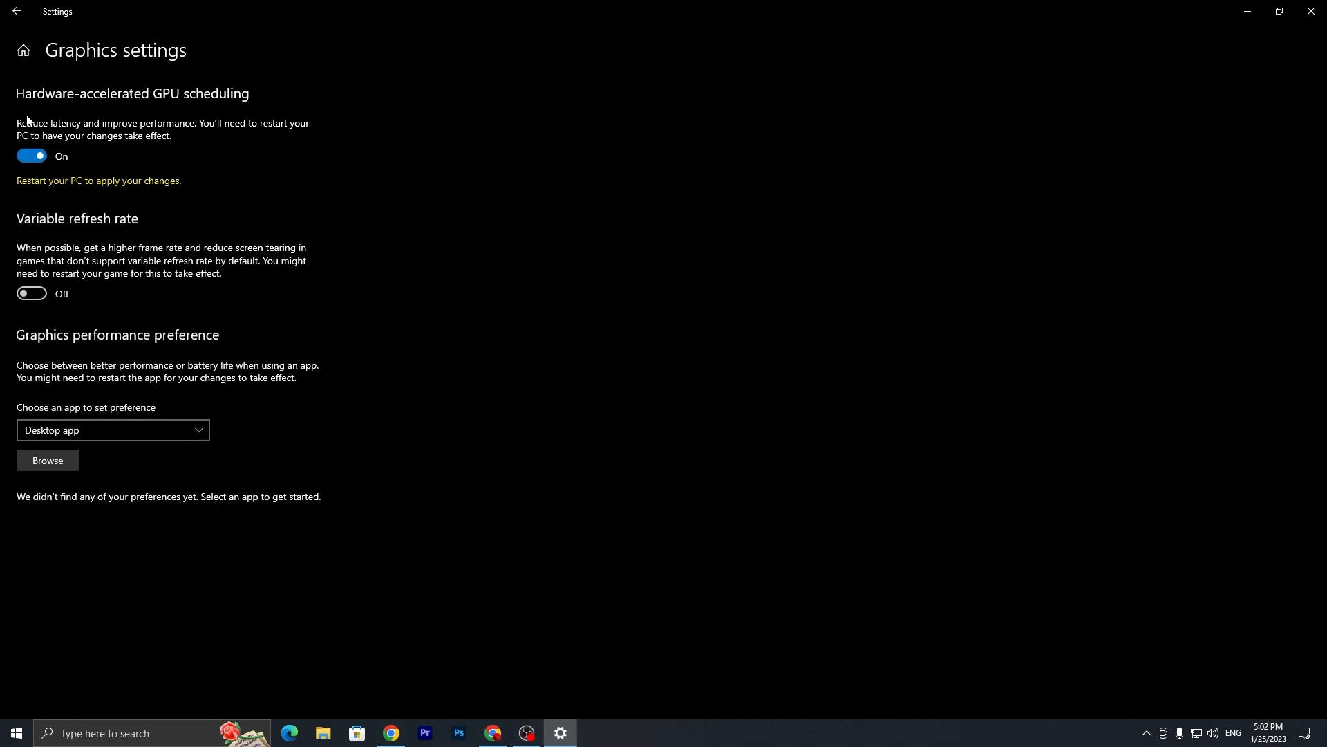
{"action": "mouse_move", "coordinate": [80, 128]}
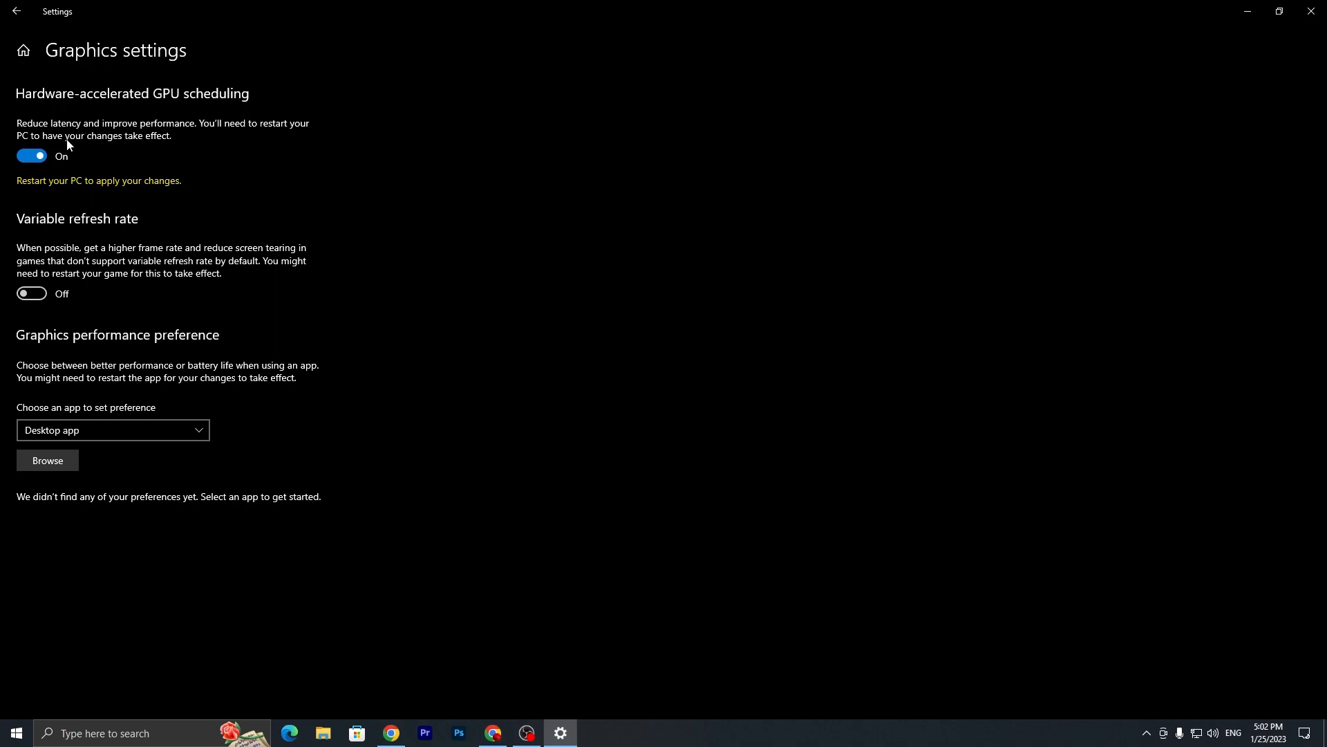
{"action": "mouse_move", "coordinate": [48, 348]}
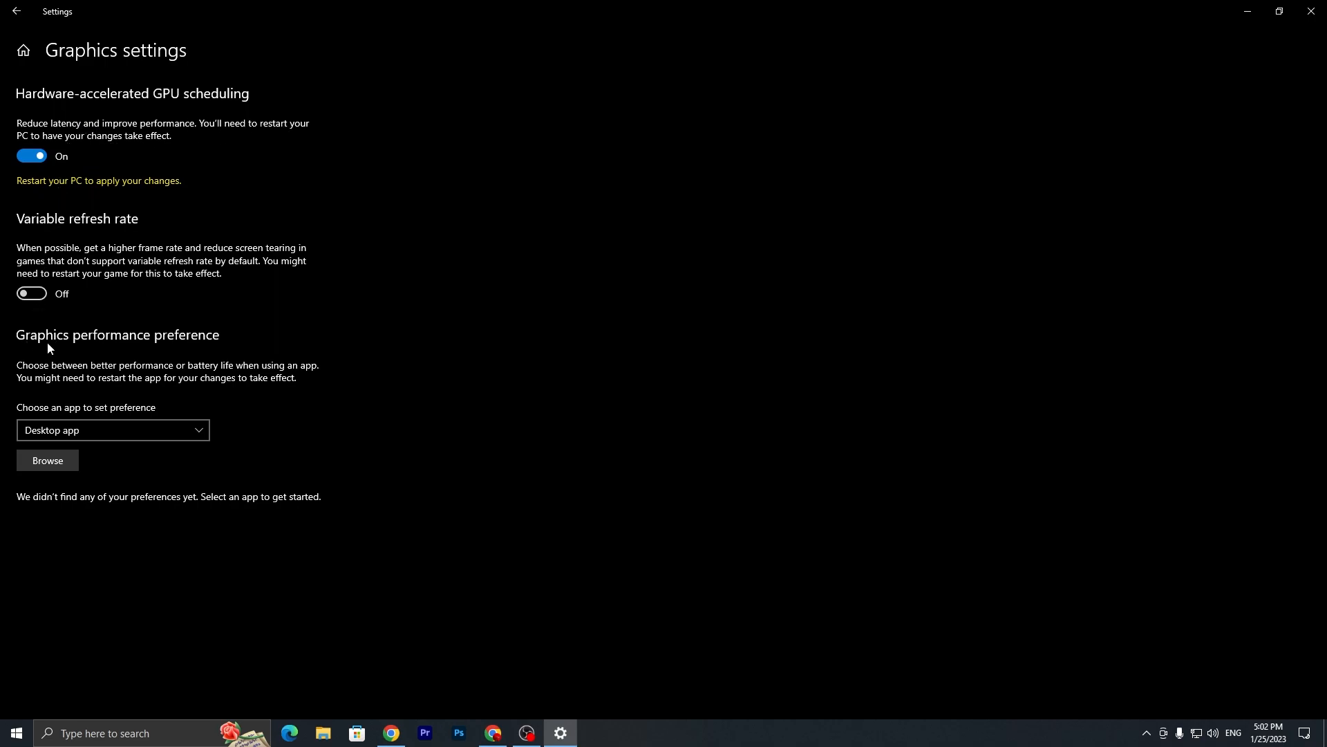
{"action": "mouse_move", "coordinate": [111, 430]}
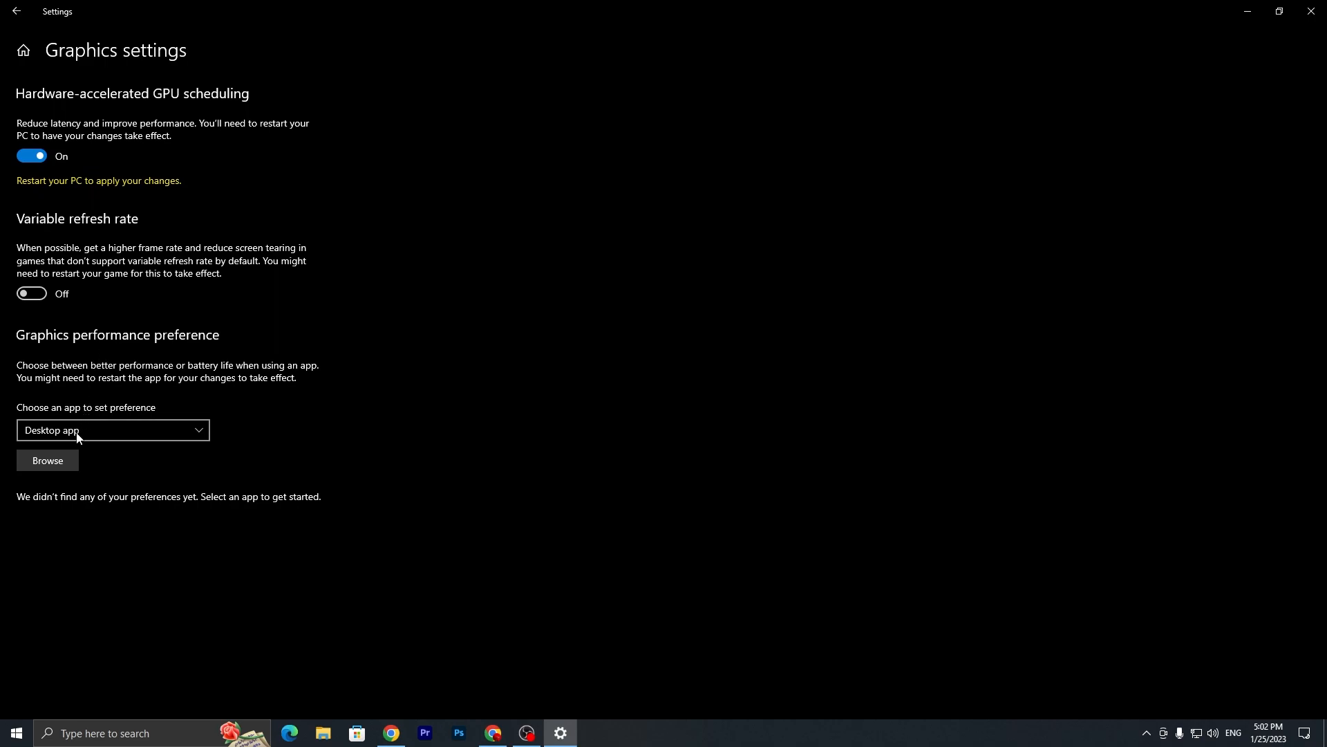
- Add GTA5.exe from D:\...\Grand Theft Auto V to the graphics performance preference list
{"action": "left_click", "coordinate": [47, 459]}
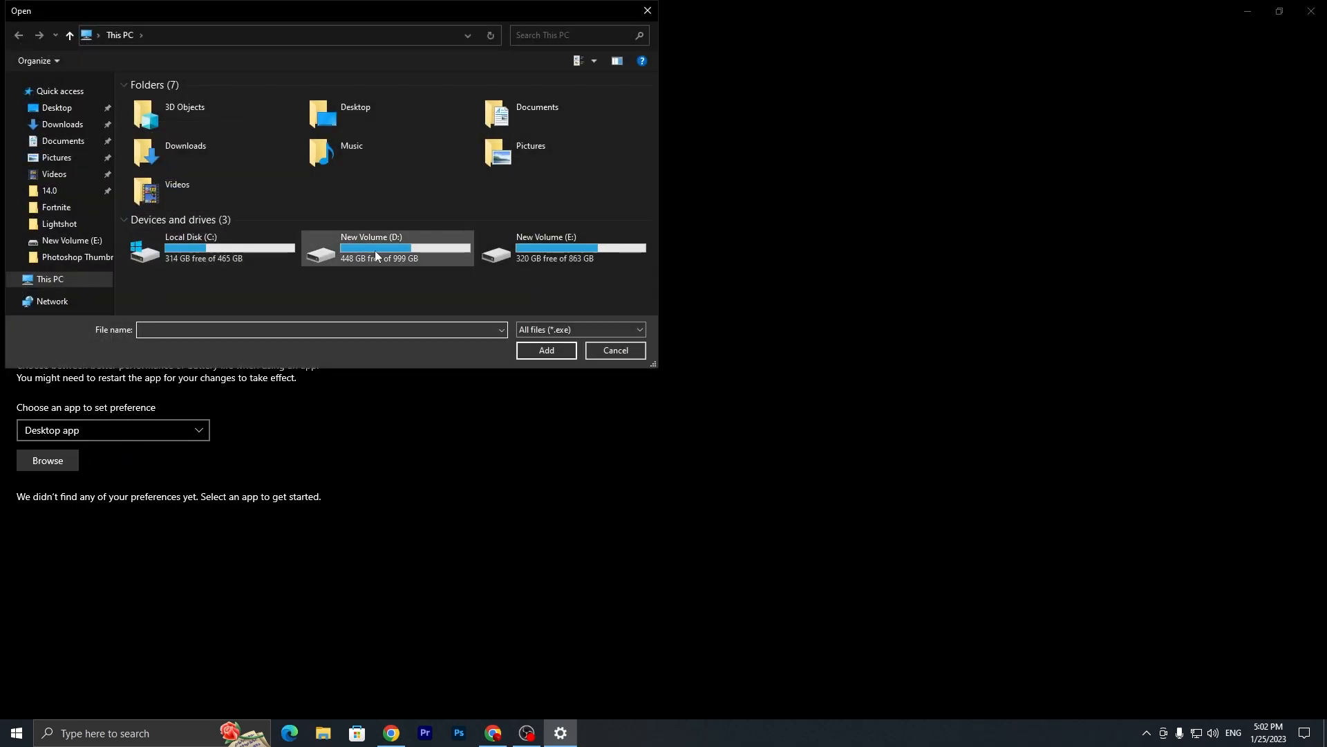
{"action": "double_click", "coordinate": [387, 247]}
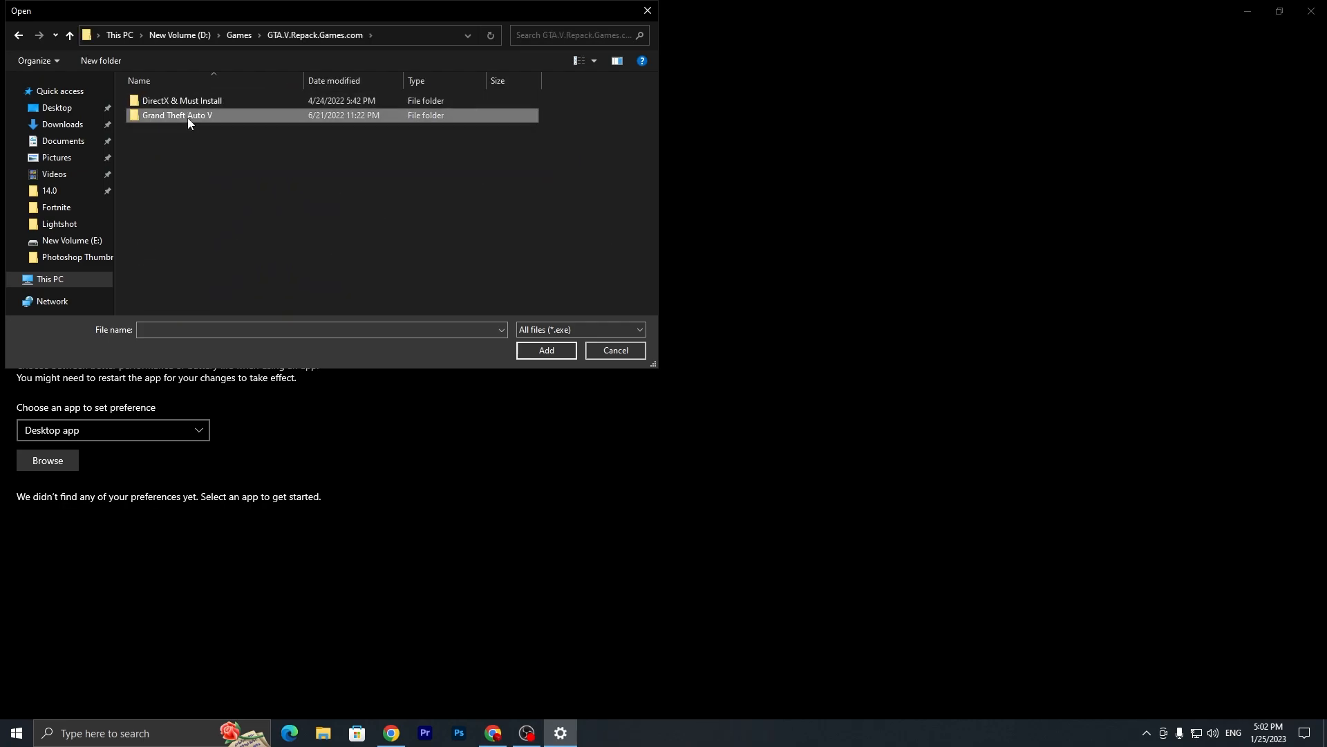
{"action": "double_click", "coordinate": [176, 115]}
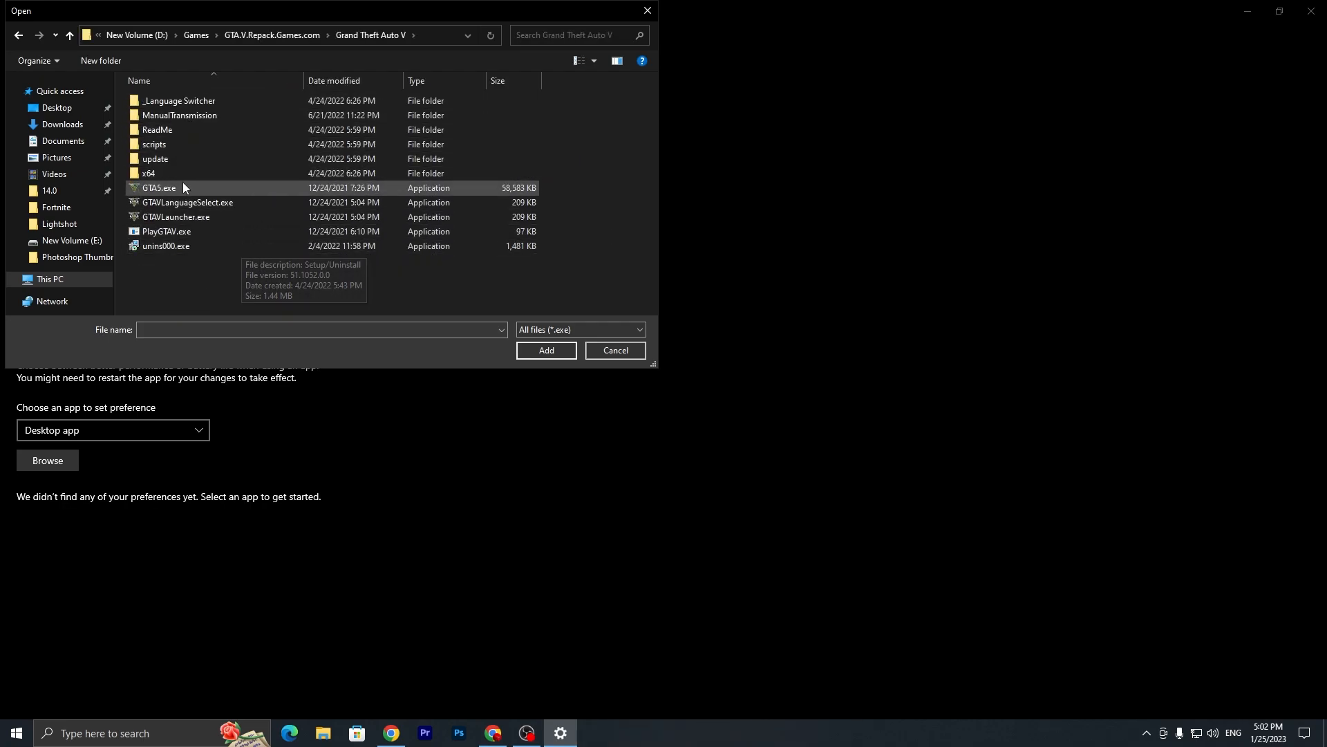
{"action": "left_click", "coordinate": [546, 350]}
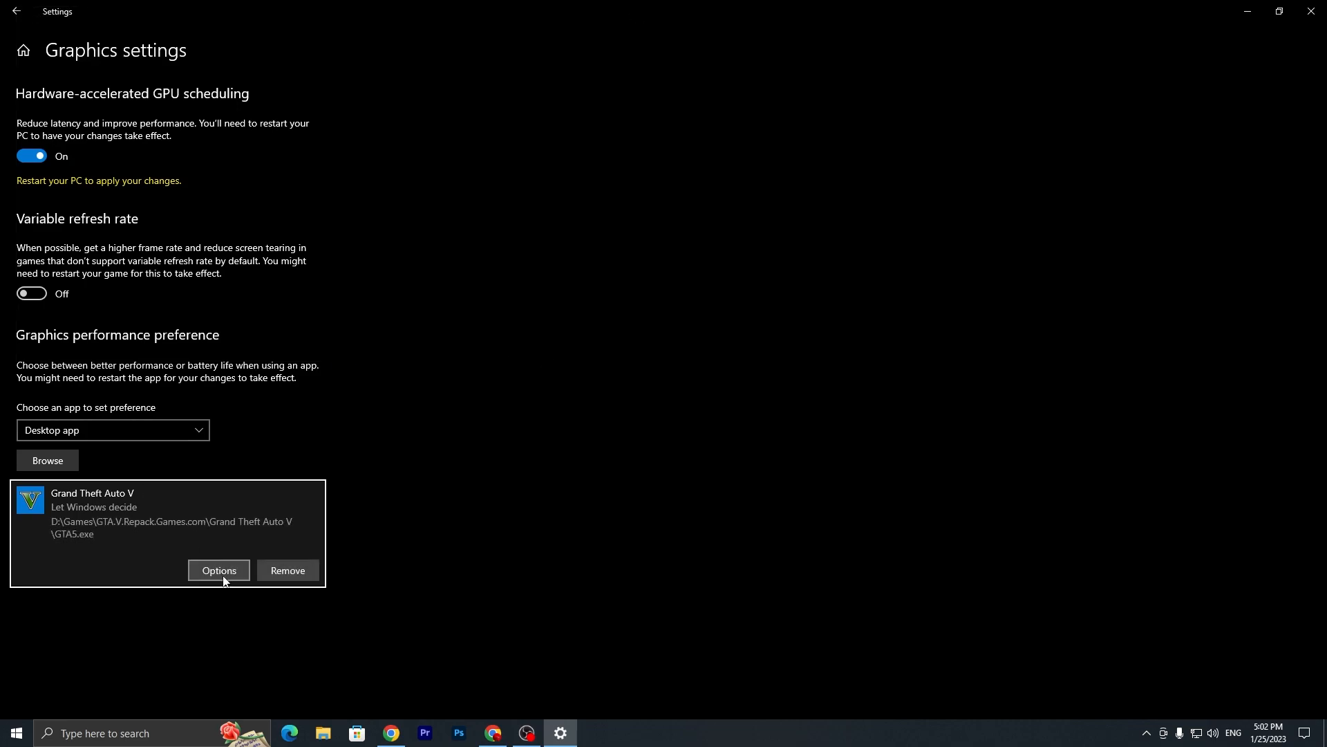
- Set Grand Theft Auto V to High performance (NVIDIA GeForce RTX 3070) and save
{"action": "left_click", "coordinate": [219, 569]}
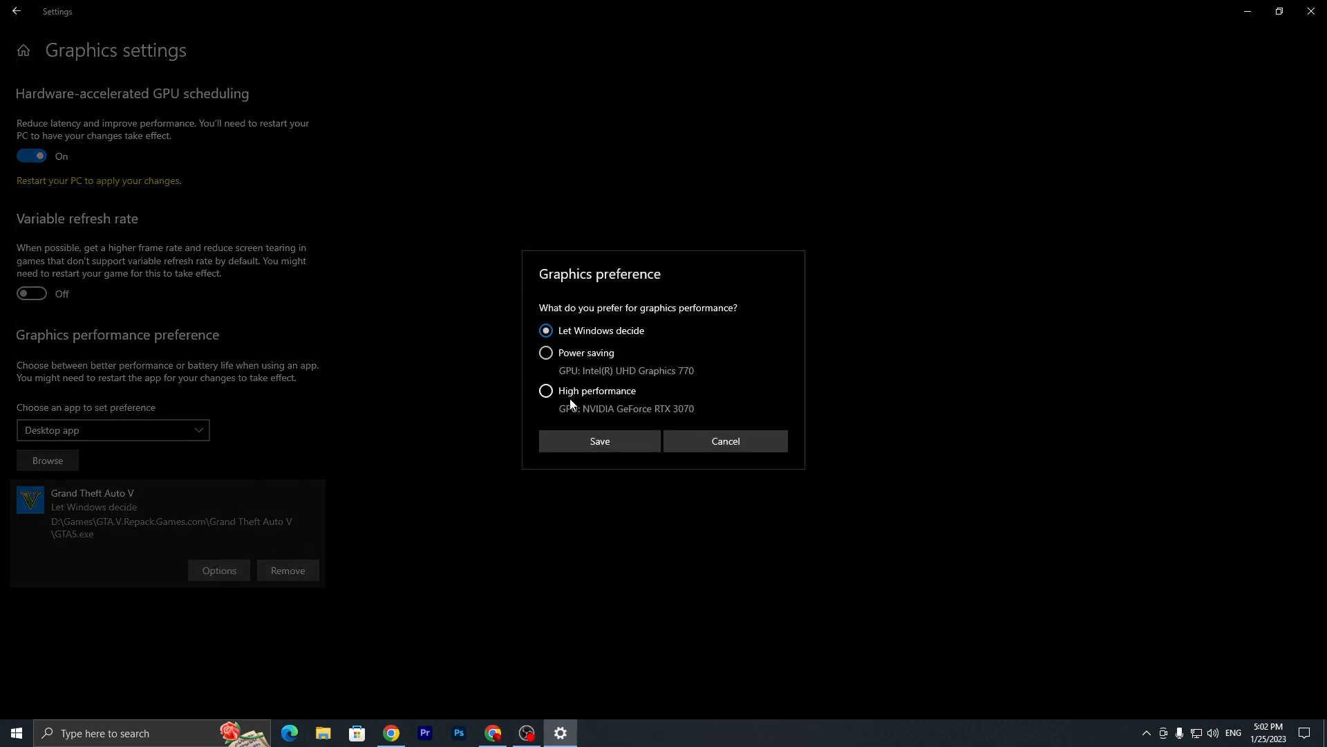
{"action": "left_click", "coordinate": [546, 390]}
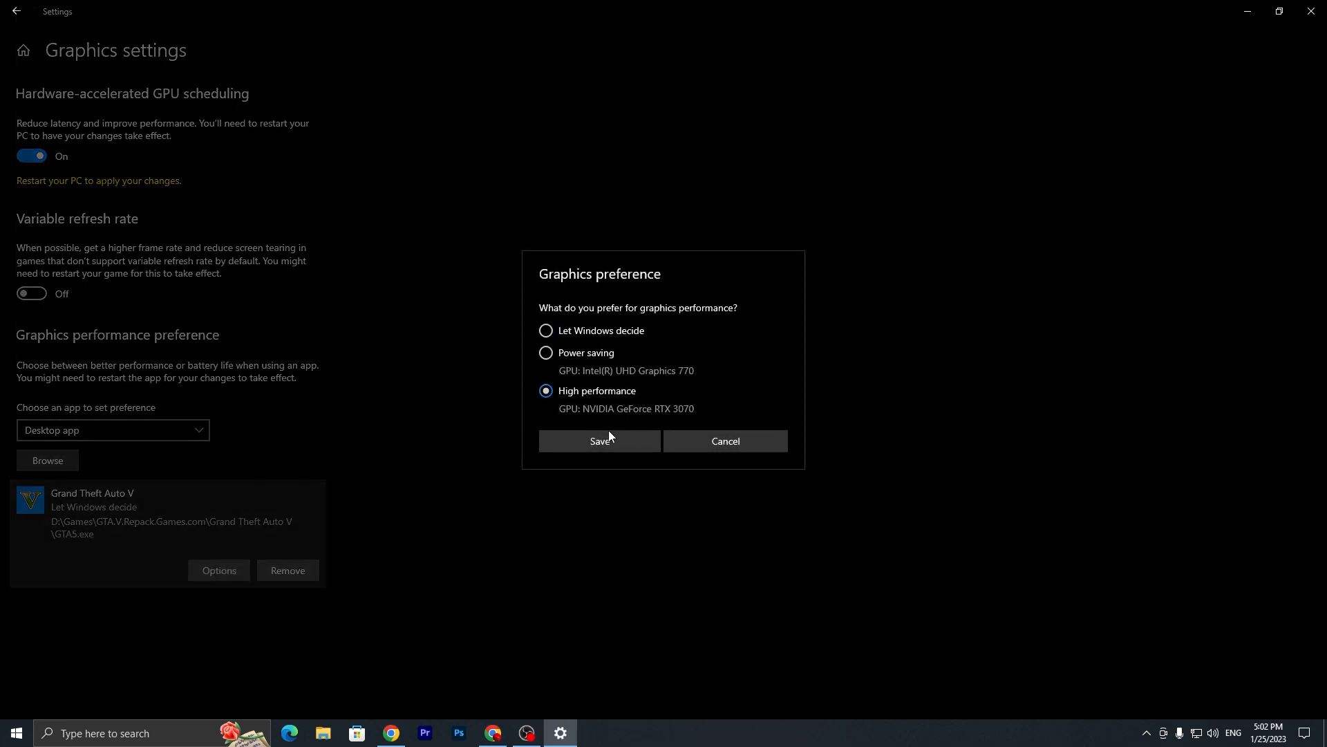
{"action": "left_click", "coordinate": [599, 440]}
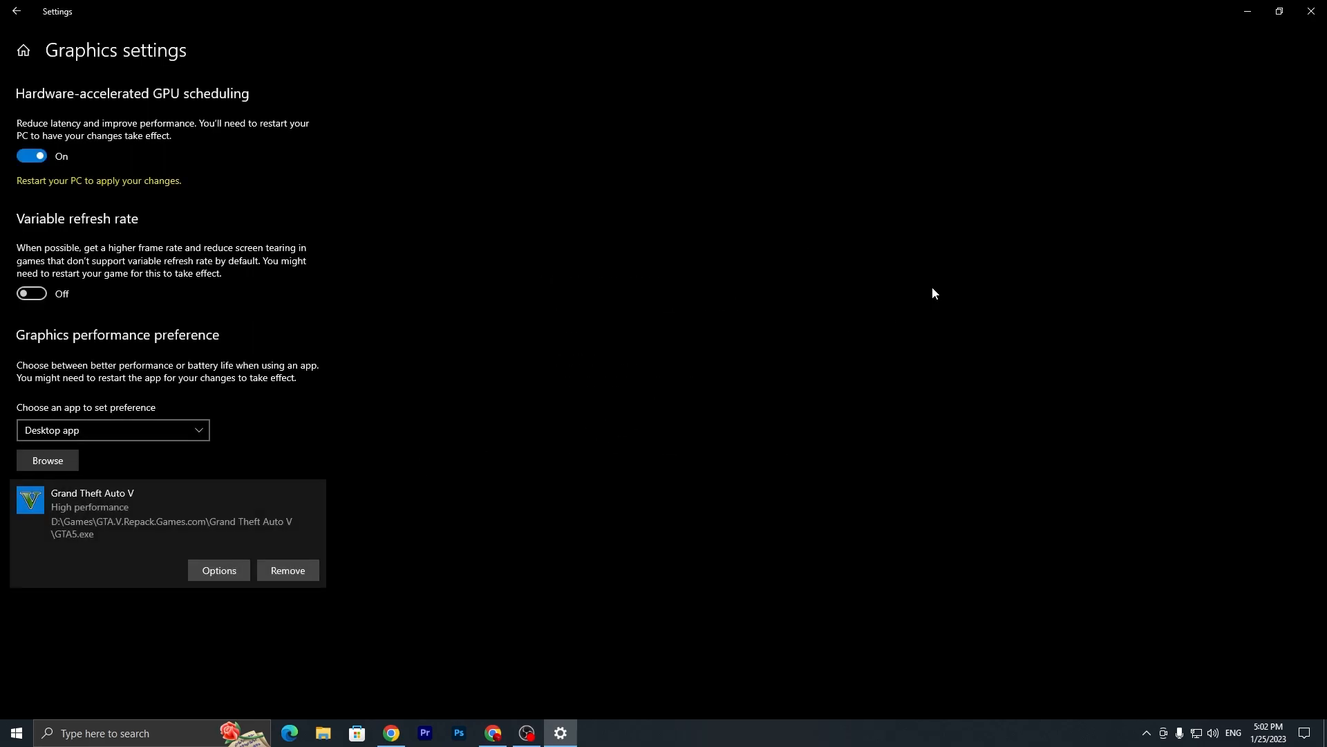